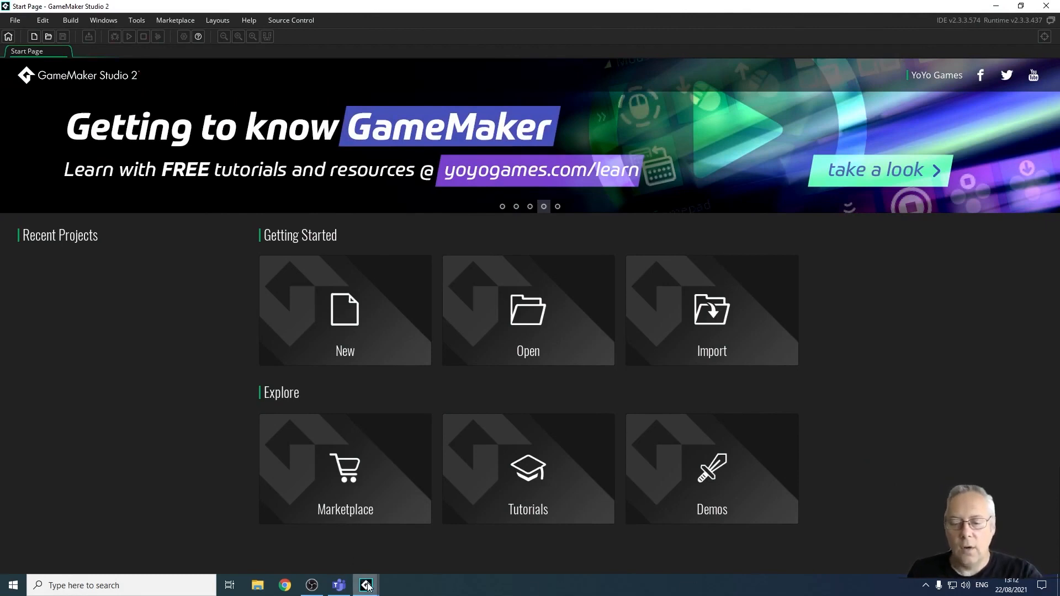
pyautogui.moveTo(366, 585)
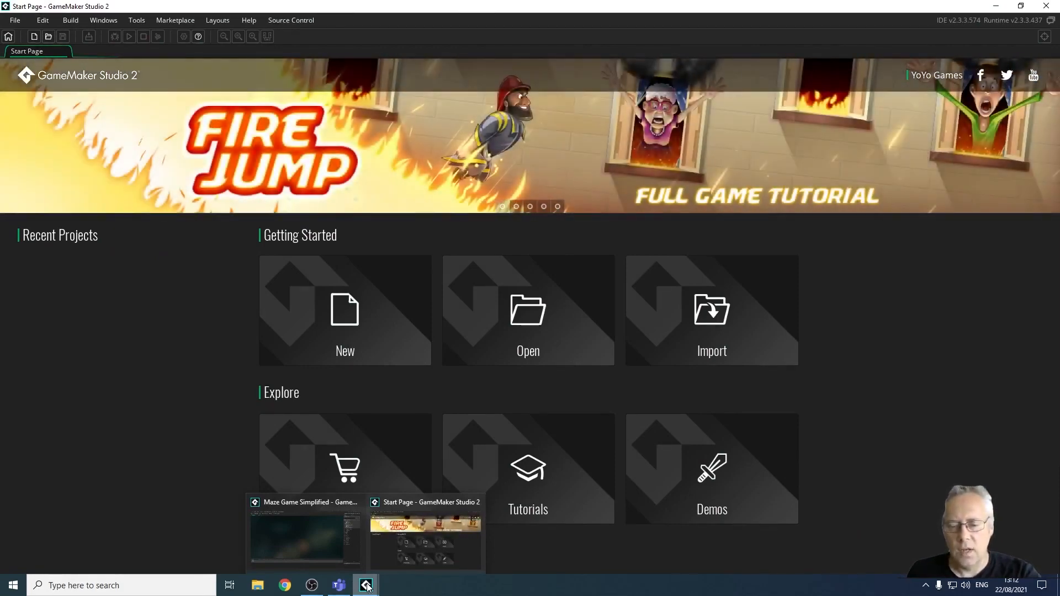
pyautogui.moveTo(331, 541)
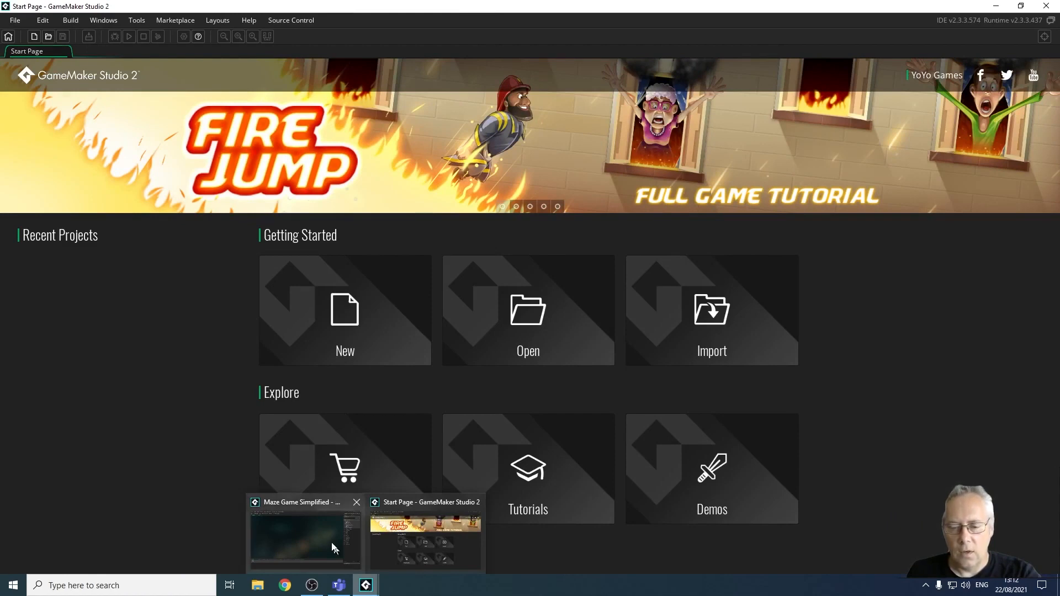
# Switch from the start page to the Maze Game Simplified project window
pyautogui.click(305, 538)
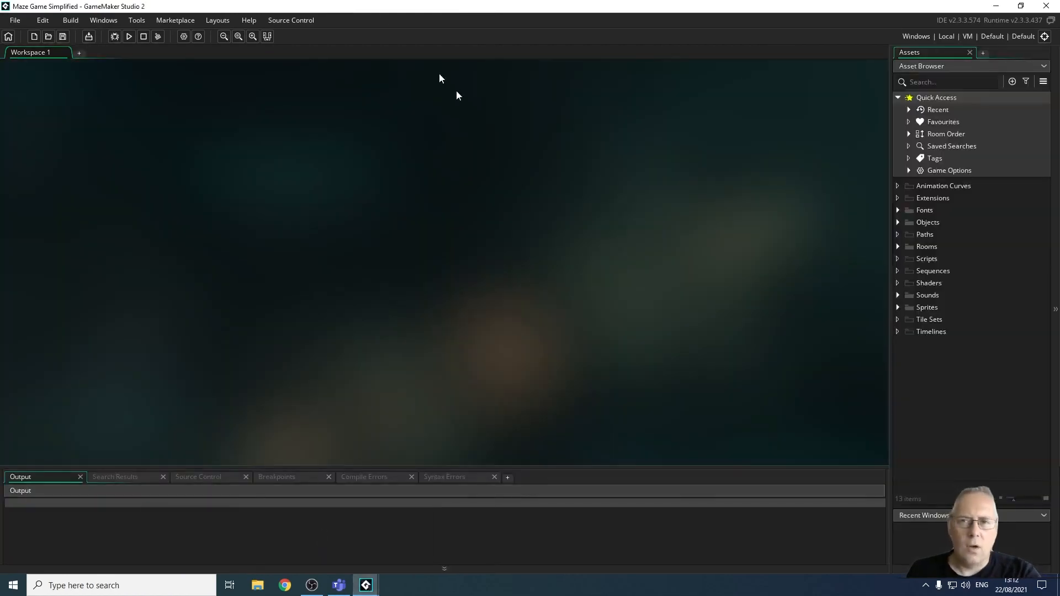
pyautogui.moveTo(128, 37)
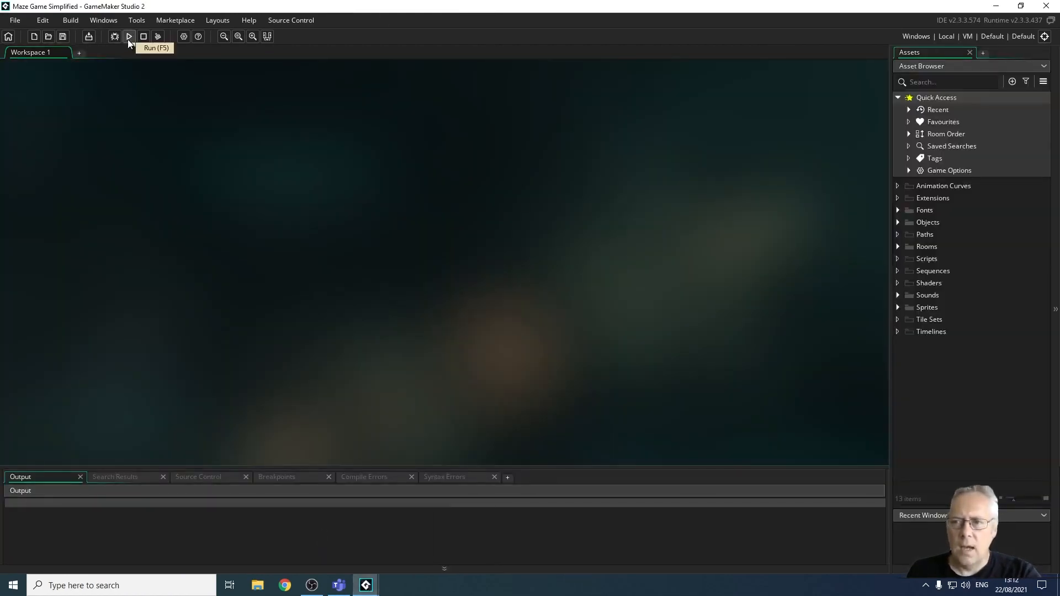
# Run the maze game from the toolbar and play a level to 100 points
pyautogui.click(128, 37)
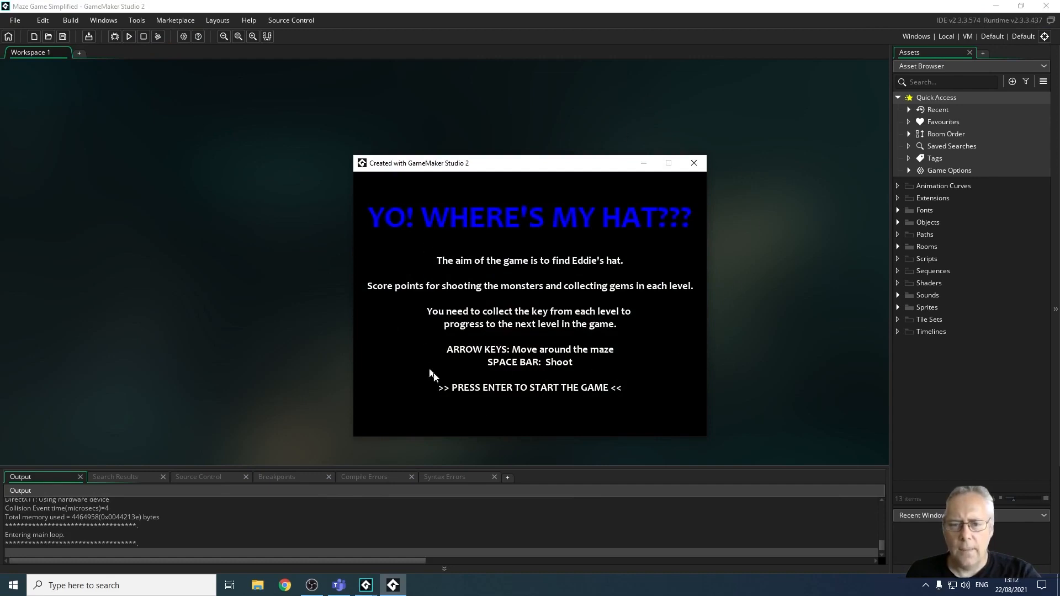
pyautogui.moveTo(719, 398)
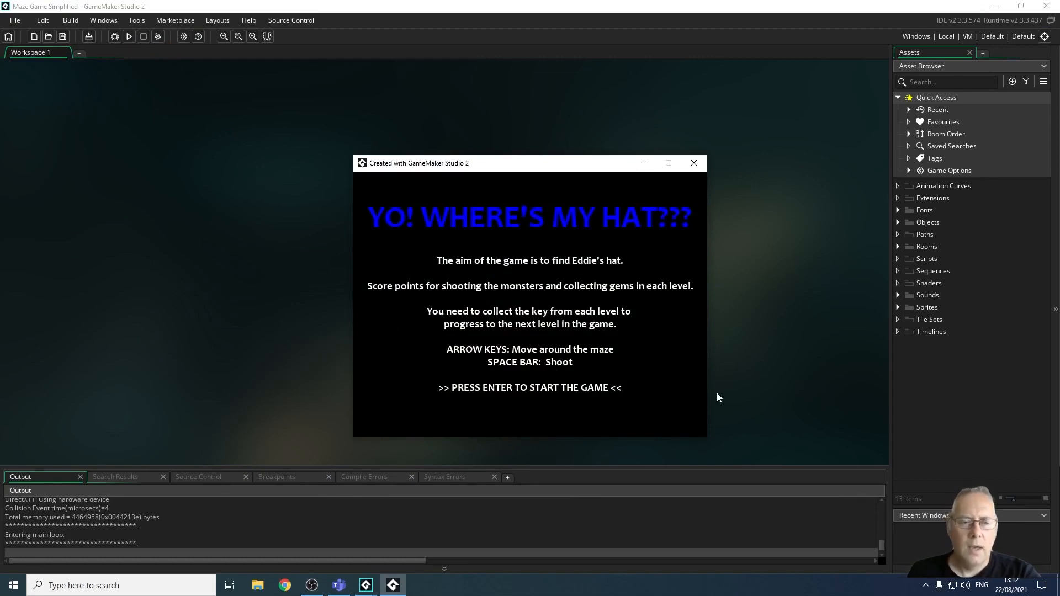
pyautogui.moveTo(633, 350)
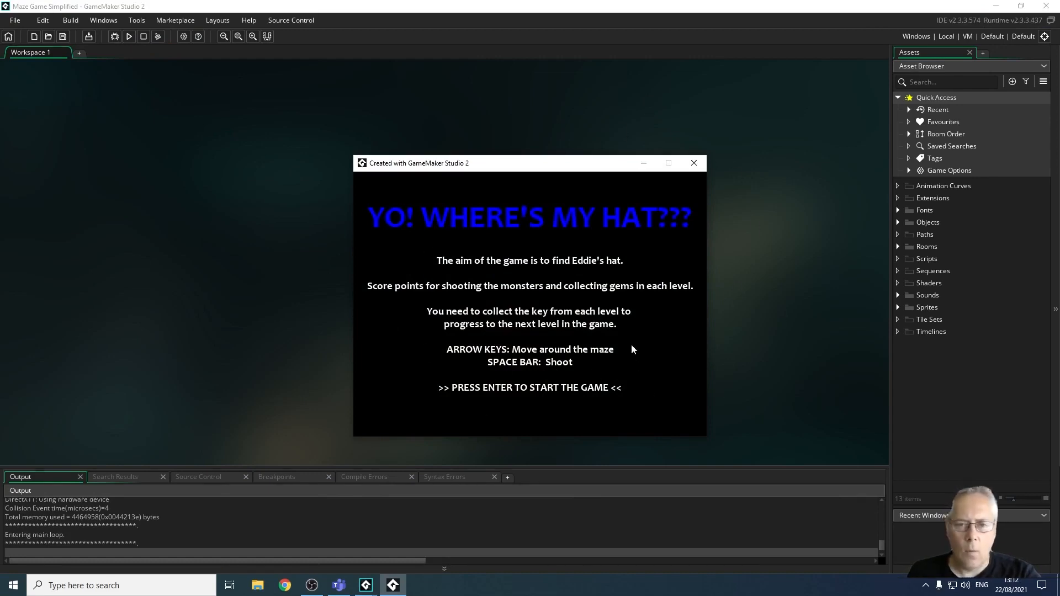
pyautogui.moveTo(601, 321)
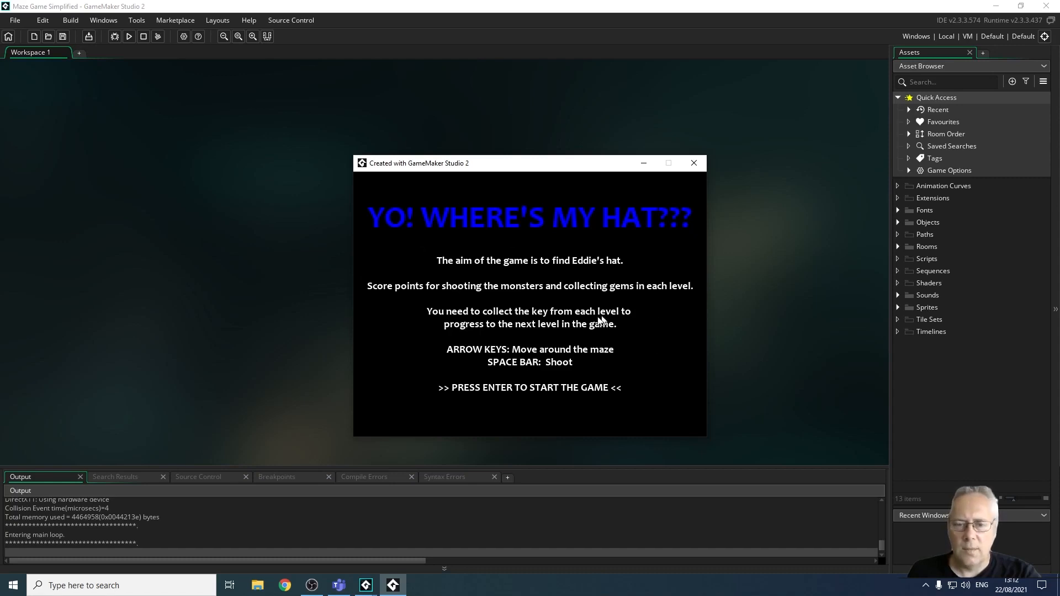
pyautogui.moveTo(693, 350)
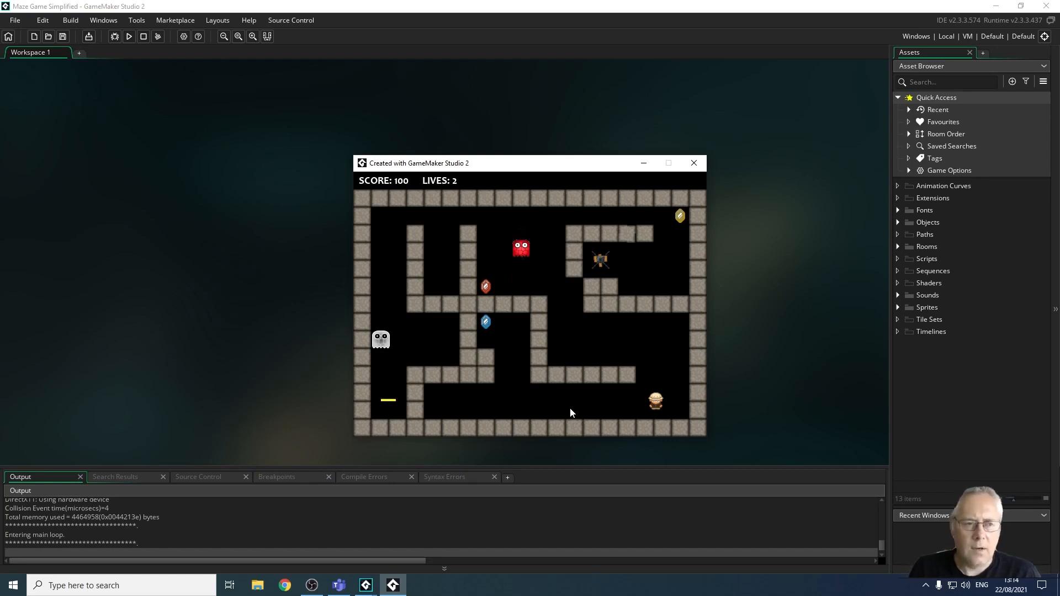
pyautogui.moveTo(694, 164)
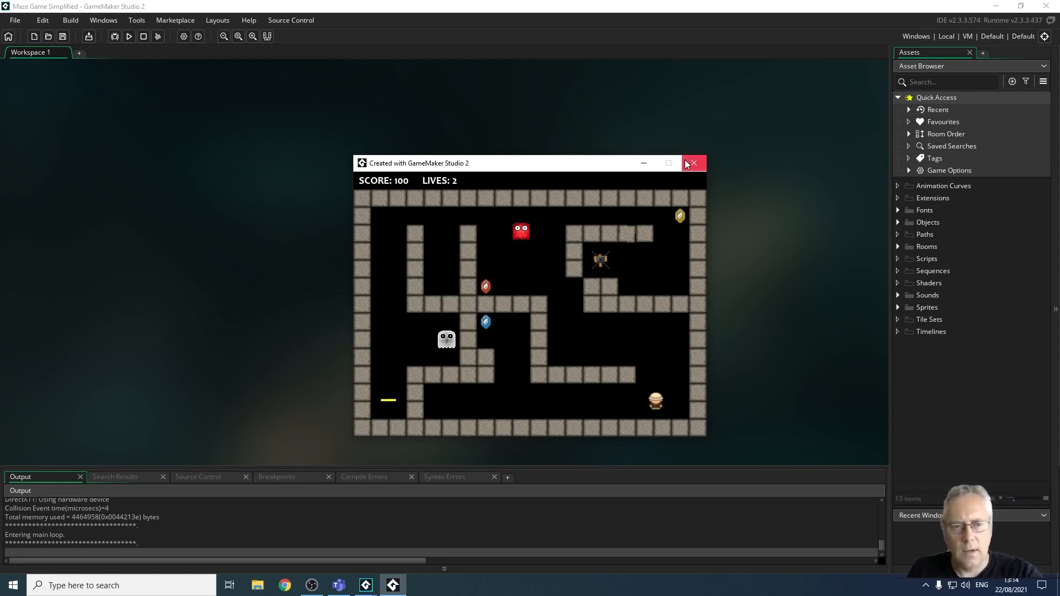
# Close the running game window and return to the workspace
pyautogui.click(692, 163)
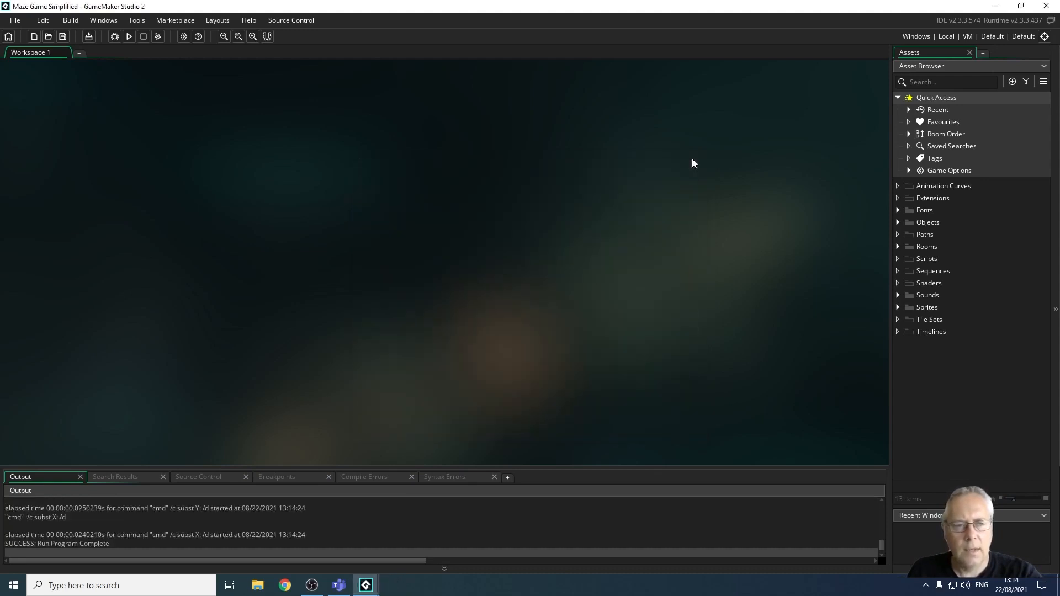
pyautogui.moveTo(1008, 246)
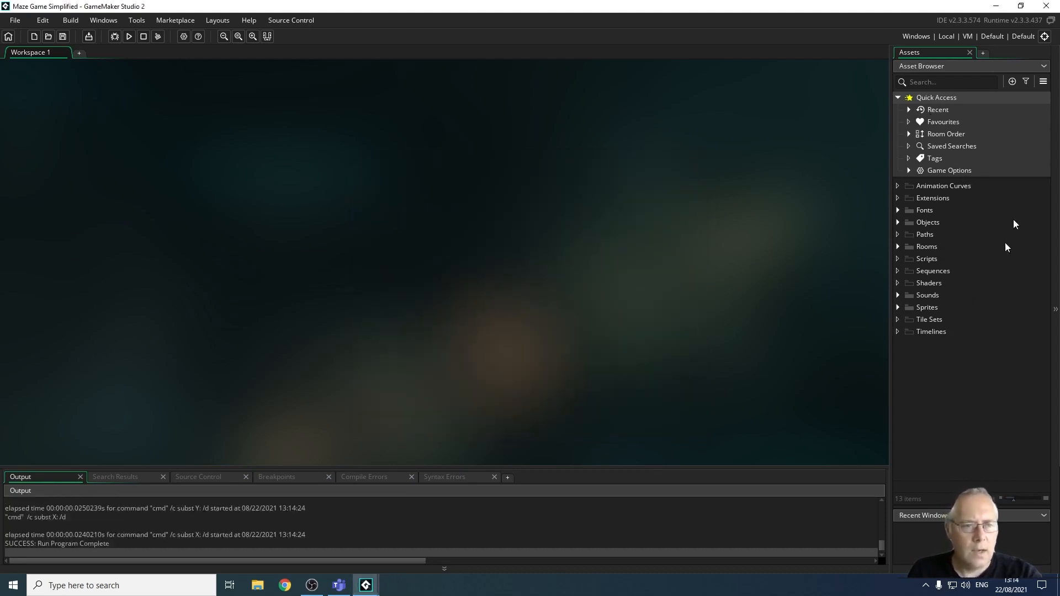
pyautogui.moveTo(1007, 284)
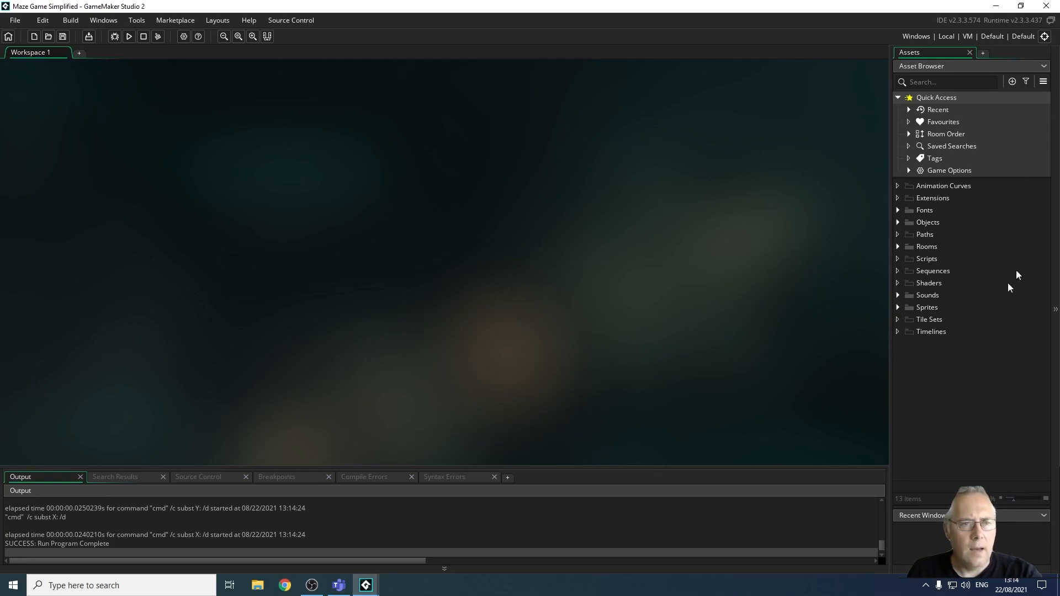
pyautogui.moveTo(878, 213)
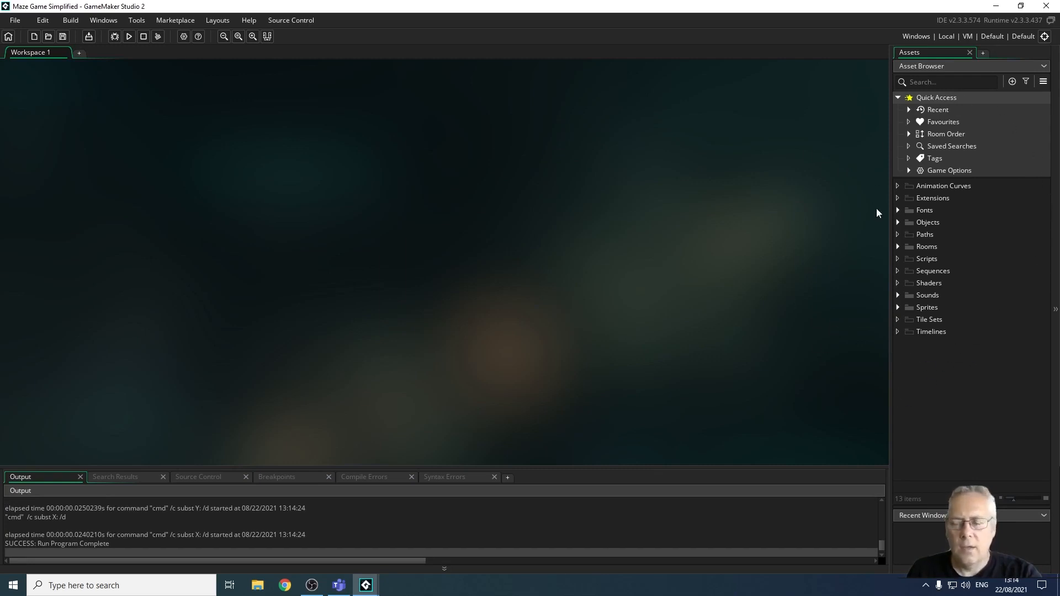
pyautogui.moveTo(852, 142)
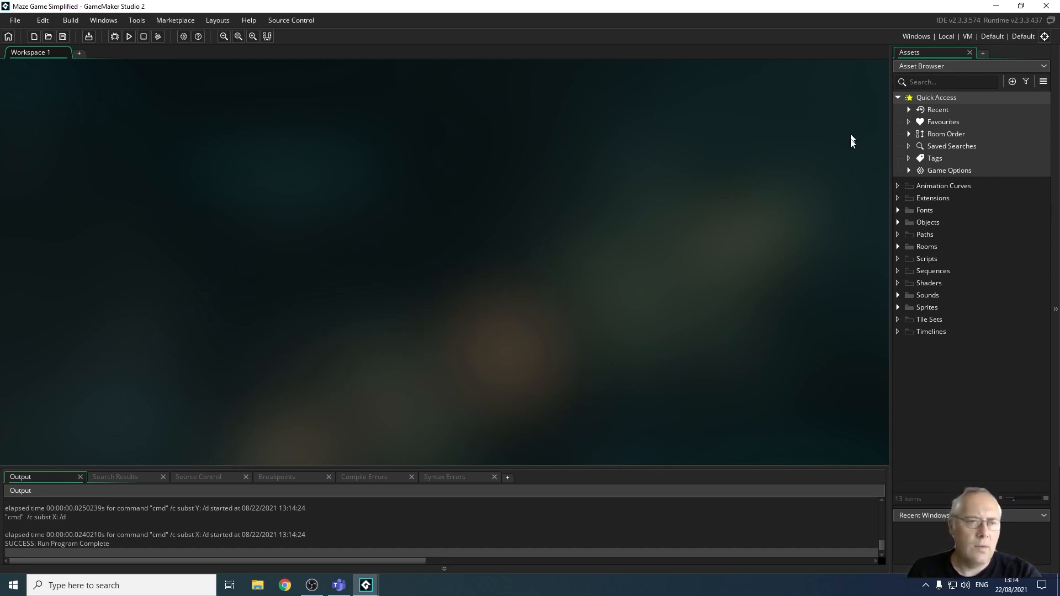
pyautogui.moveTo(1025, 177)
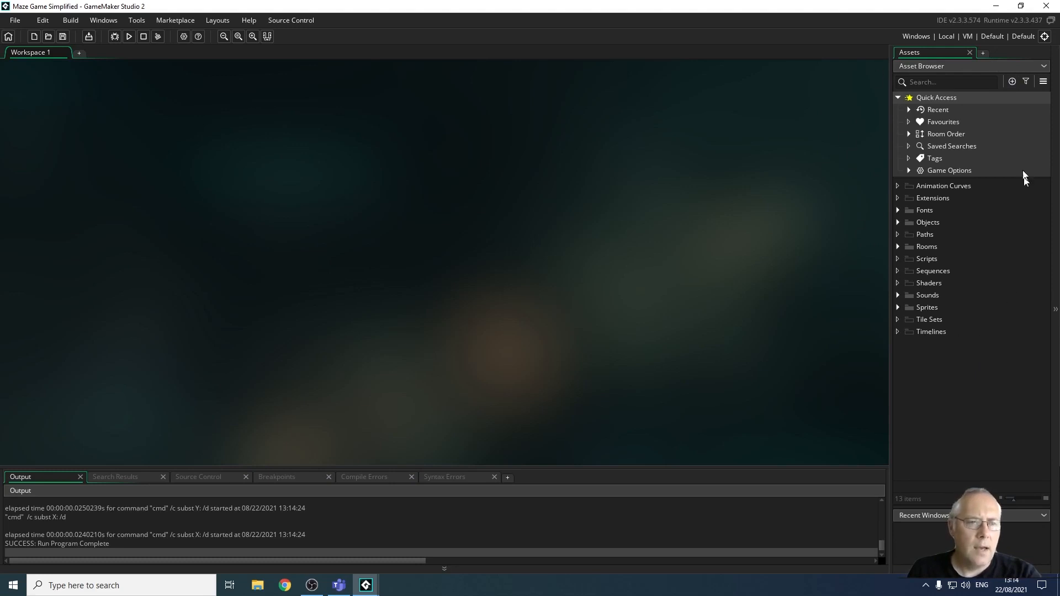
pyautogui.moveTo(868, 266)
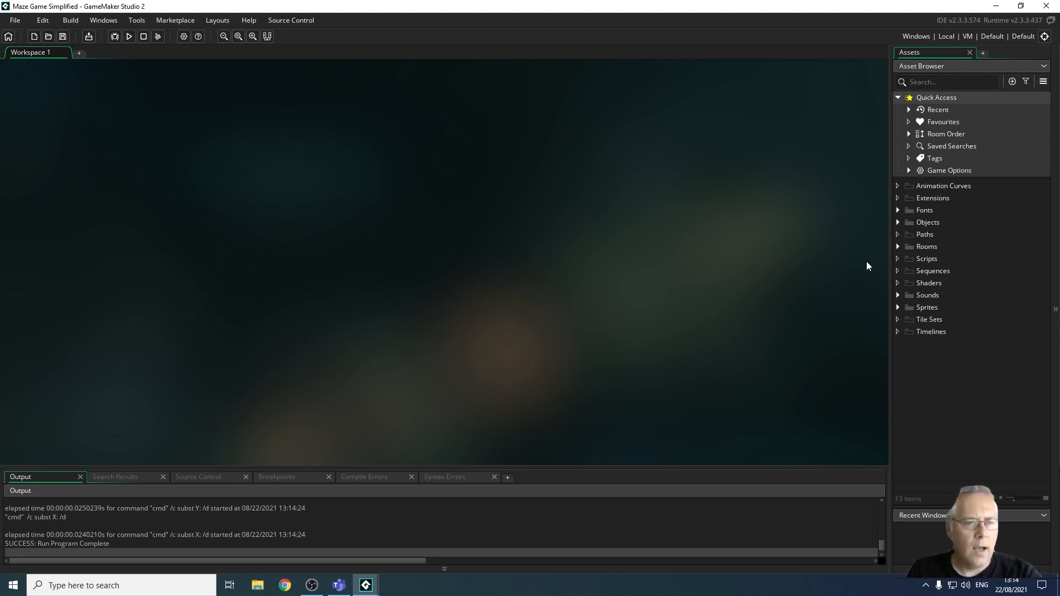
pyautogui.moveTo(909, 346)
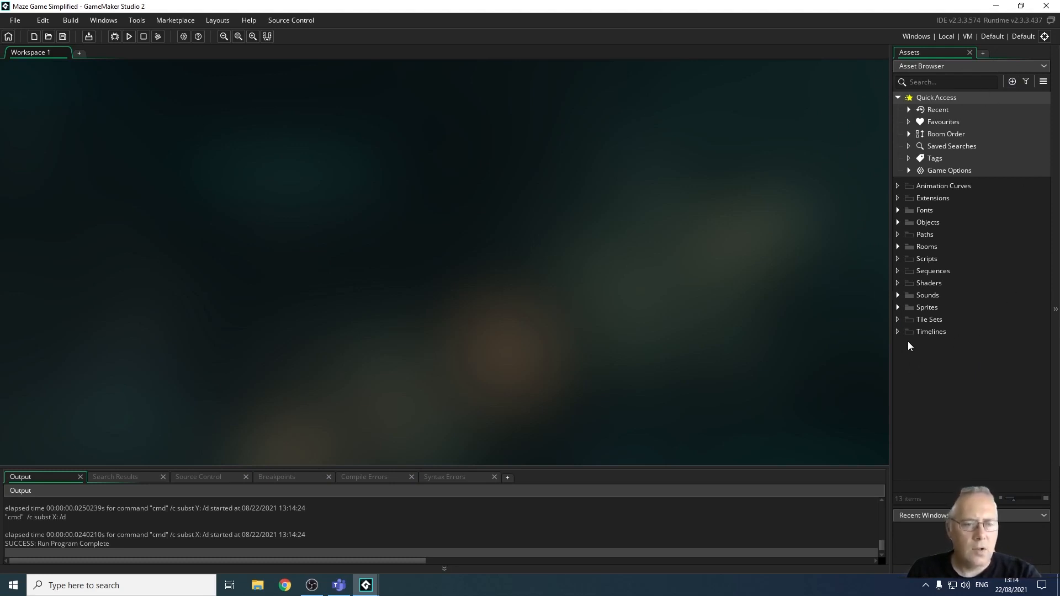
pyautogui.moveTo(889, 309)
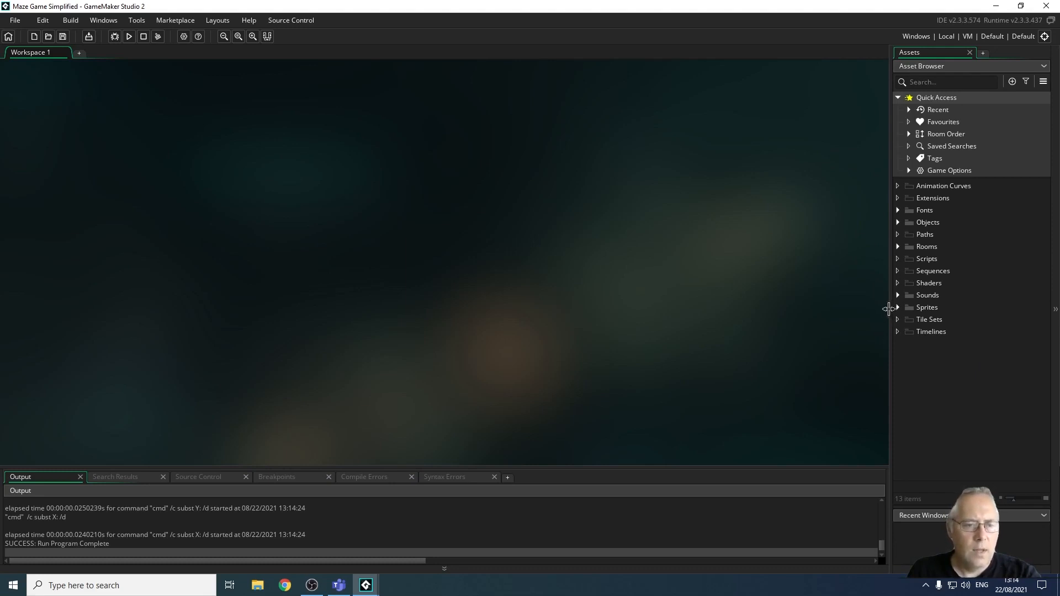
# Expand the Sprites folder and scroll through spr_bluegem down to Sprite15
pyautogui.click(927, 308)
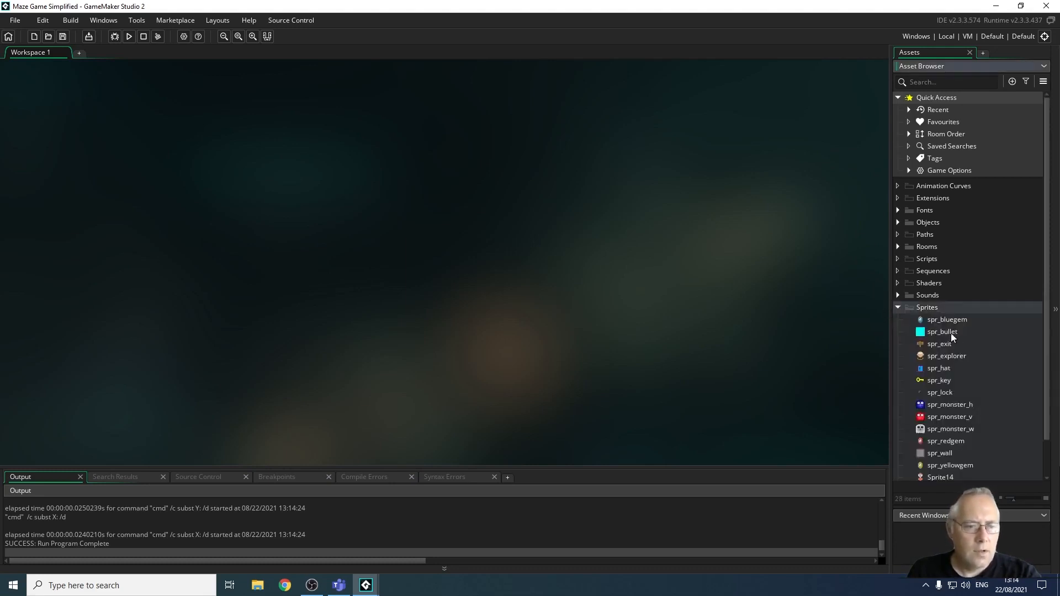
pyautogui.scroll(-3)
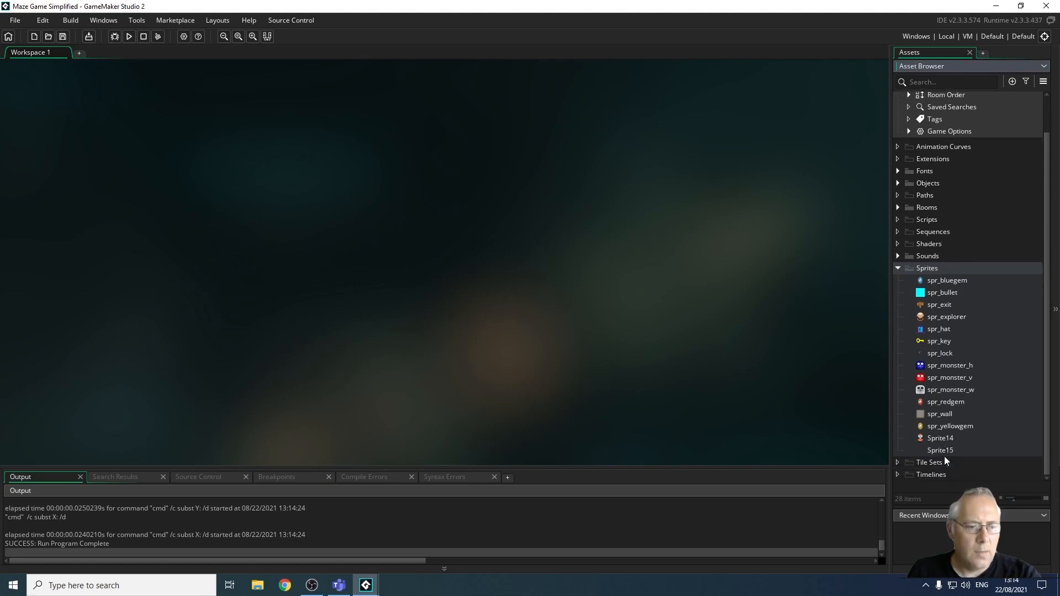
pyautogui.scroll(3)
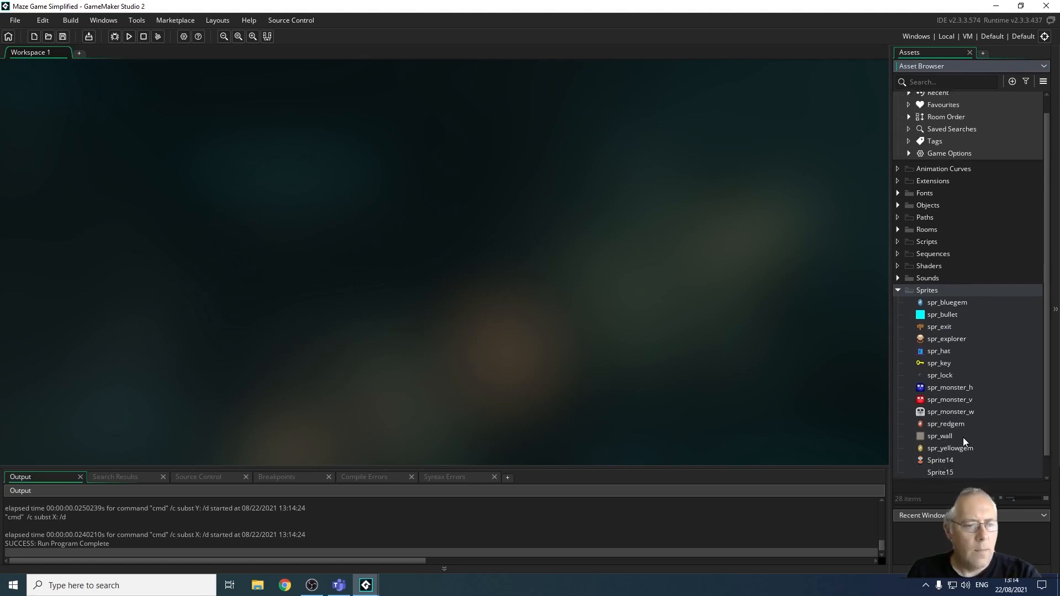
pyautogui.moveTo(942, 376)
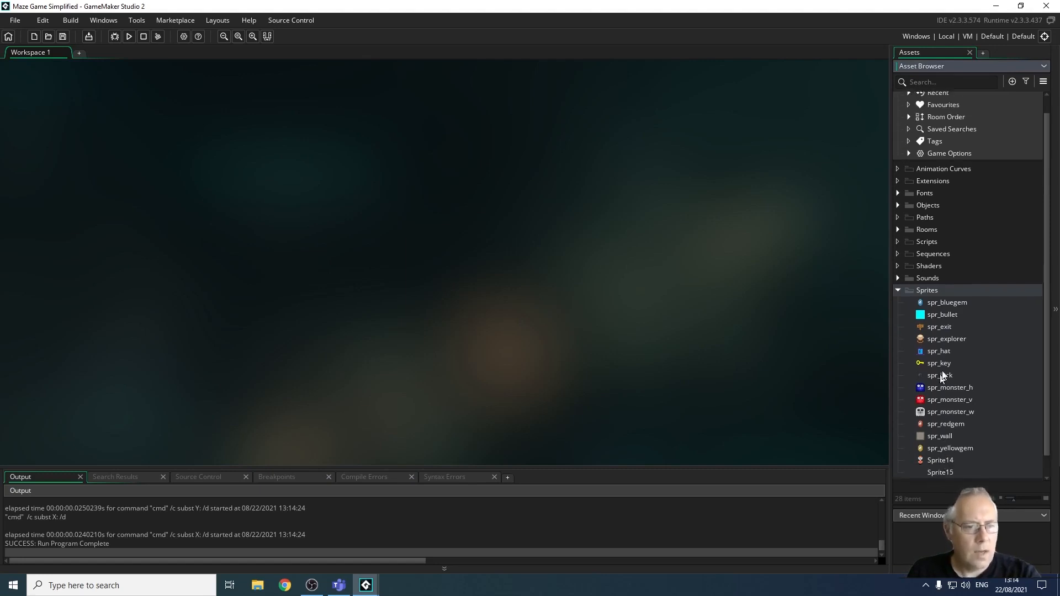
pyautogui.moveTo(940, 394)
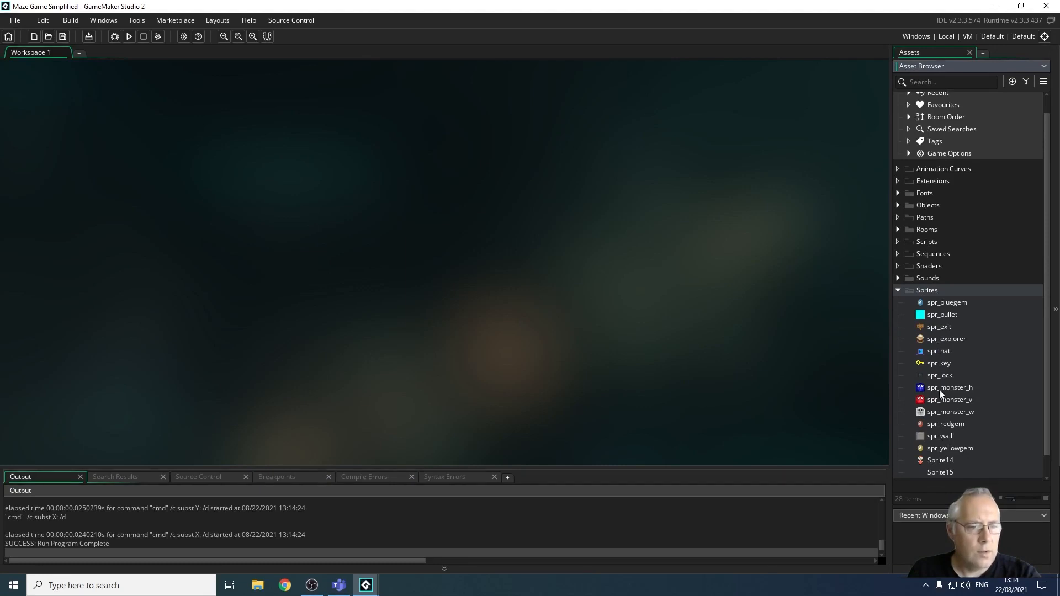
pyautogui.moveTo(899, 421)
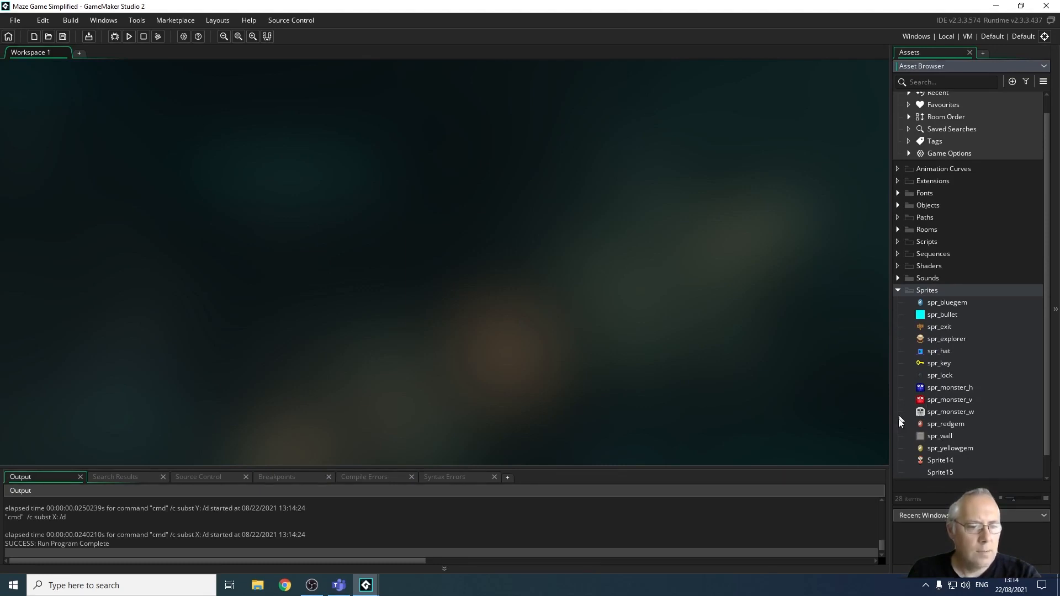
pyautogui.moveTo(950, 426)
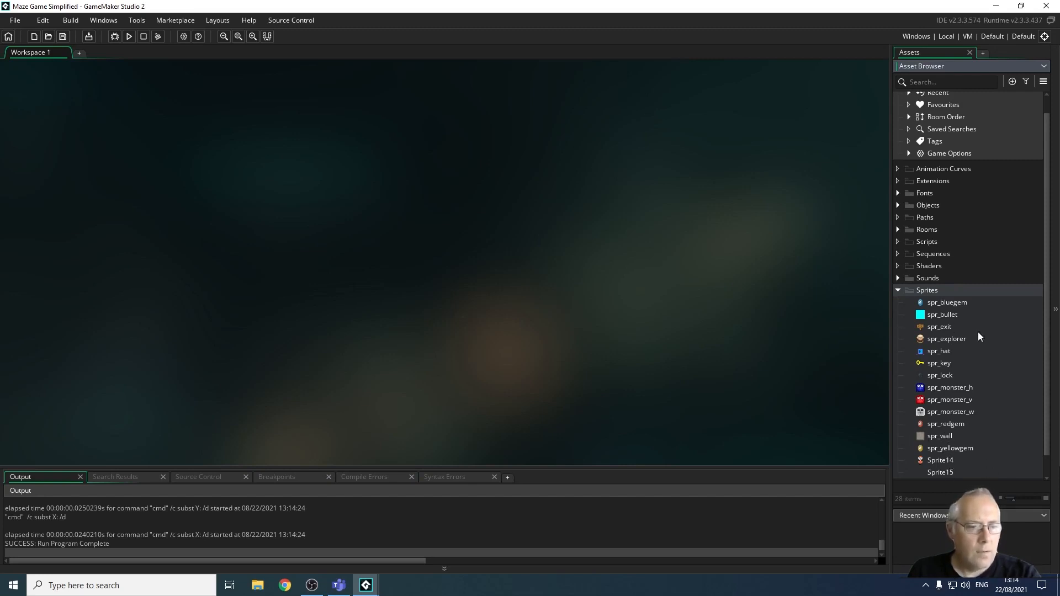
pyautogui.moveTo(959, 452)
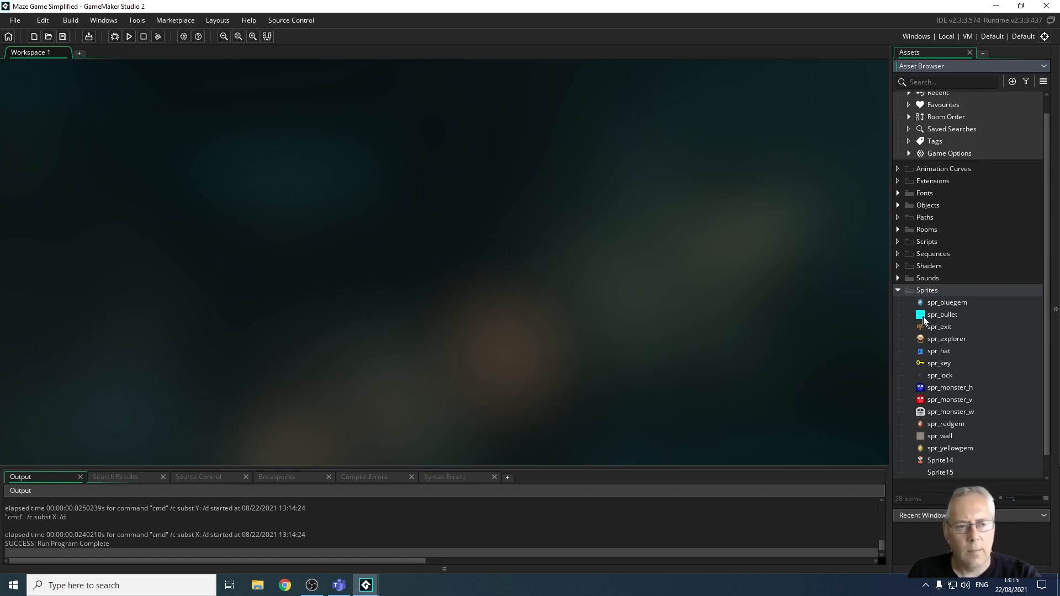
pyautogui.moveTo(970, 381)
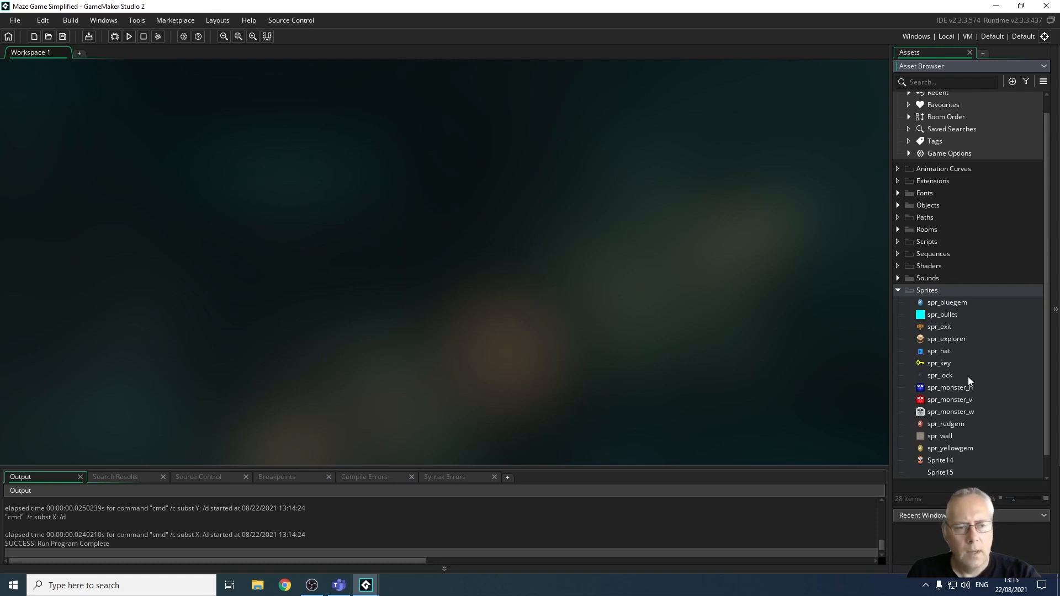
pyautogui.moveTo(930, 379)
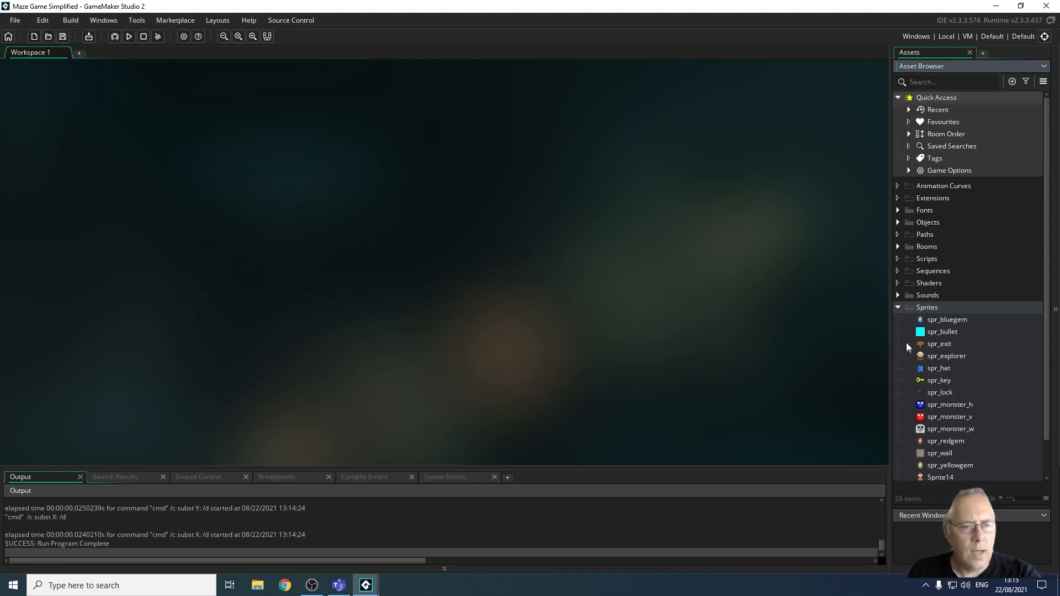
pyautogui.moveTo(903, 228)
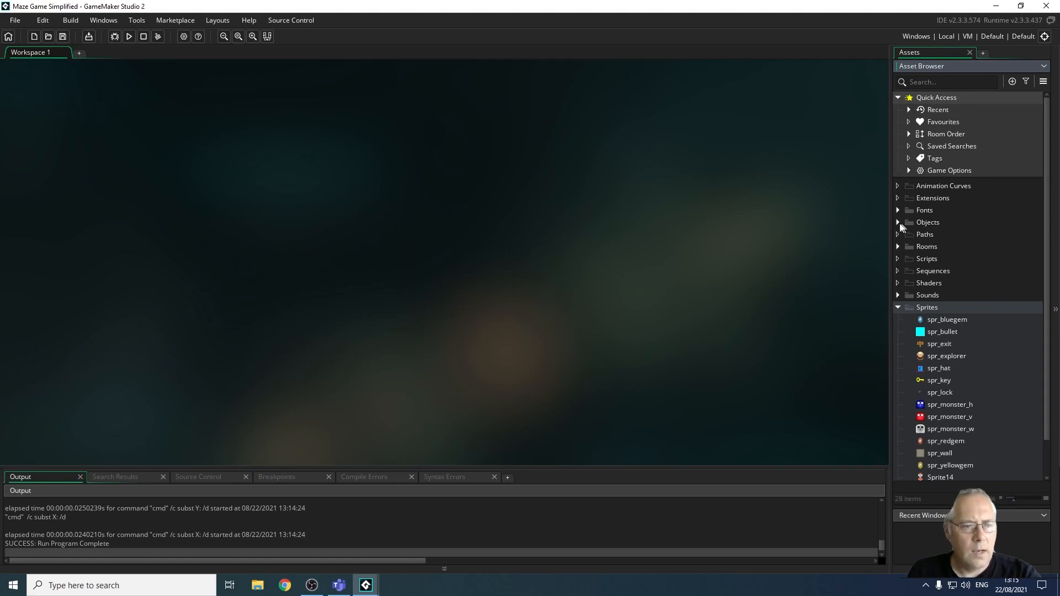
# Expand the Objects folder and open the spr_explorer sprite in the sprite editor
pyautogui.click(898, 222)
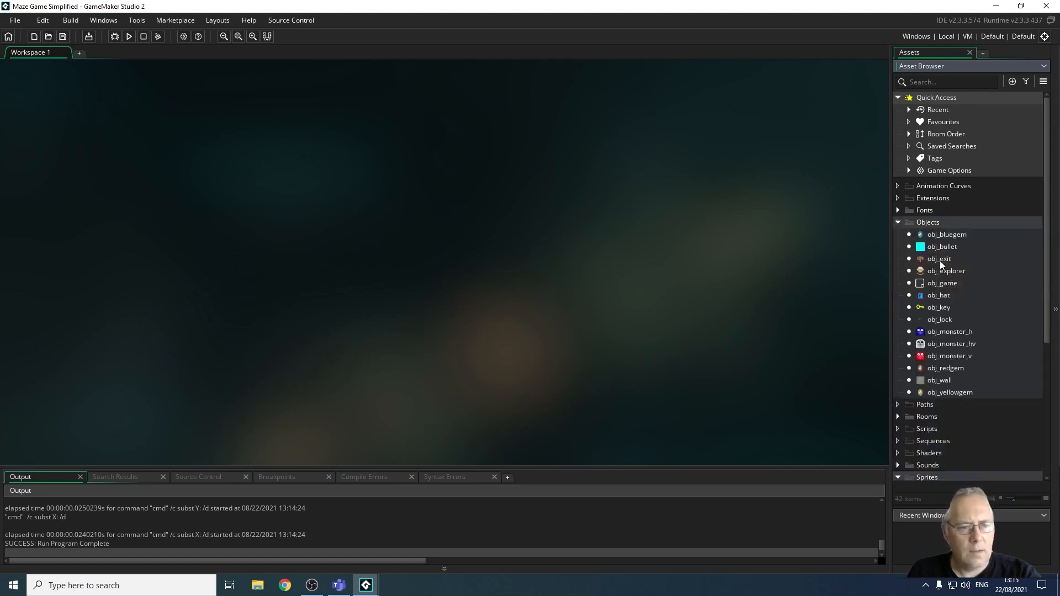
pyautogui.moveTo(944, 374)
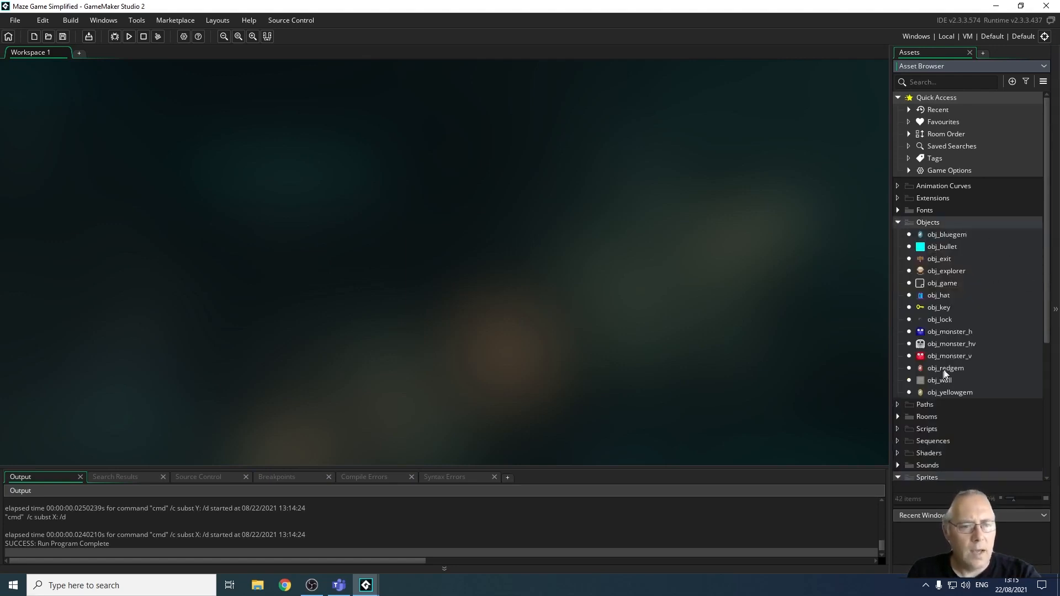
pyautogui.moveTo(939, 441)
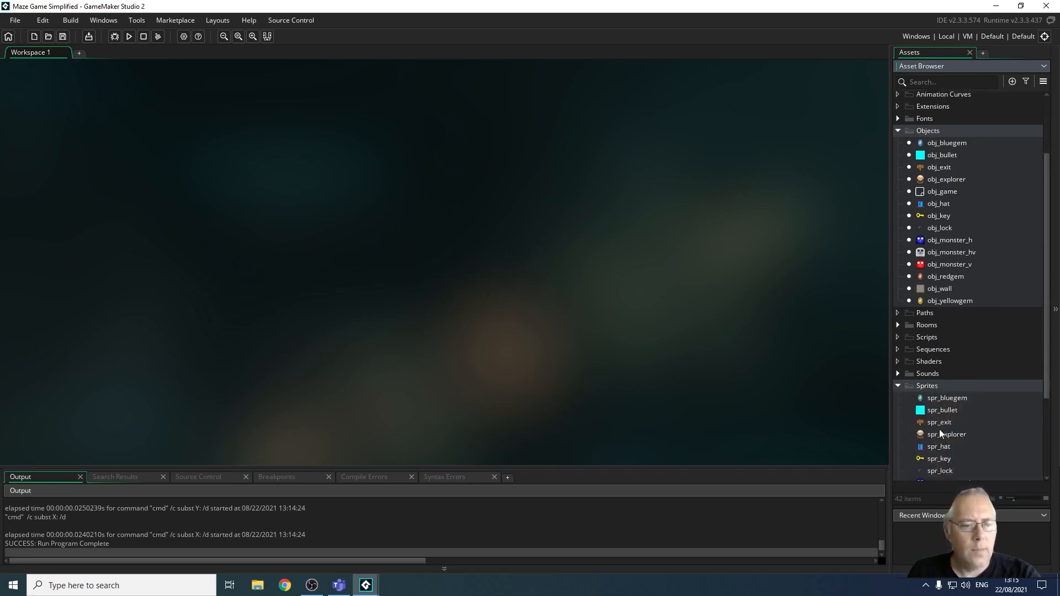
pyautogui.doubleClick(948, 434)
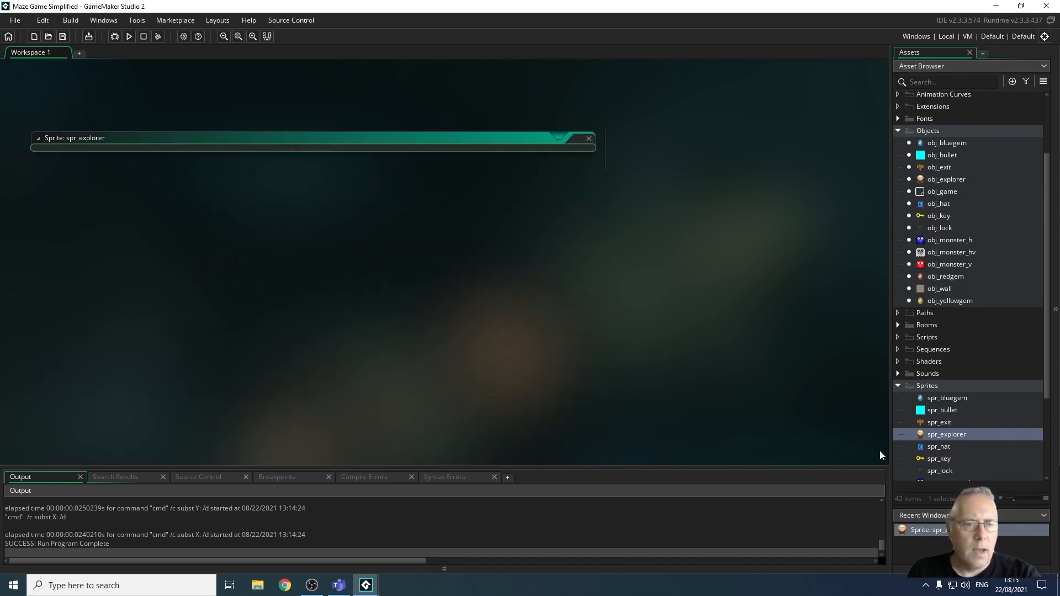
# Open obj_explorer and scroll through its keyboard, create and collision events
pyautogui.doubleClick(946, 179)
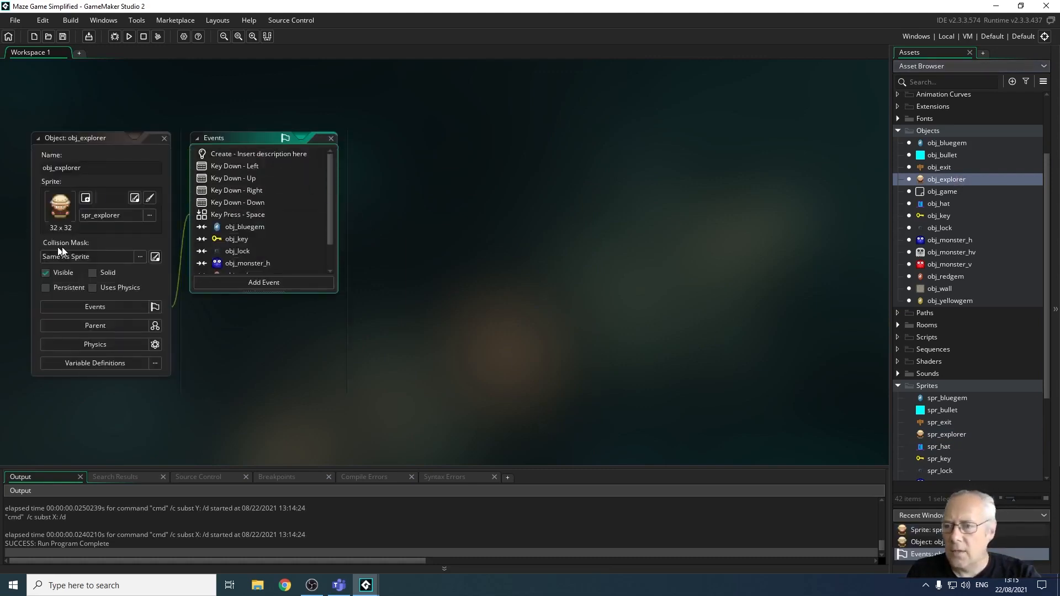
pyautogui.moveTo(337, 184)
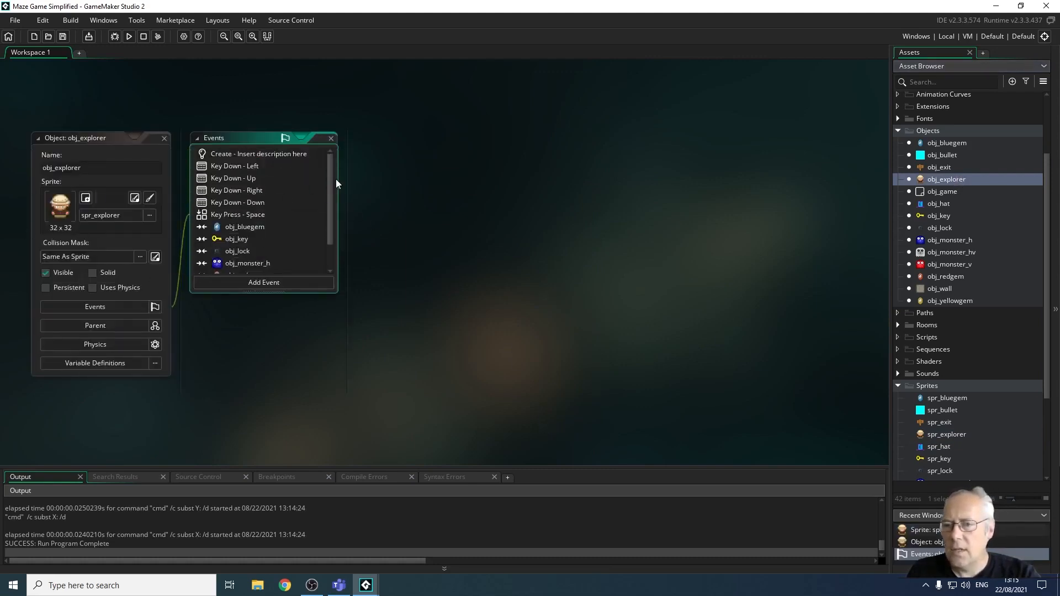
pyautogui.scroll(-3)
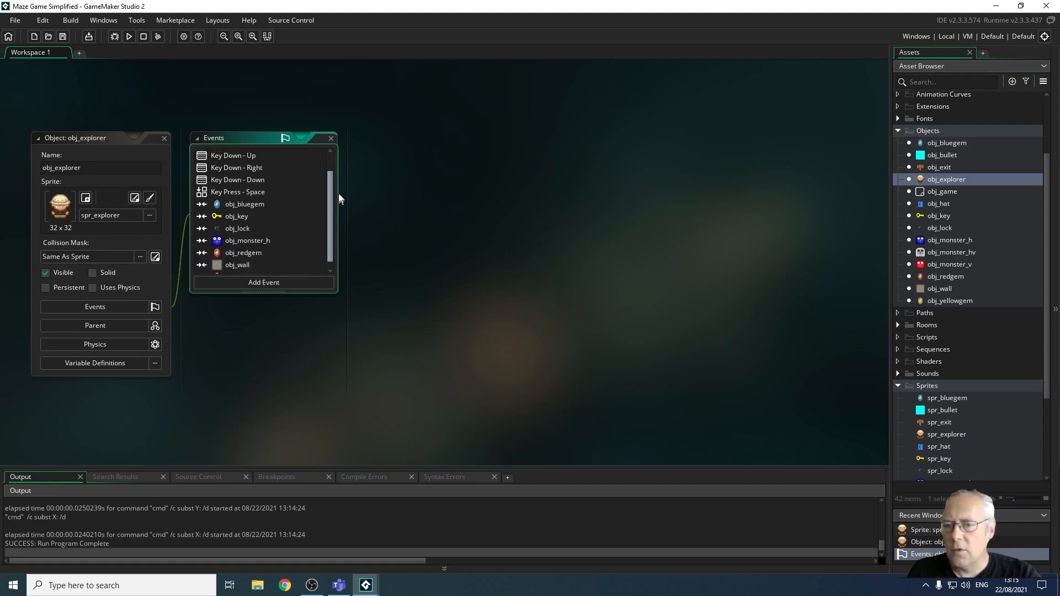
pyautogui.scroll(3)
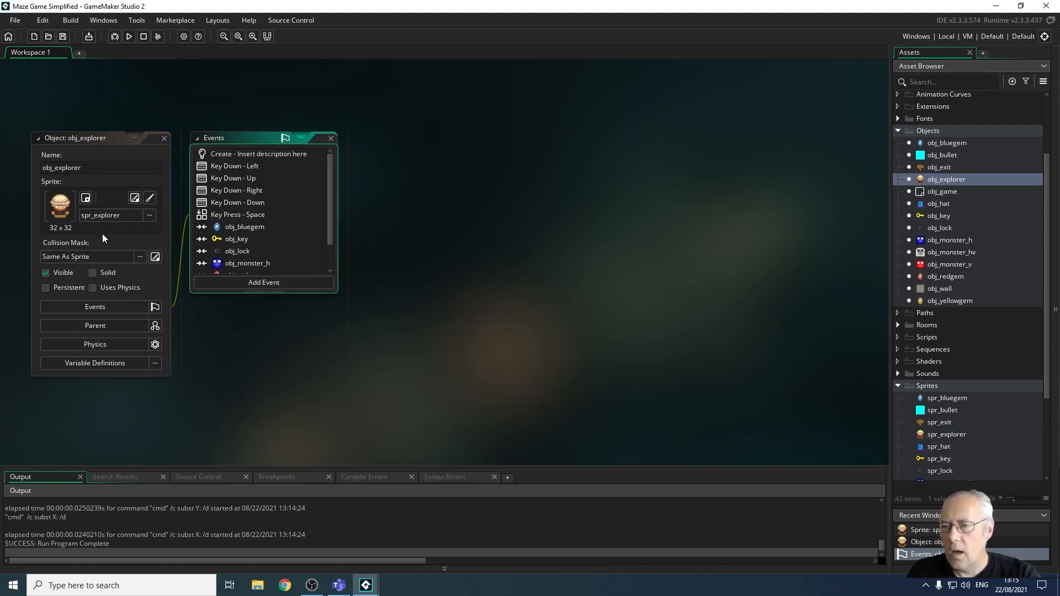
pyautogui.moveTo(131, 185)
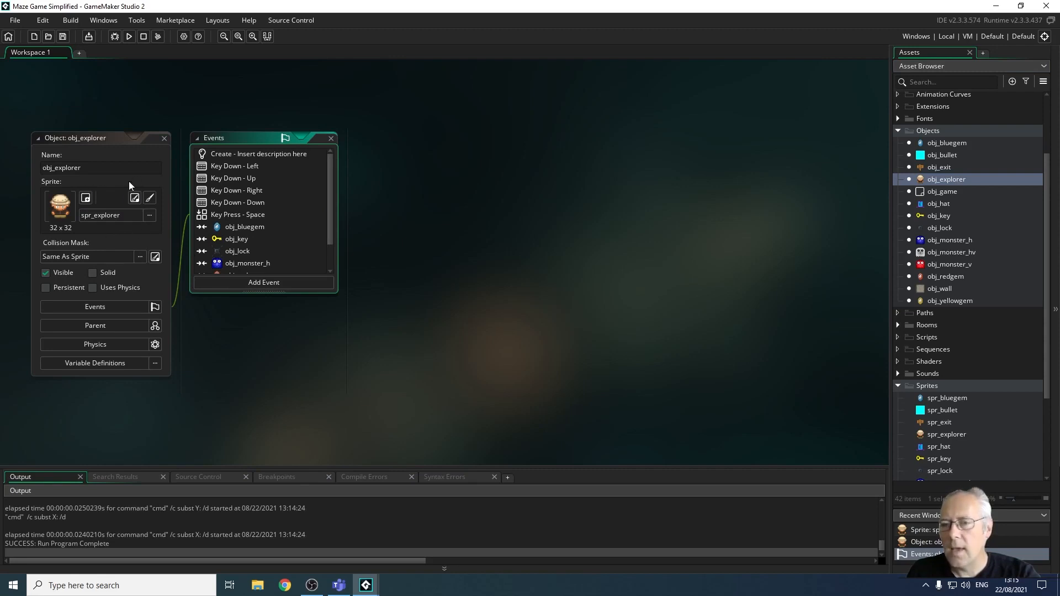
pyautogui.moveTo(233, 182)
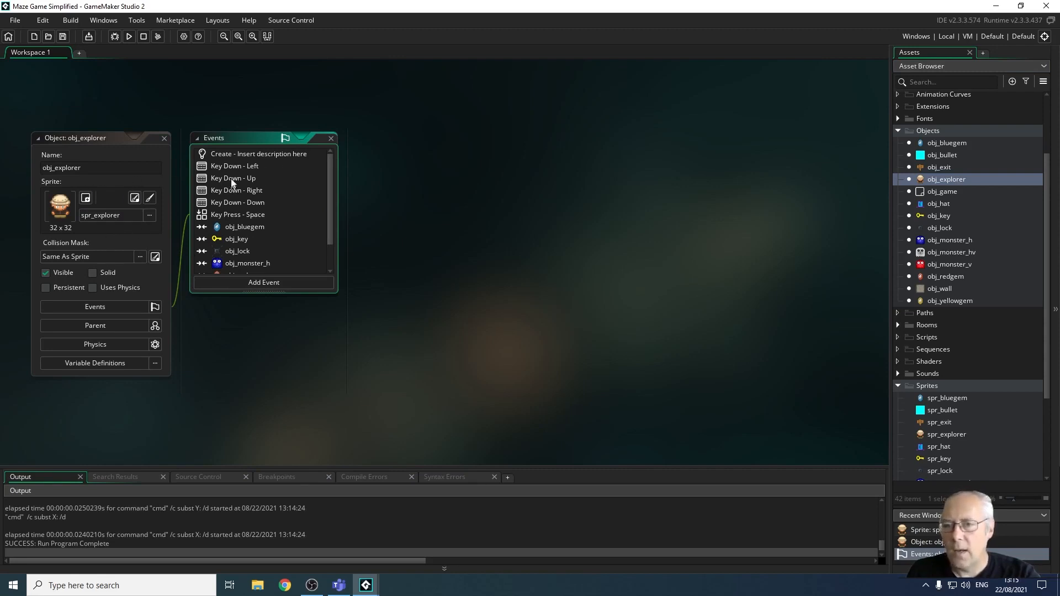
pyautogui.moveTo(212, 254)
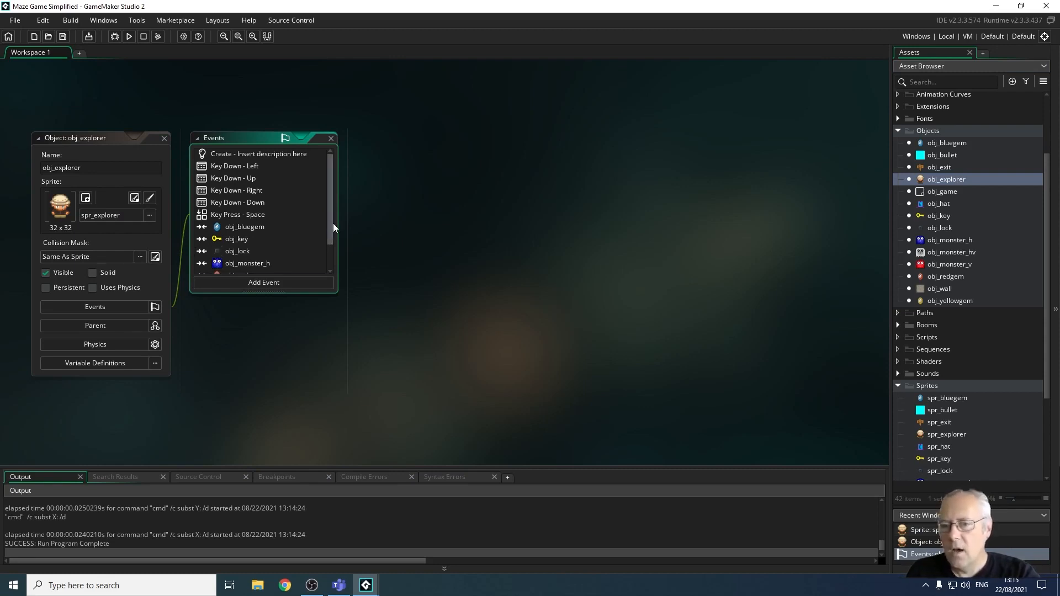
pyautogui.moveTo(317, 216)
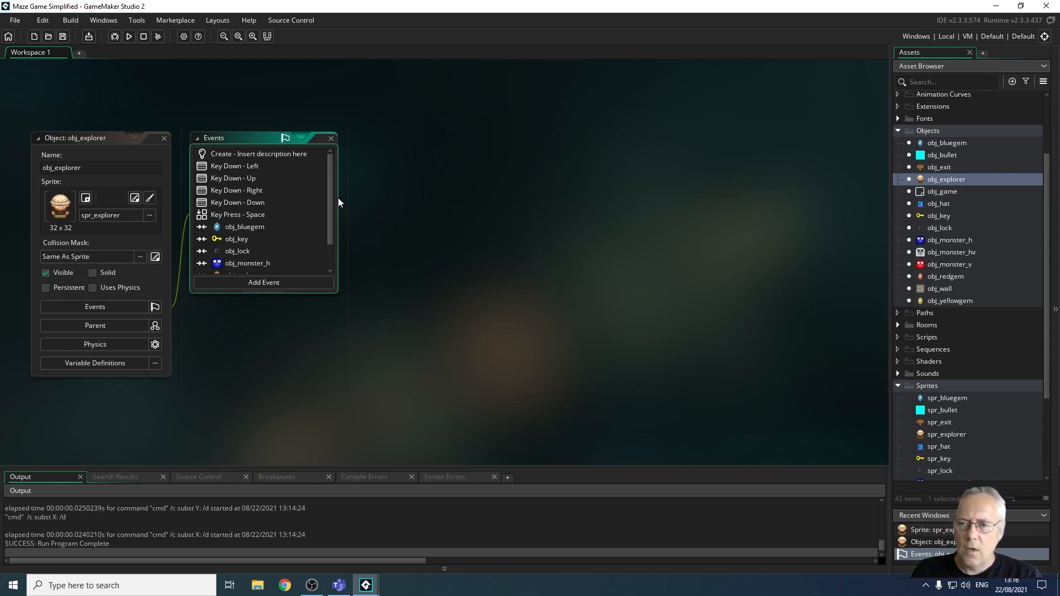
pyautogui.moveTo(172, 151)
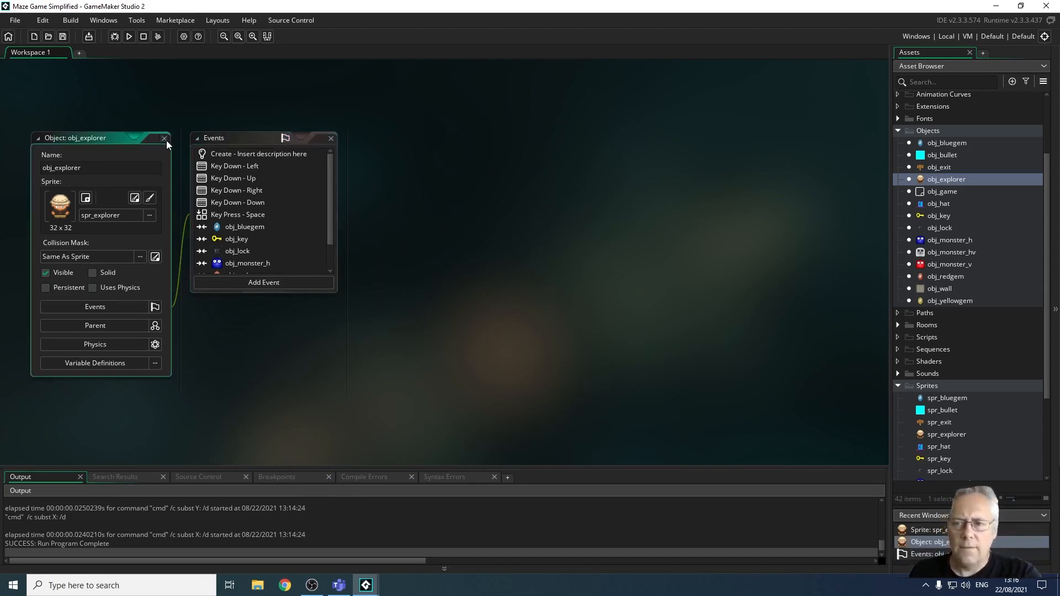
# Close the explorer object, expand Rooms and open the first maze room rm_game
pyautogui.click(164, 138)
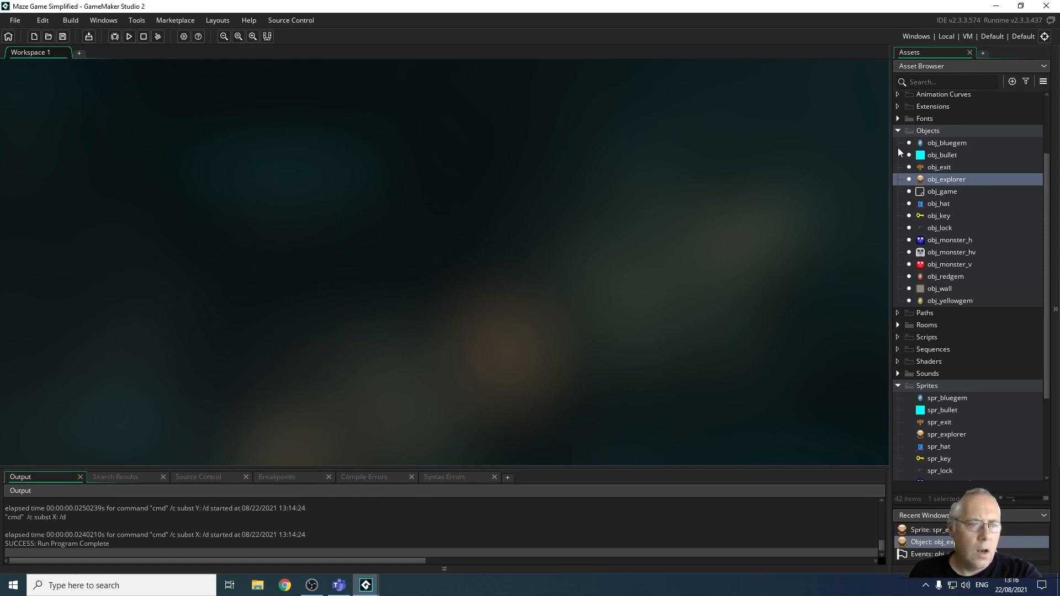
pyautogui.scroll(-3)
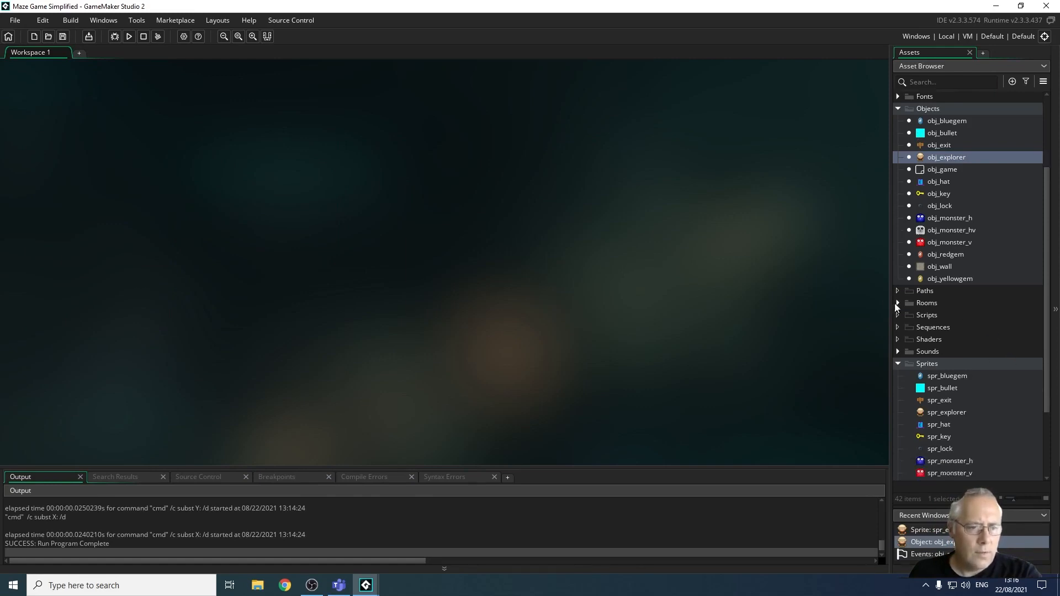
pyautogui.click(898, 303)
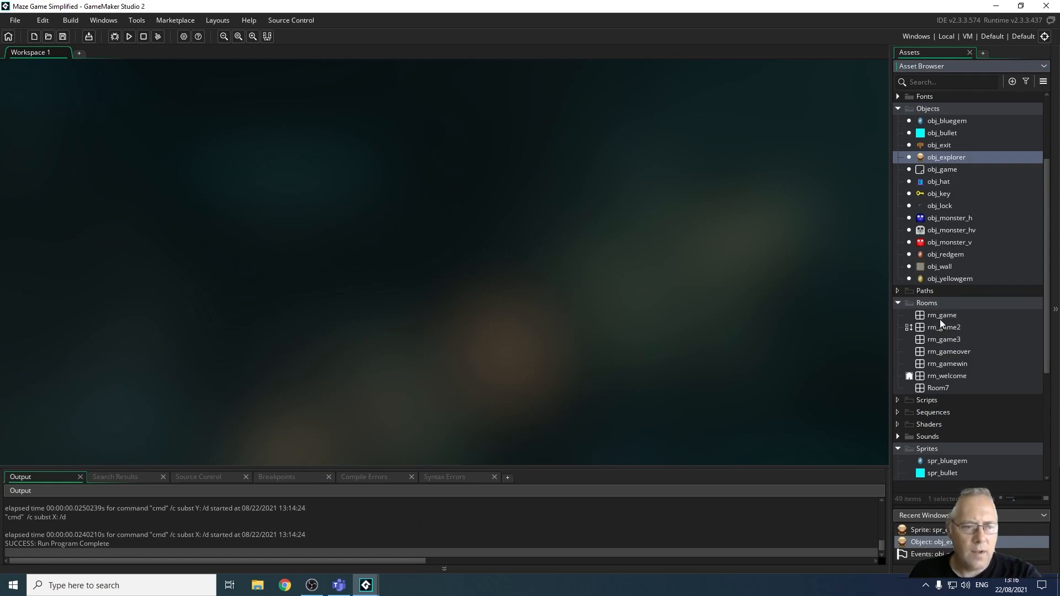
pyautogui.doubleClick(943, 315)
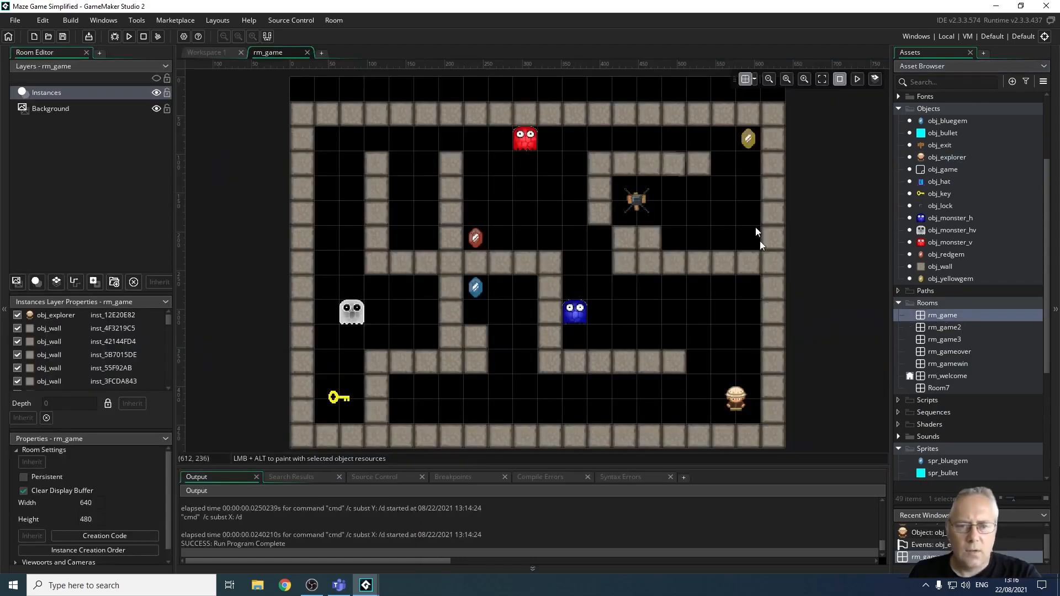
pyautogui.moveTo(656, 480)
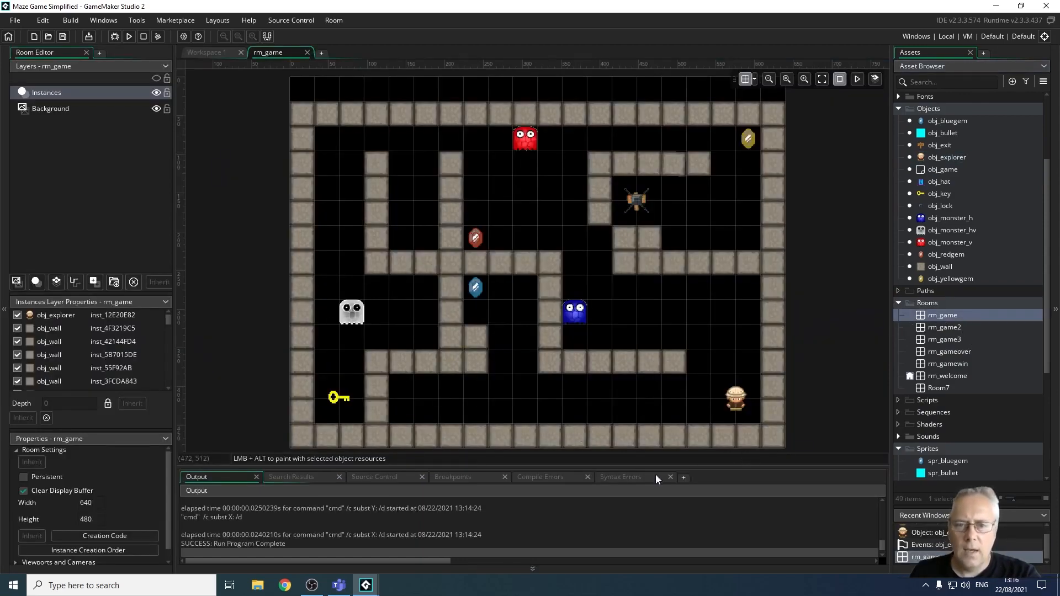
pyautogui.moveTo(421, 239)
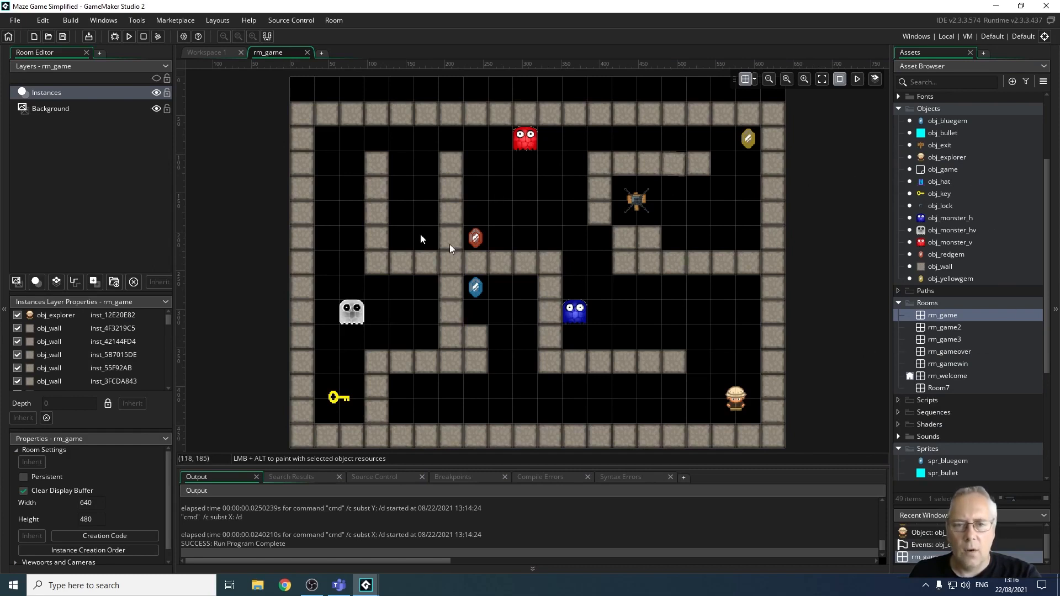
pyautogui.moveTo(612, 250)
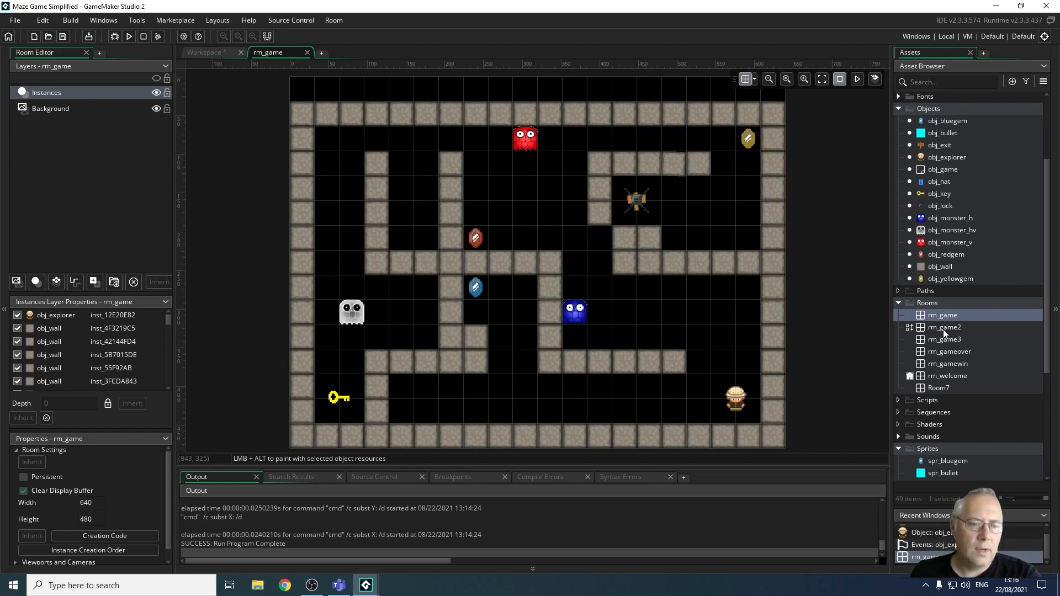
# Open the rm_game2 and rm_game3 maze rooms, ending on the third level
pyautogui.doubleClick(942, 327)
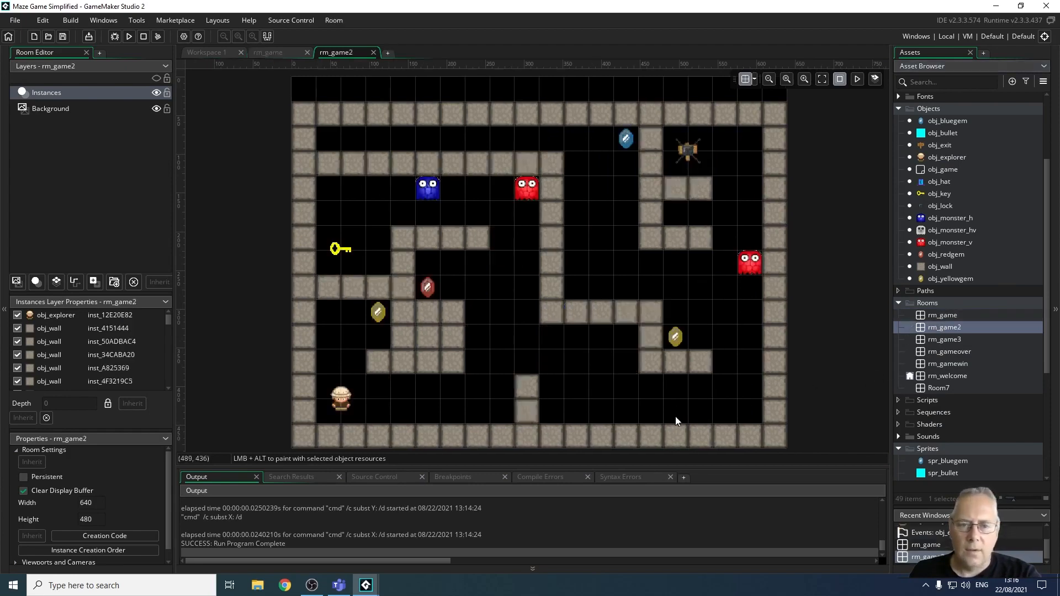
pyautogui.click(944, 340)
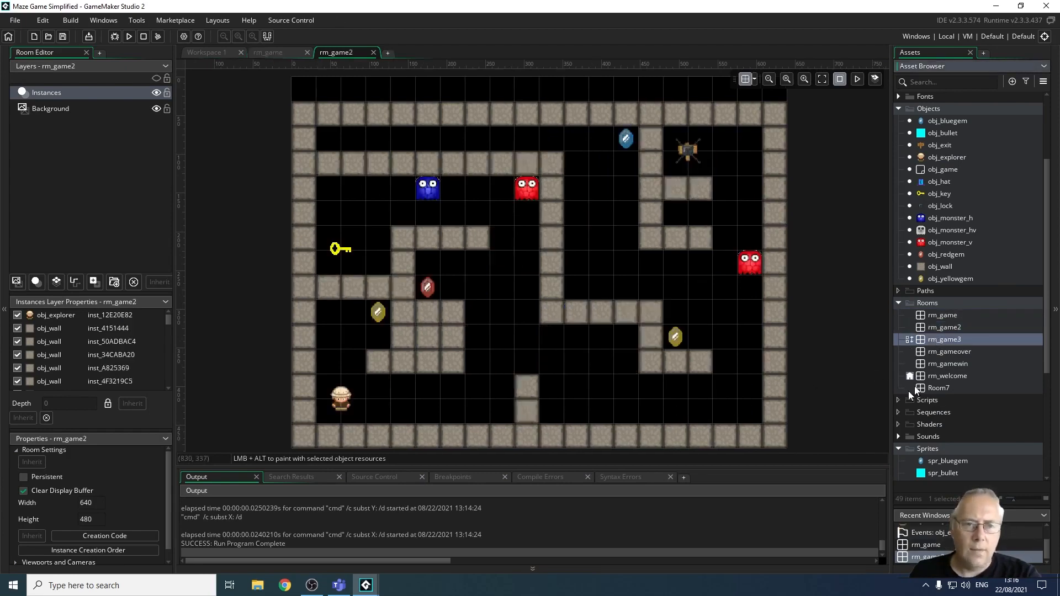
pyautogui.doubleClick(944, 339)
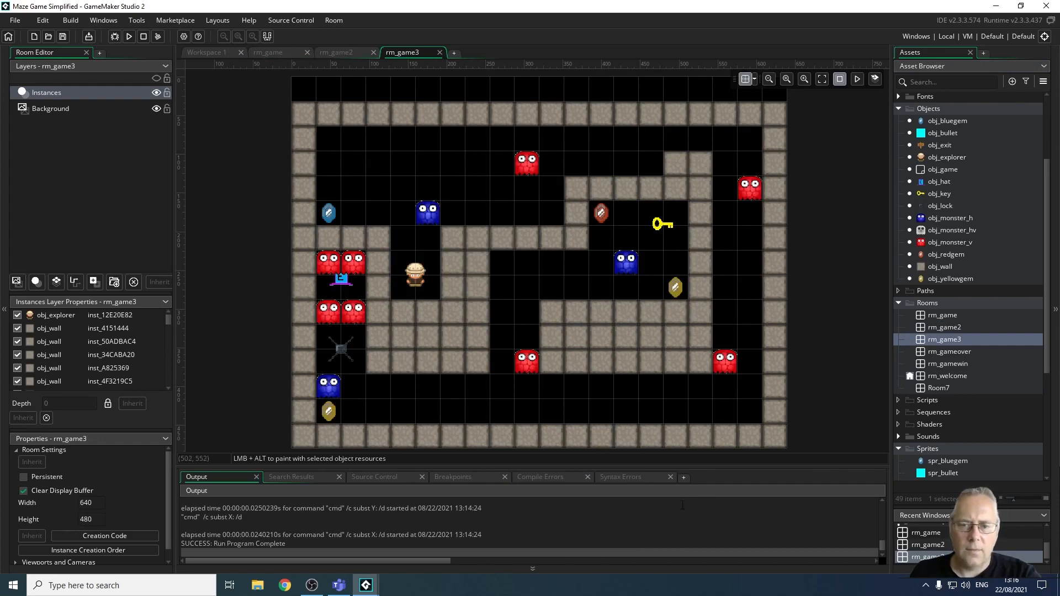
pyautogui.moveTo(896, 320)
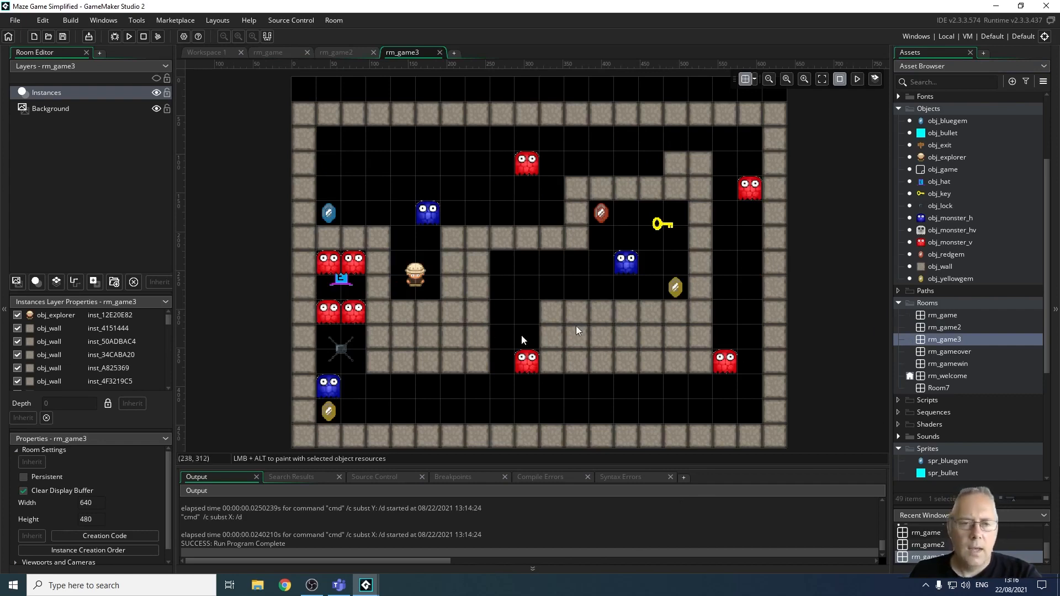
pyautogui.moveTo(785, 342)
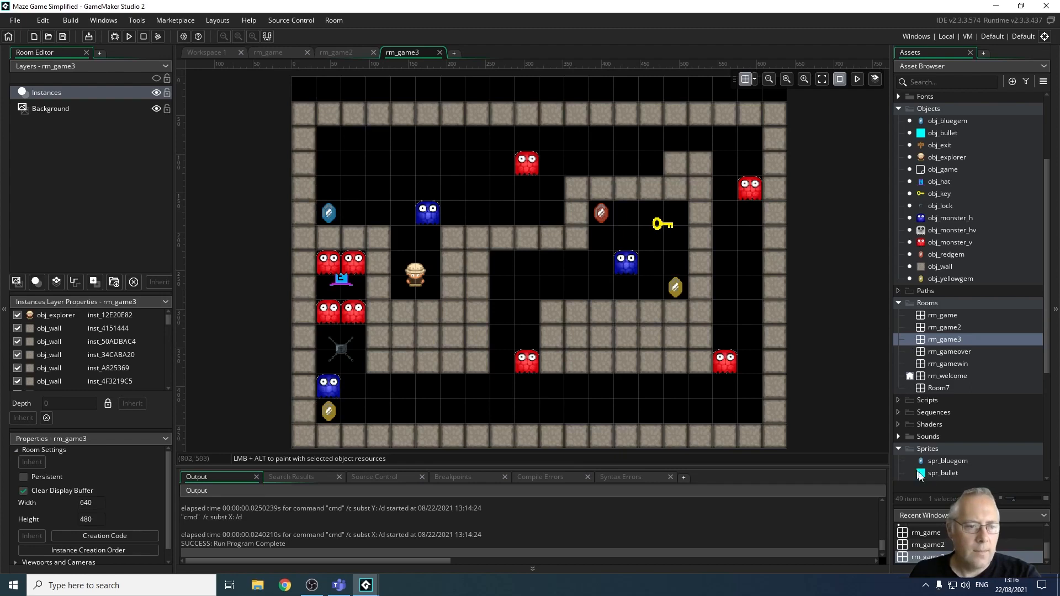
pyautogui.moveTo(906, 116)
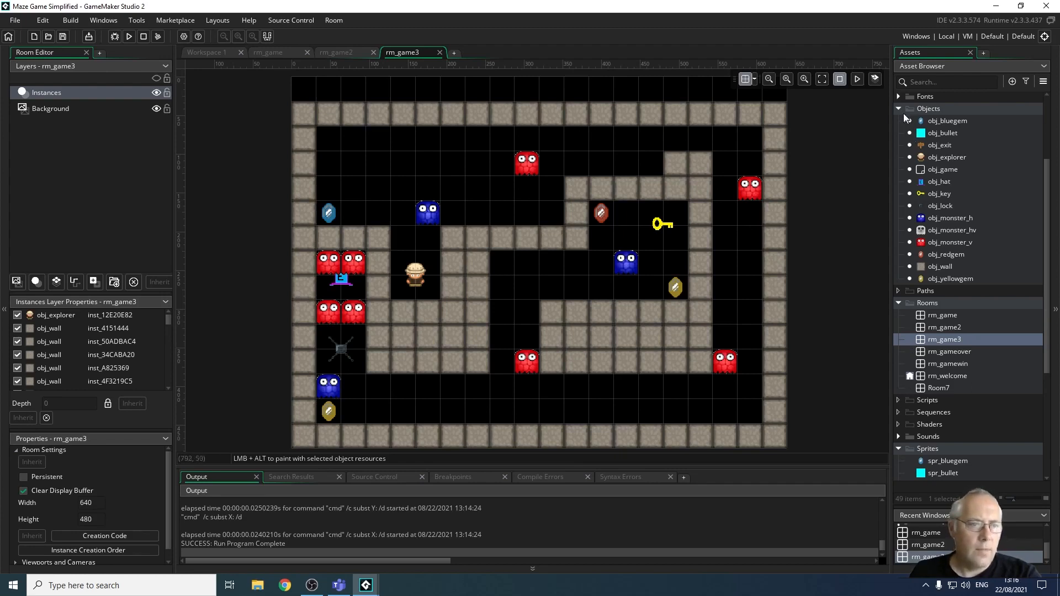
# Collapse the asset groups, browse the Sounds folder, then expand Fonts showing fnt_gamefont
pyautogui.click(900, 108)
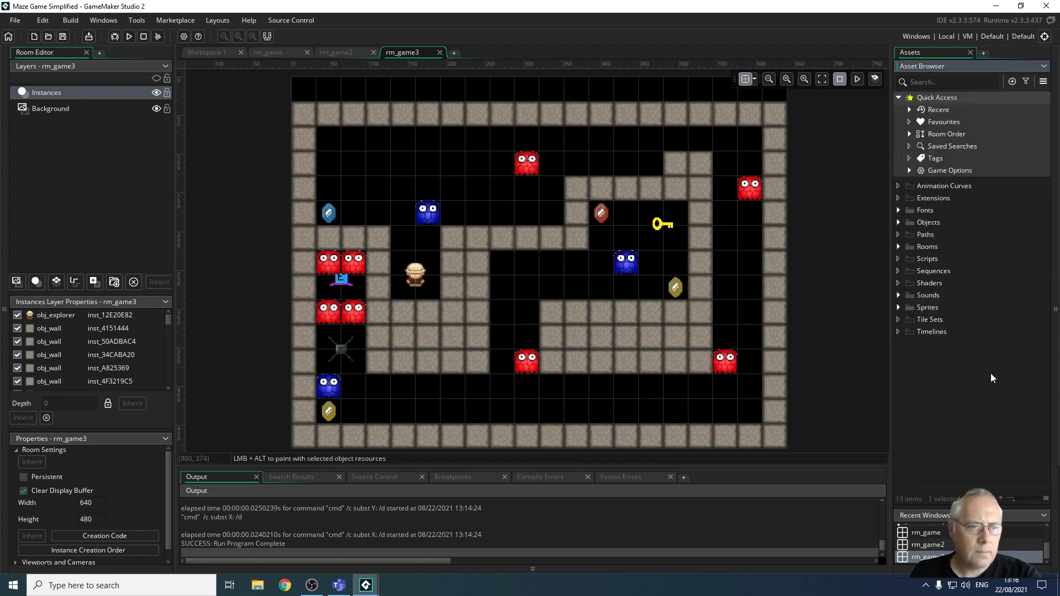
pyautogui.moveTo(899, 300)
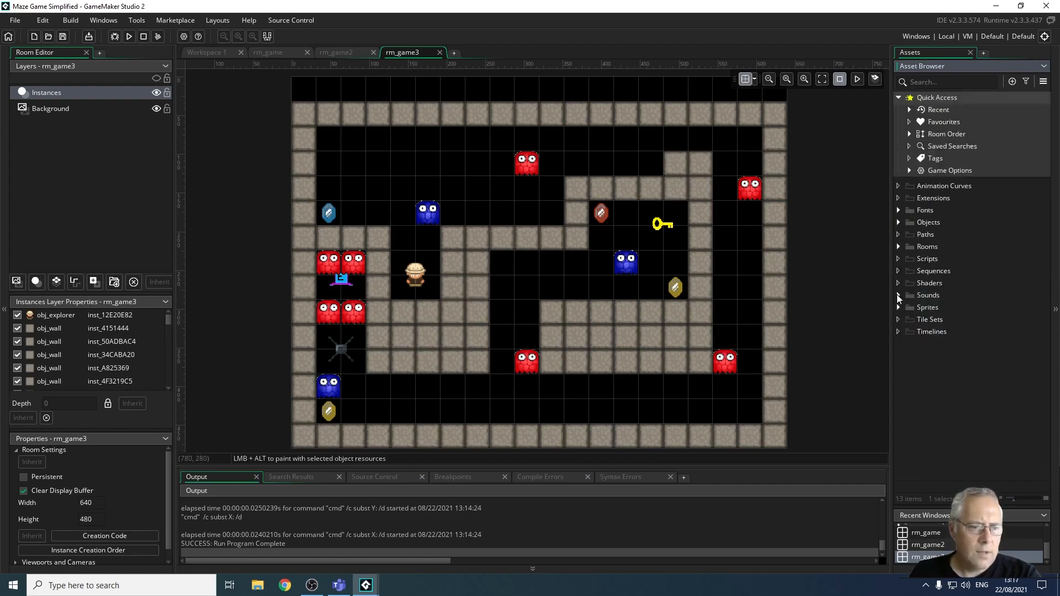
pyautogui.click(899, 295)
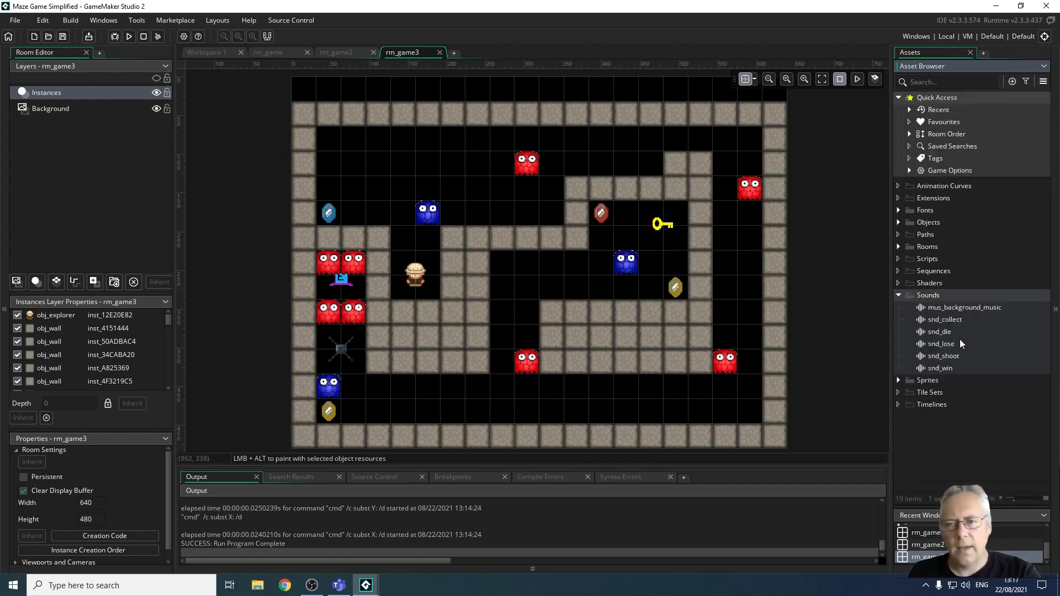
pyautogui.click(942, 319)
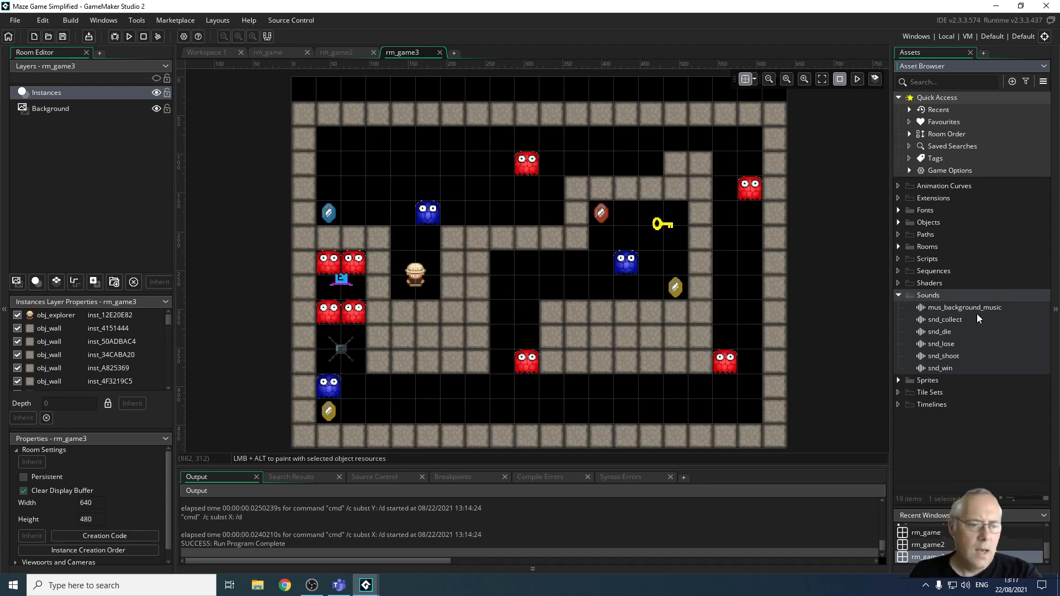
pyautogui.moveTo(893, 294)
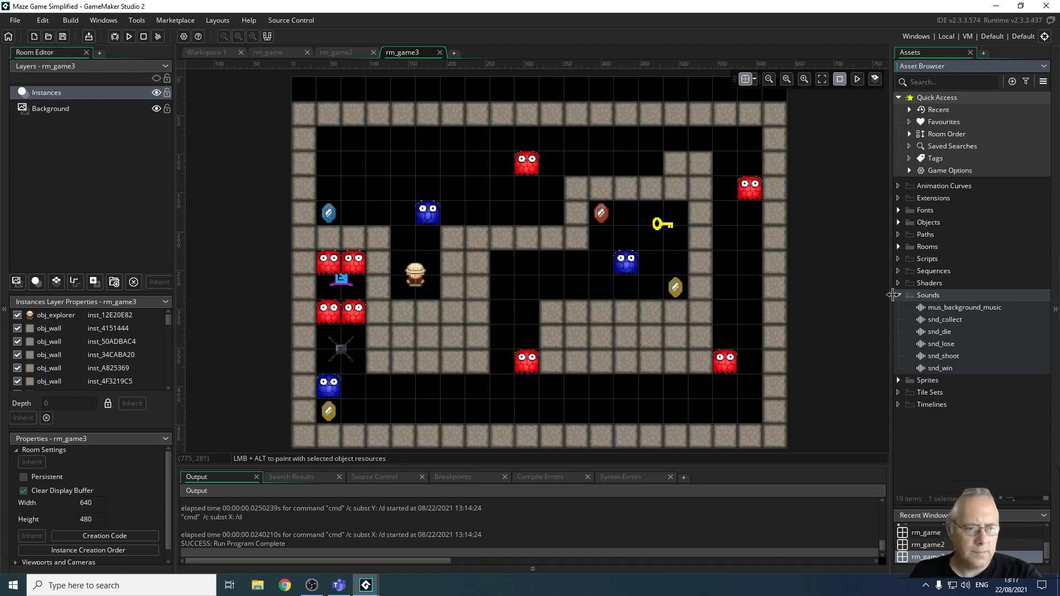
pyautogui.click(899, 295)
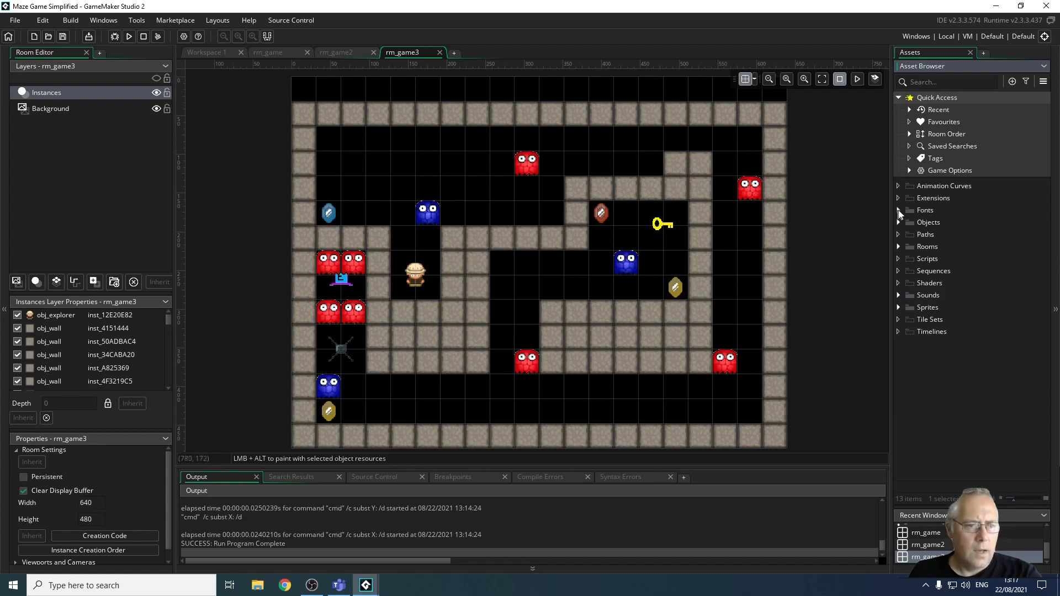
pyautogui.click(899, 210)
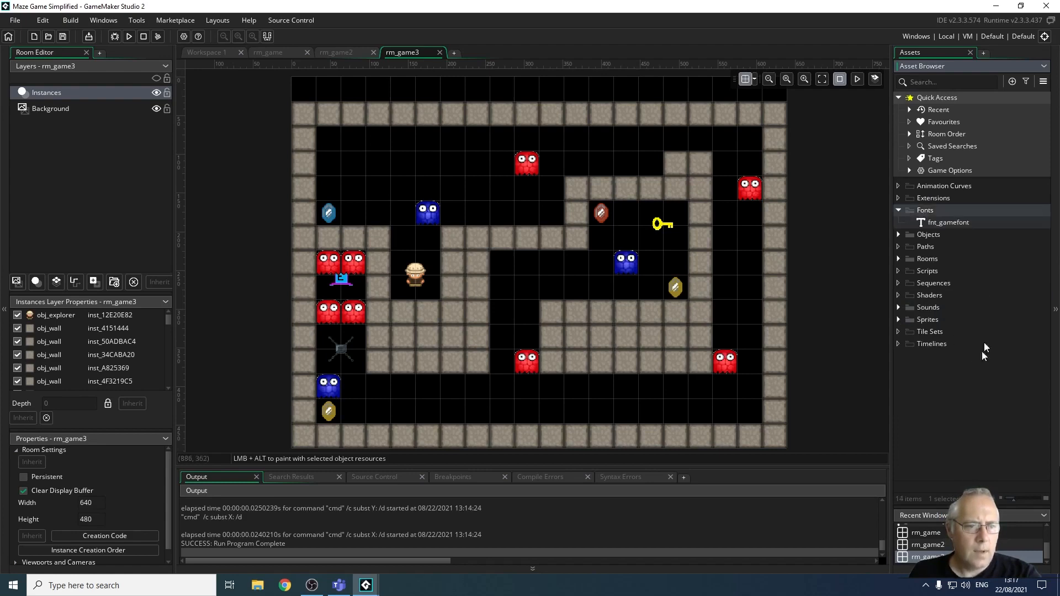
pyautogui.moveTo(956, 229)
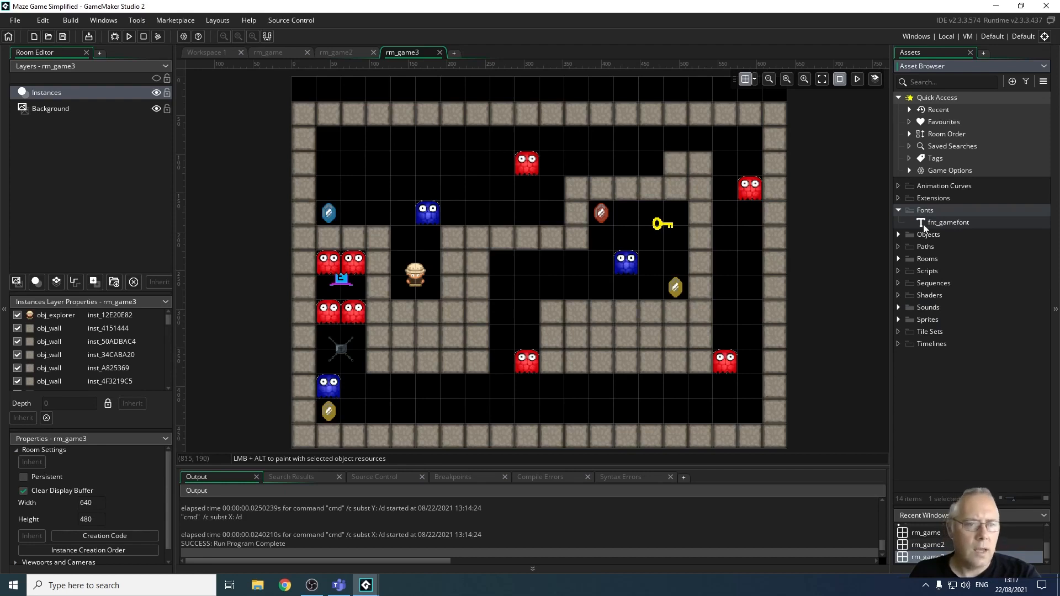
pyautogui.moveTo(896, 208)
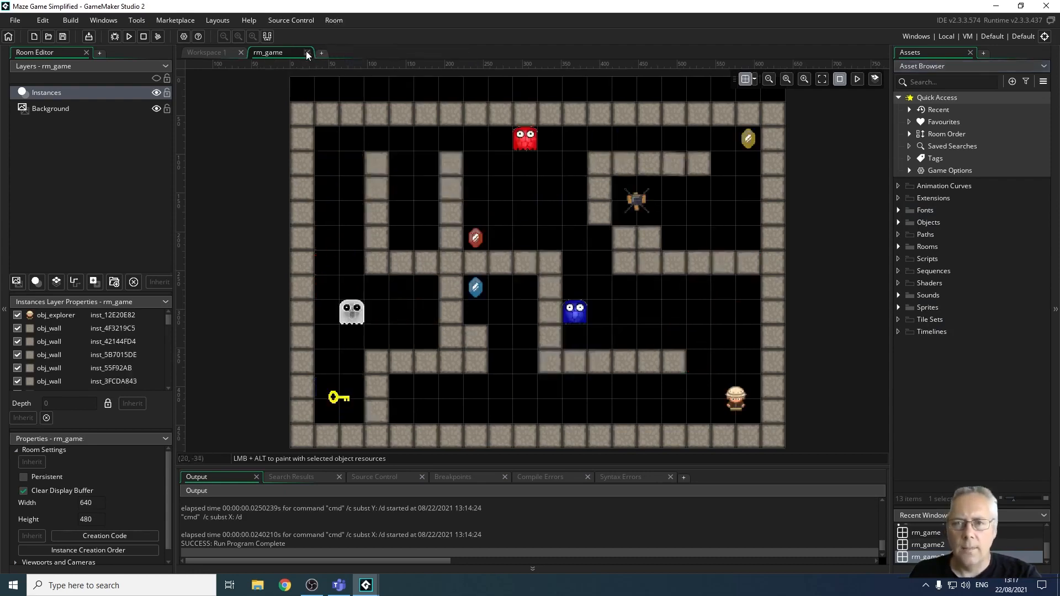
# Close the rm_game room, list the Objects and reopen obj_explorer for editing
pyautogui.click(306, 52)
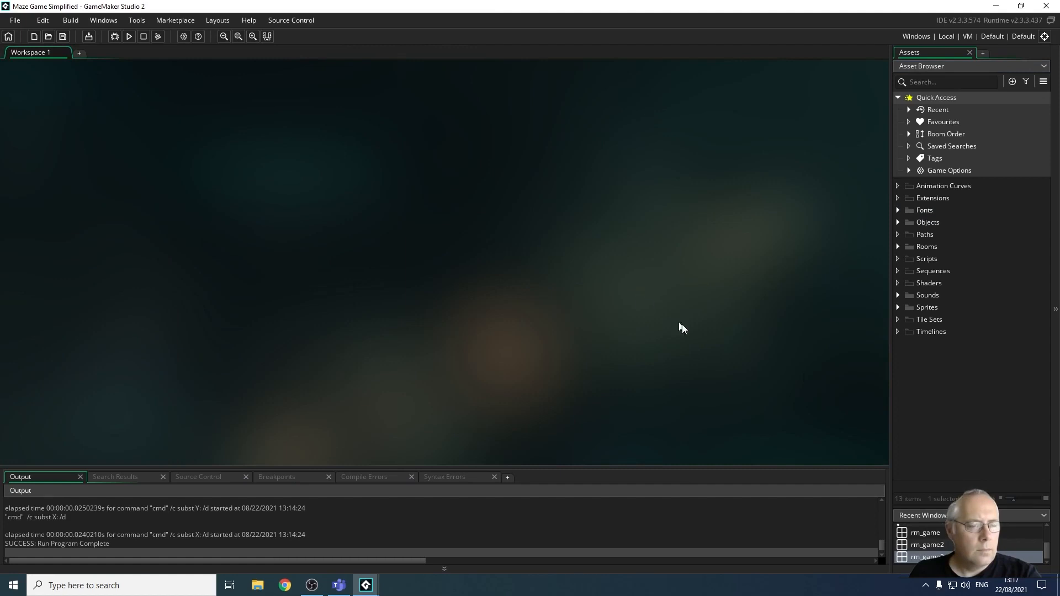
pyautogui.moveTo(805, 376)
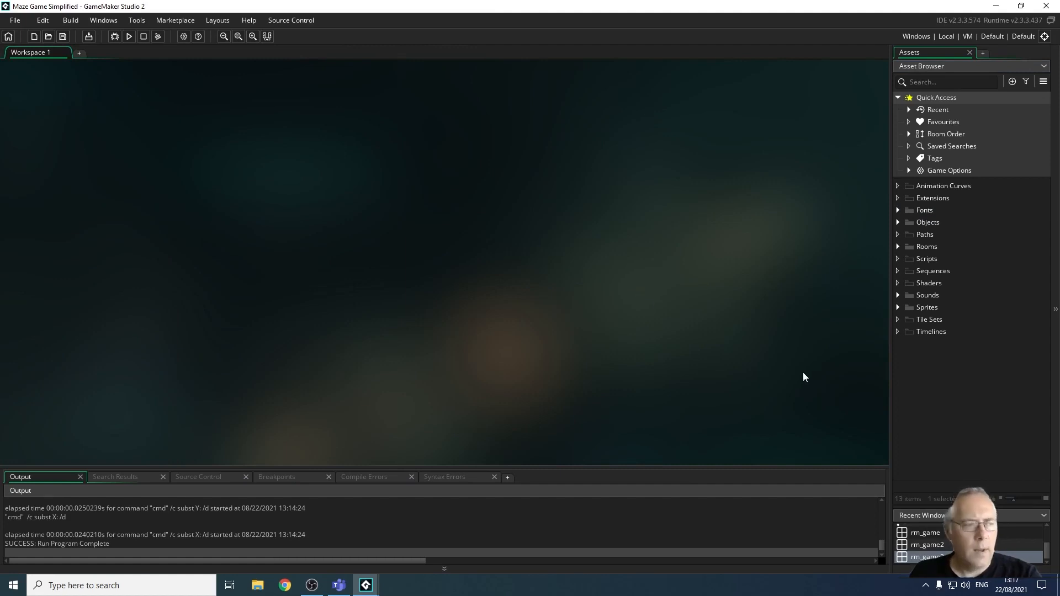
pyautogui.moveTo(1018, 245)
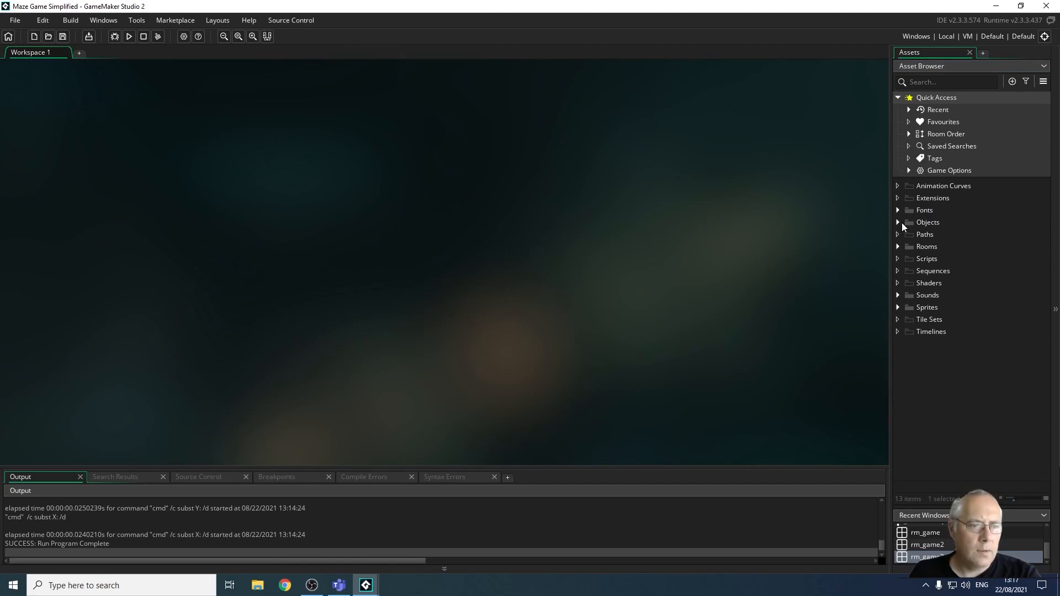
pyautogui.click(899, 222)
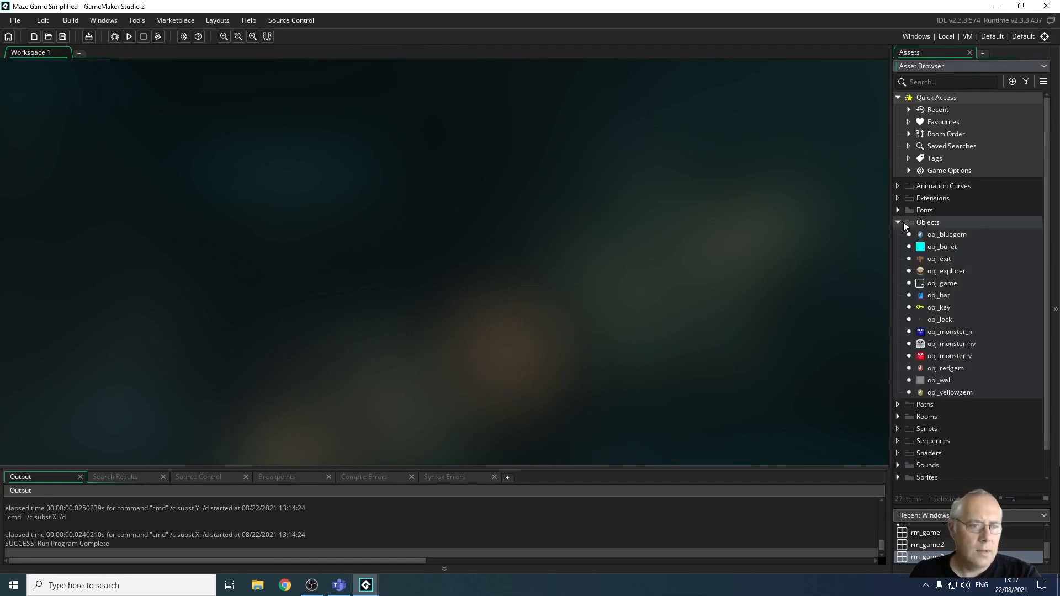
pyautogui.moveTo(939, 274)
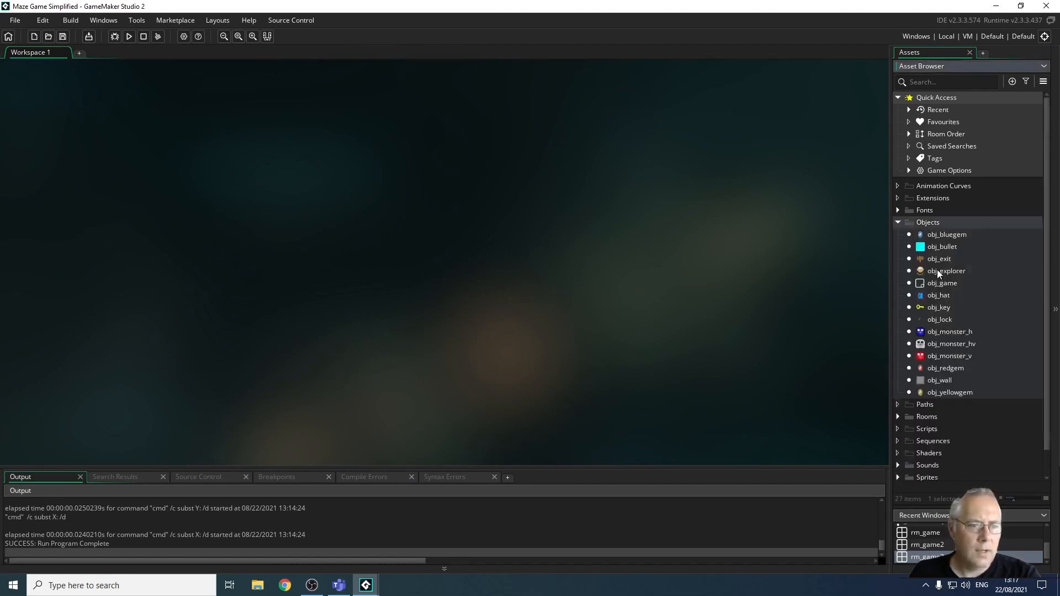
pyautogui.doubleClick(946, 271)
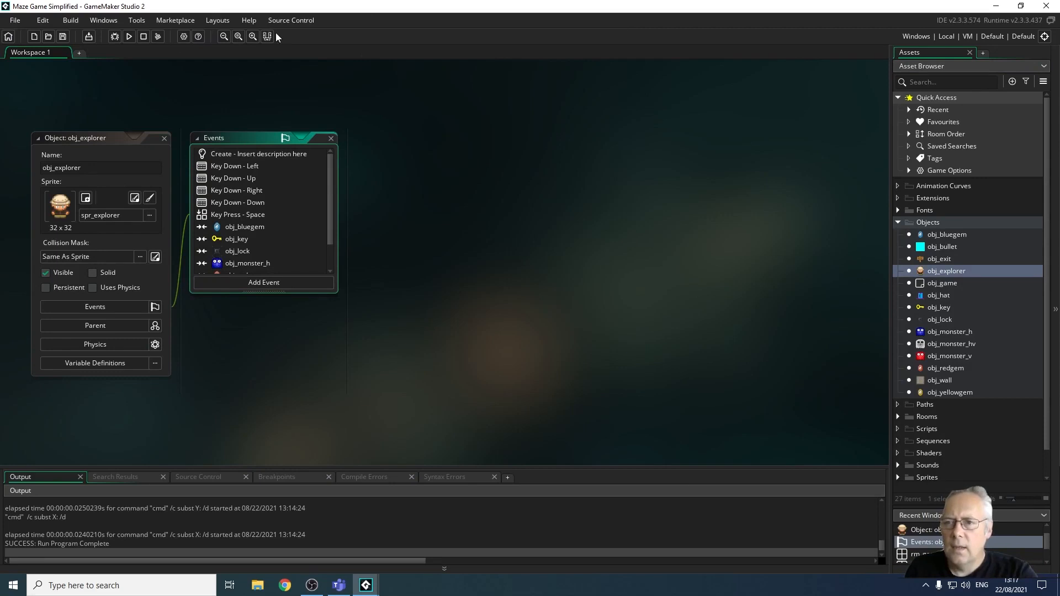
pyautogui.moveTo(224, 36)
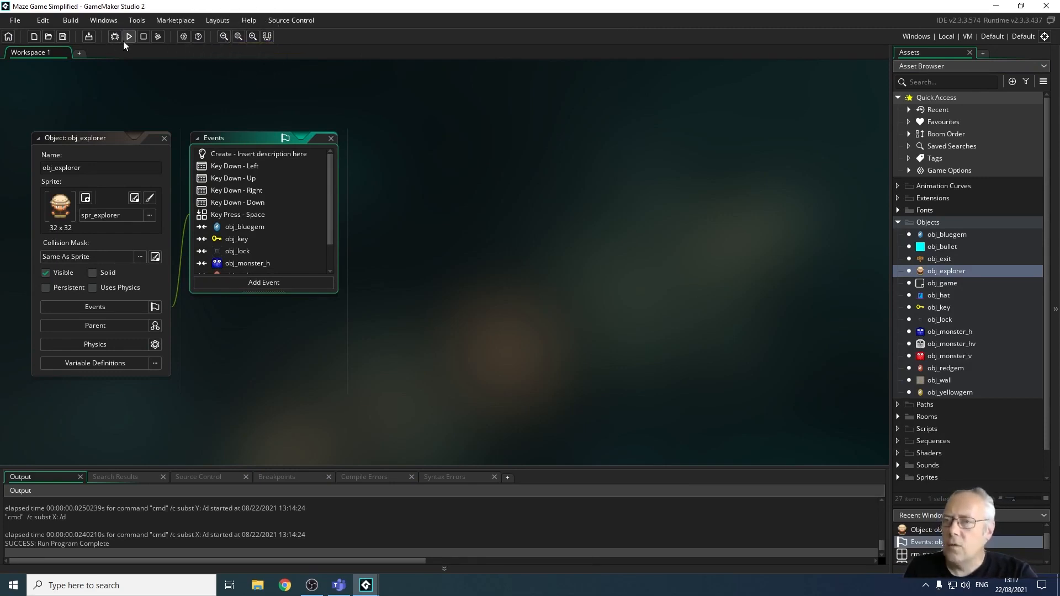
pyautogui.moveTo(128, 37)
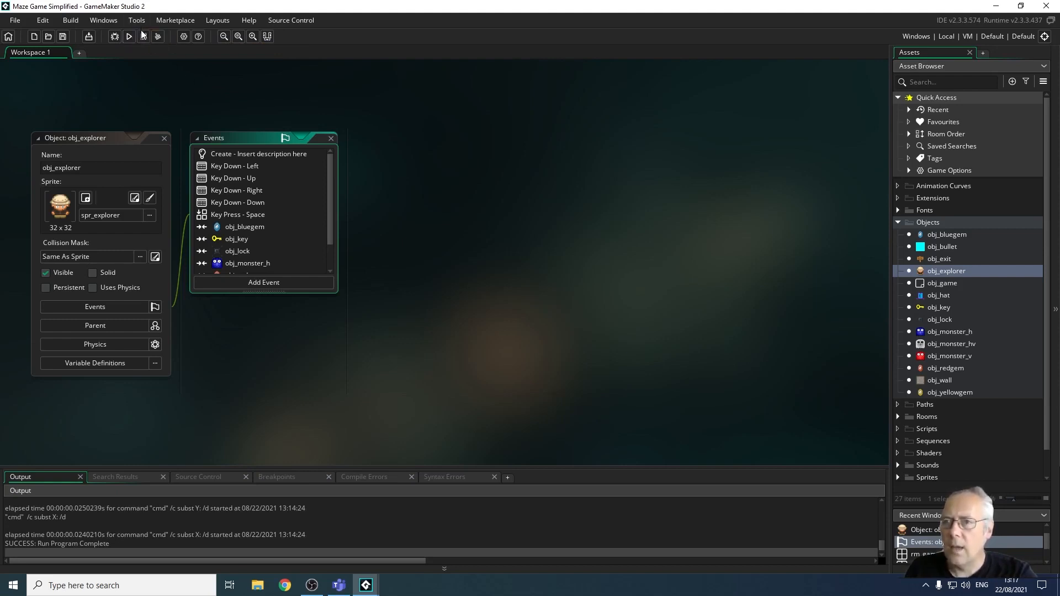
pyautogui.moveTo(142, 36)
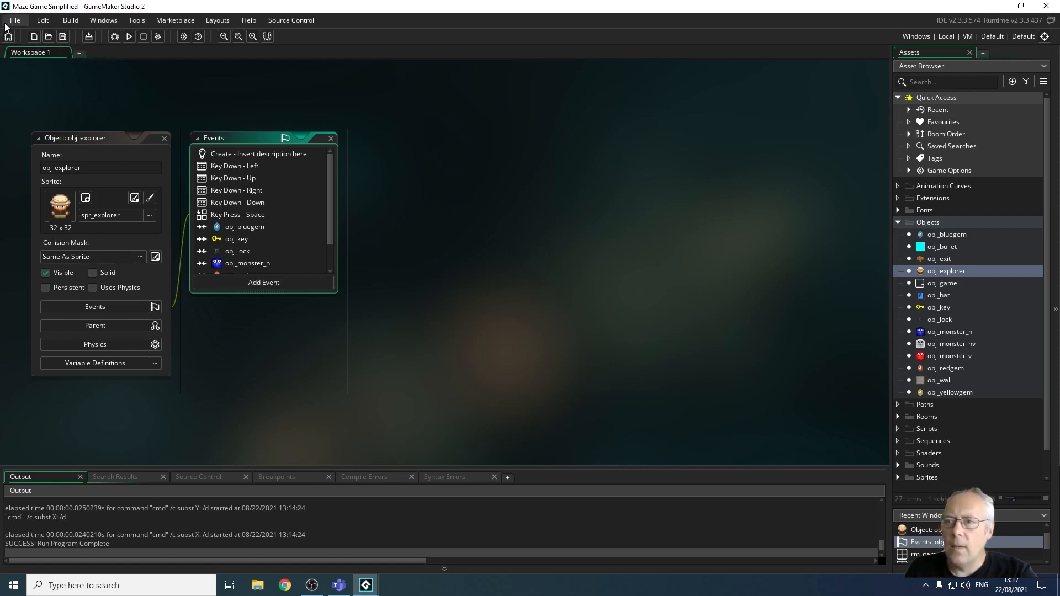
pyautogui.moveTo(158, 32)
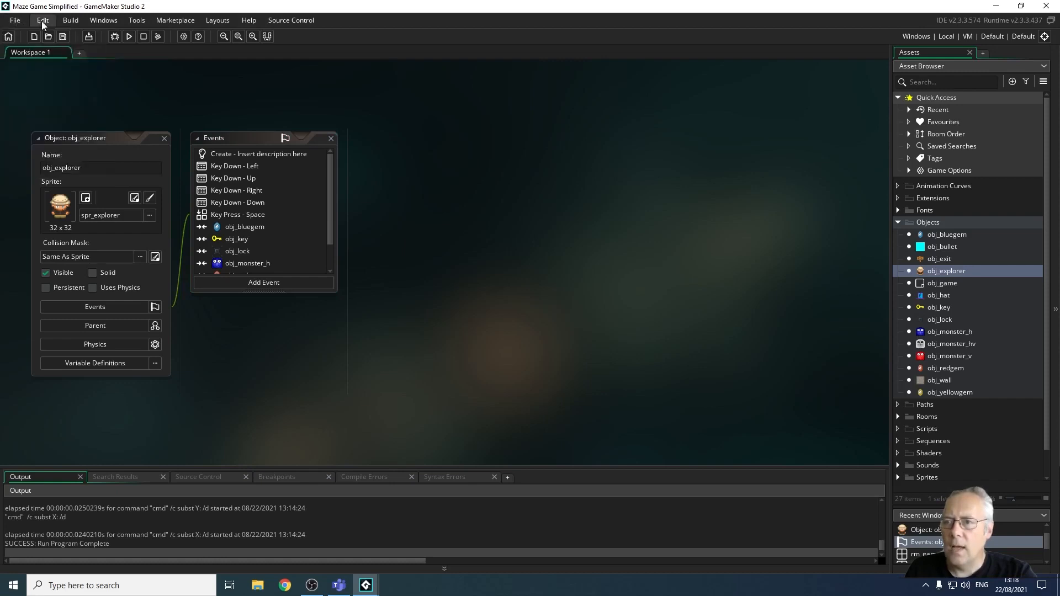
pyautogui.moveTo(102, 20)
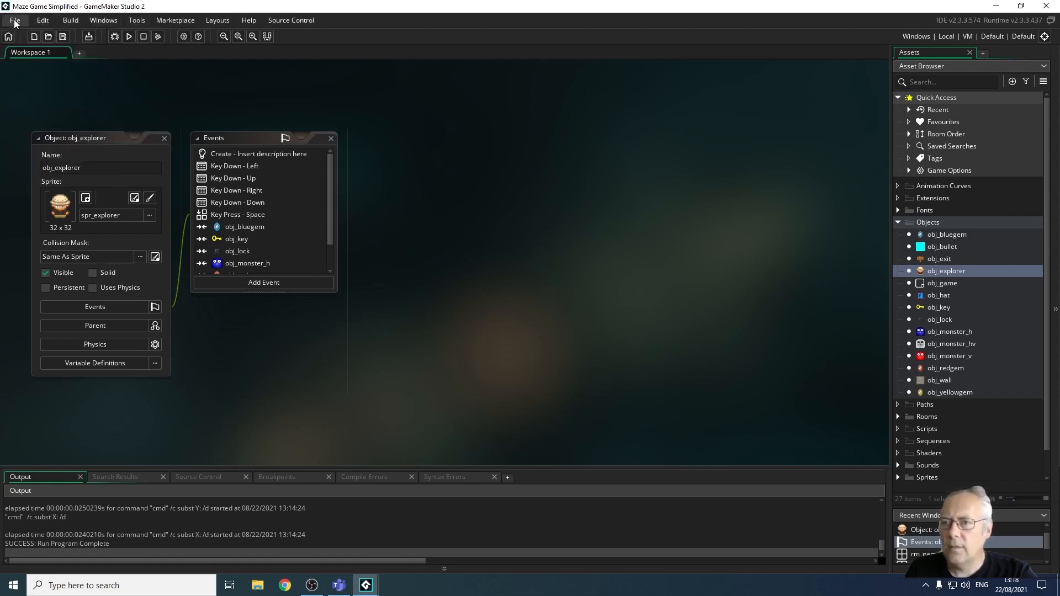
pyautogui.moveTo(379, 388)
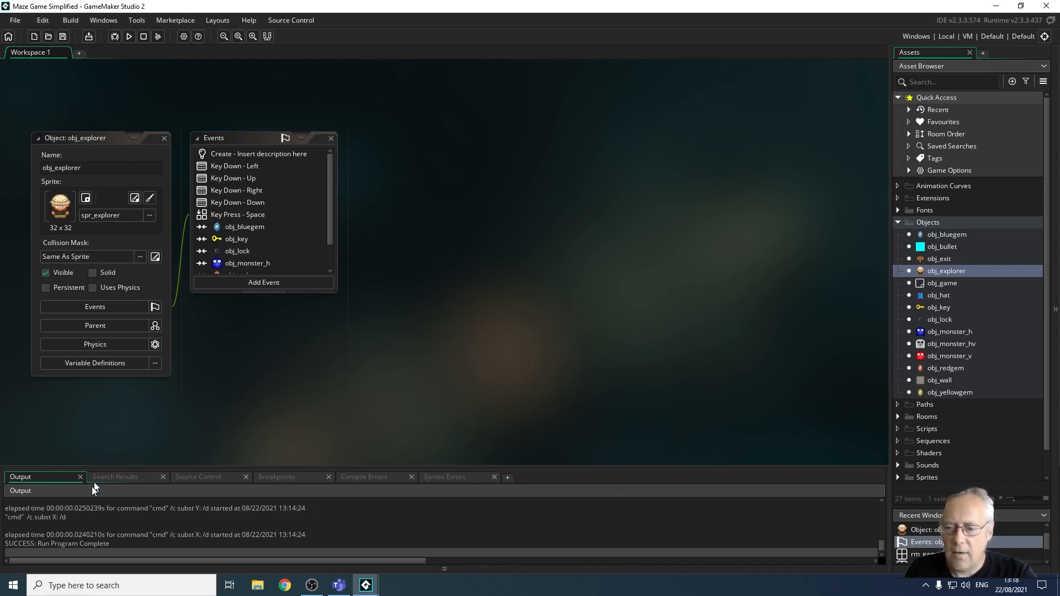
pyautogui.moveTo(147, 488)
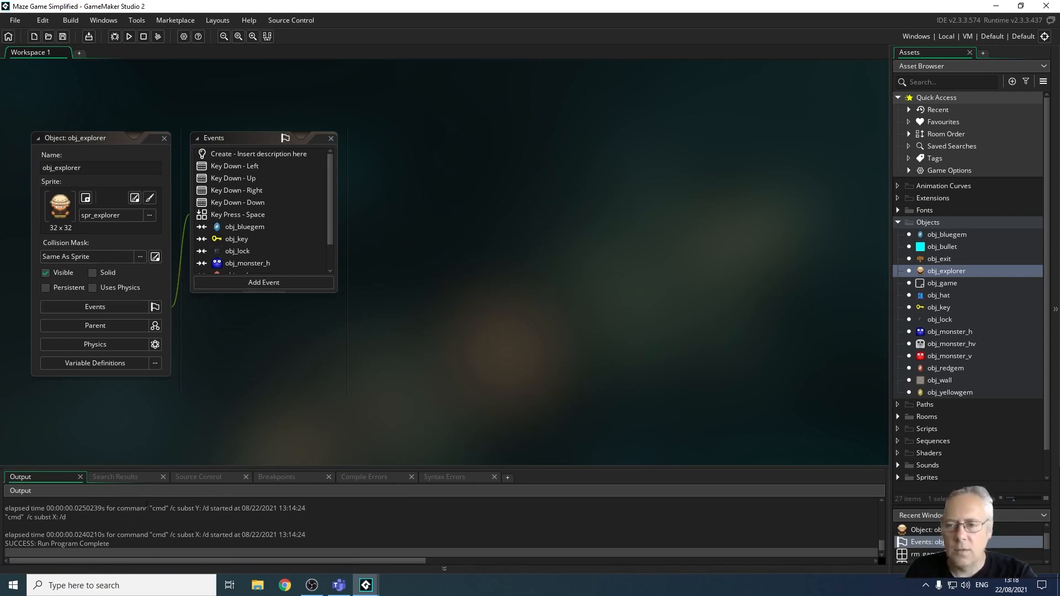
pyautogui.moveTo(275, 410)
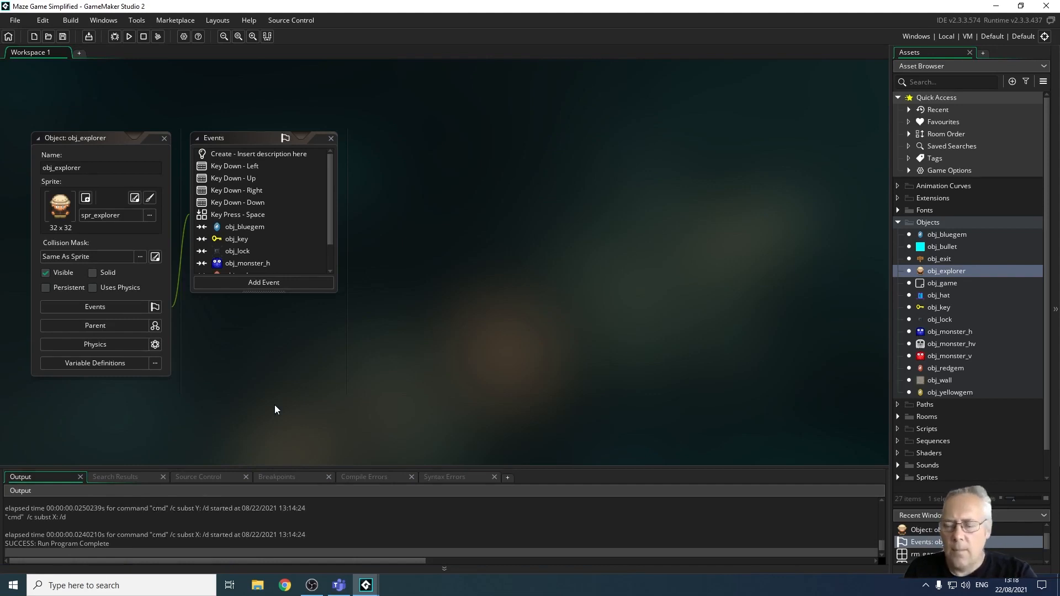
pyautogui.moveTo(484, 397)
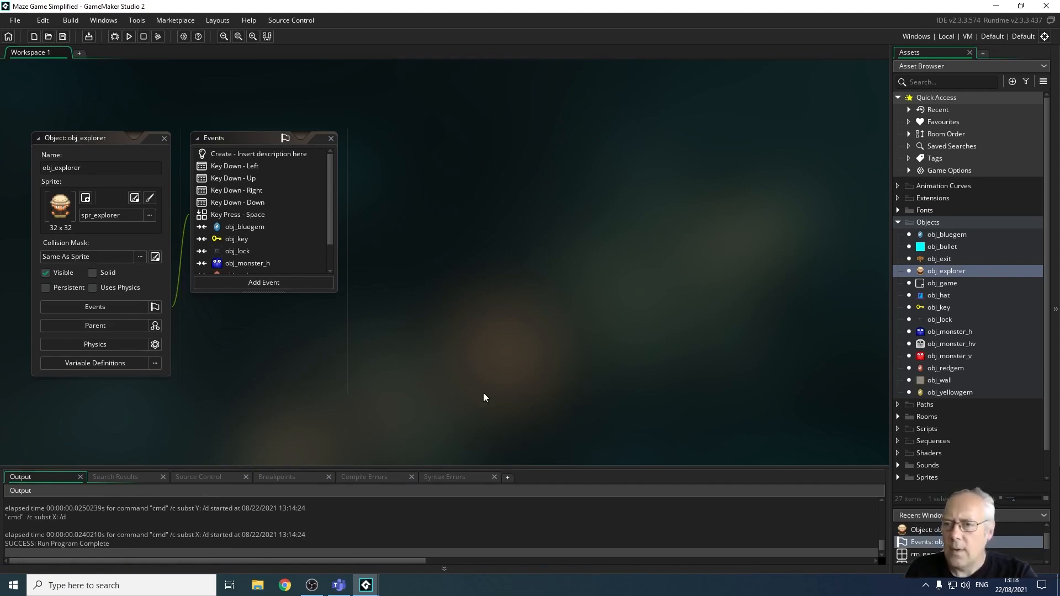
pyautogui.moveTo(351, 322)
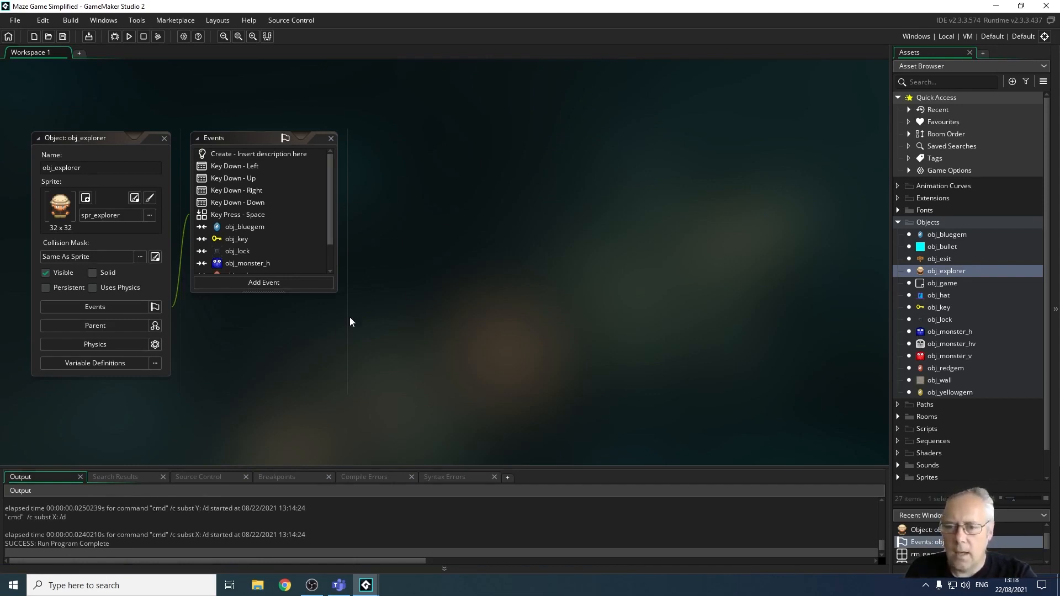
pyautogui.moveTo(323, 351)
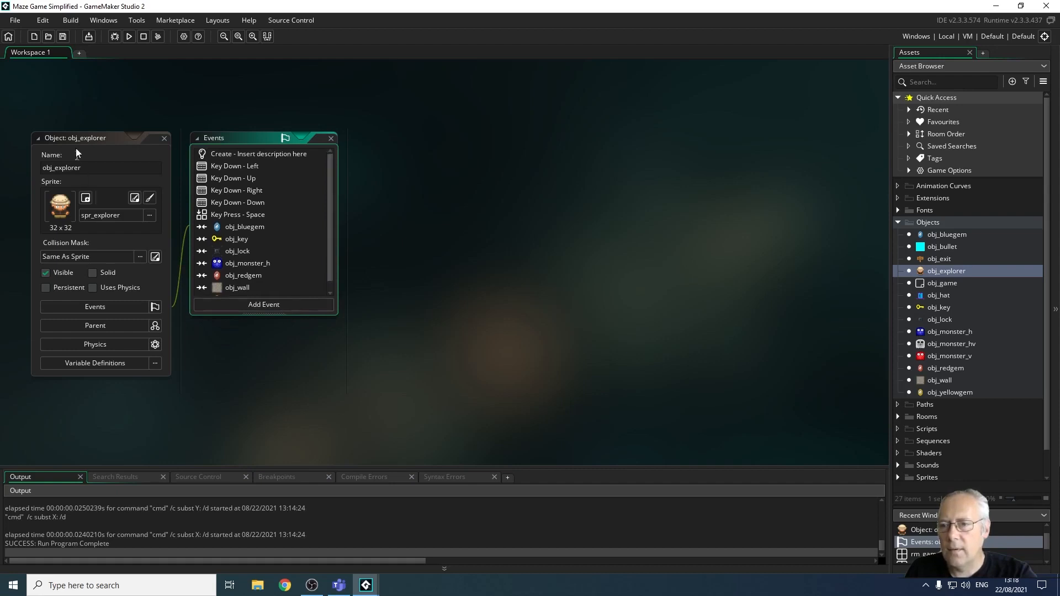
# Drag the obj_explorer editor and its events list to a new workspace spot
pyautogui.moveTo(75, 137); pyautogui.dragTo(223, 116)
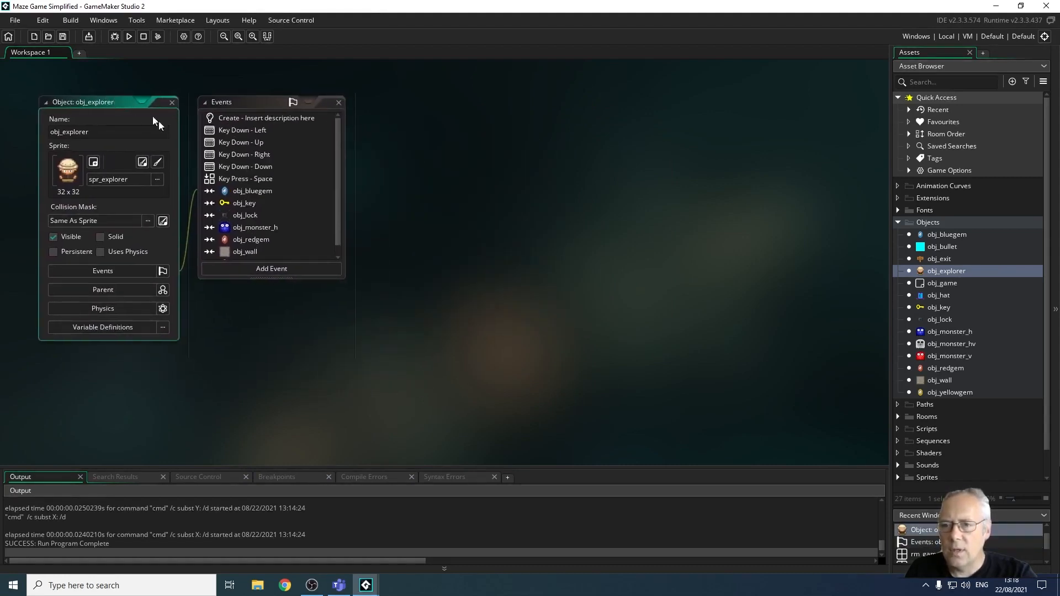
pyautogui.moveTo(283, 185)
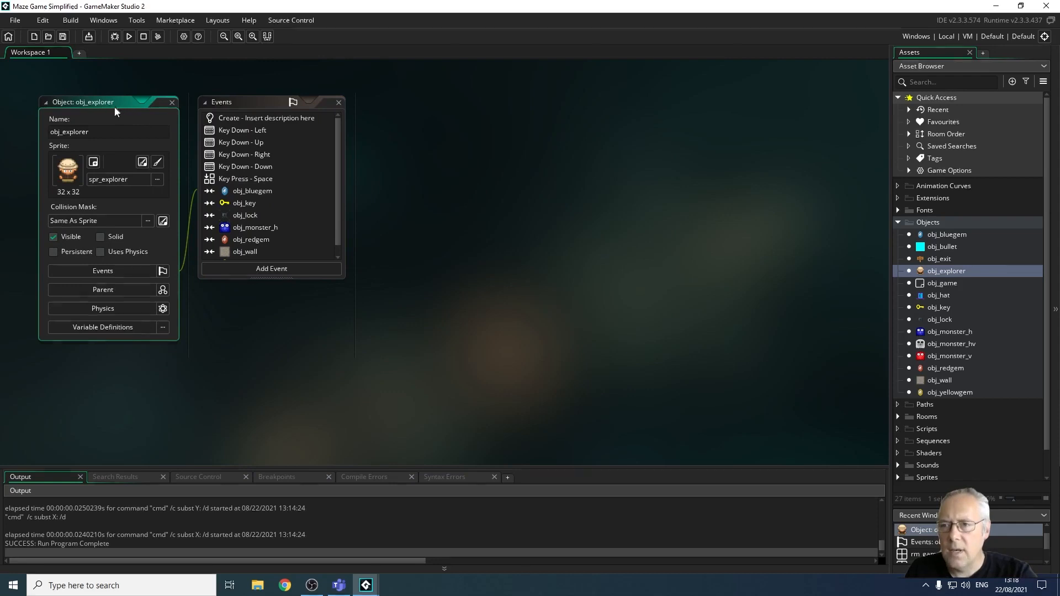
pyautogui.moveTo(939, 308)
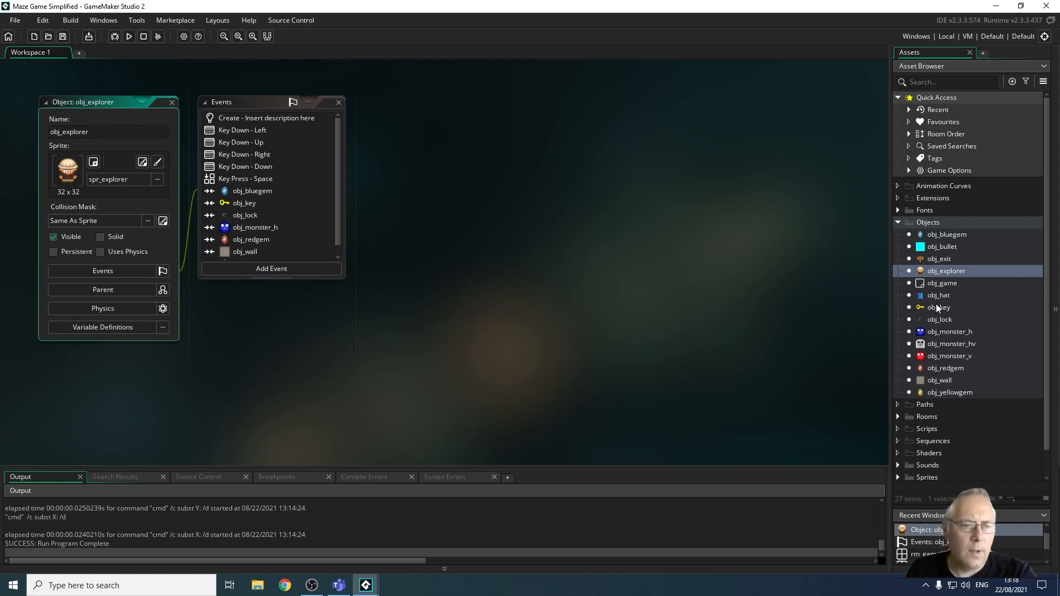
pyautogui.doubleClick(939, 307)
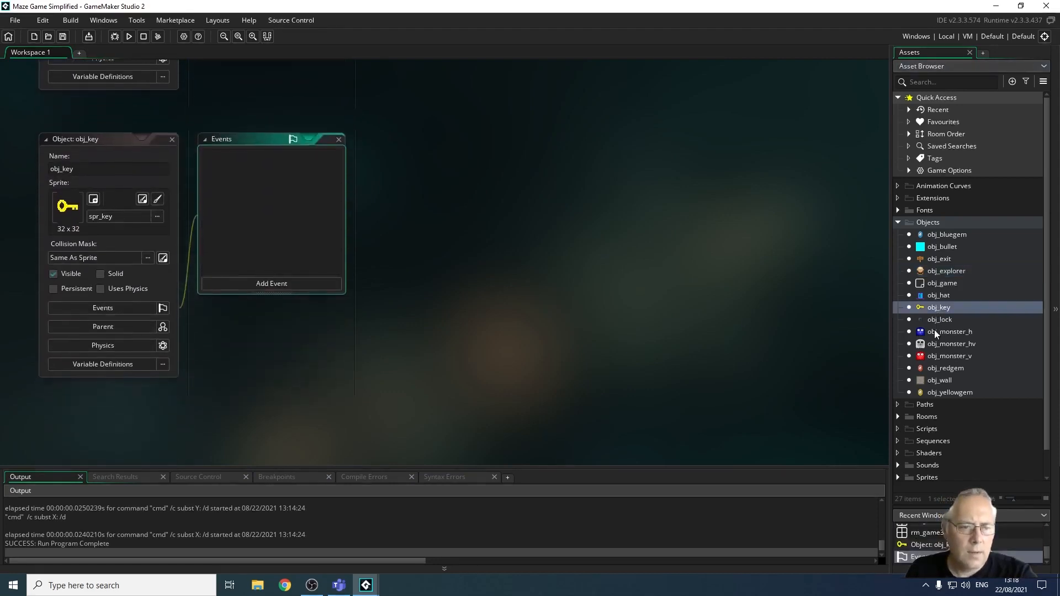
pyautogui.doubleClick(950, 331)
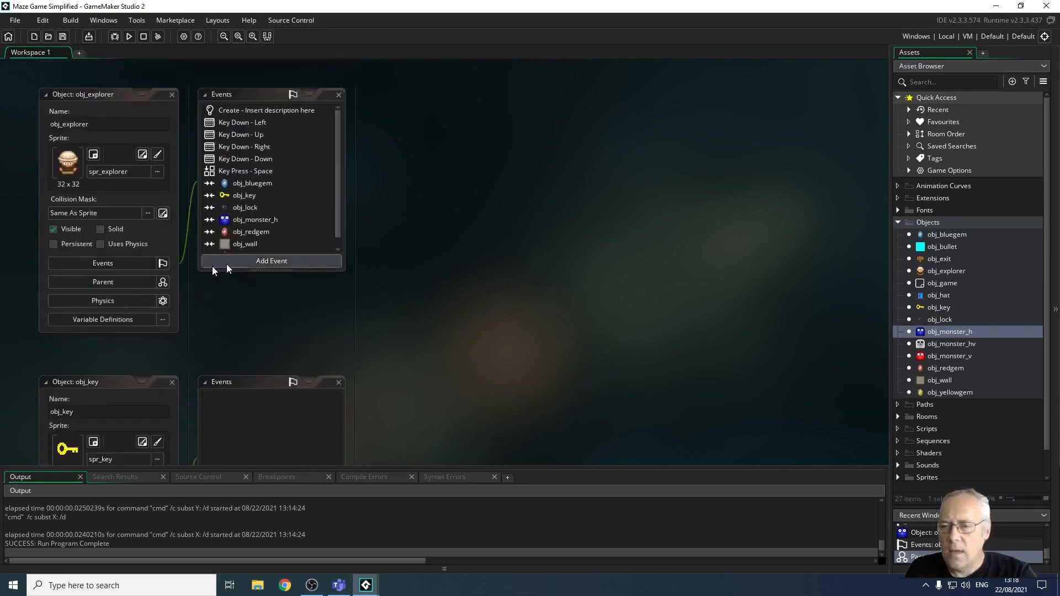
pyautogui.scroll(-3)
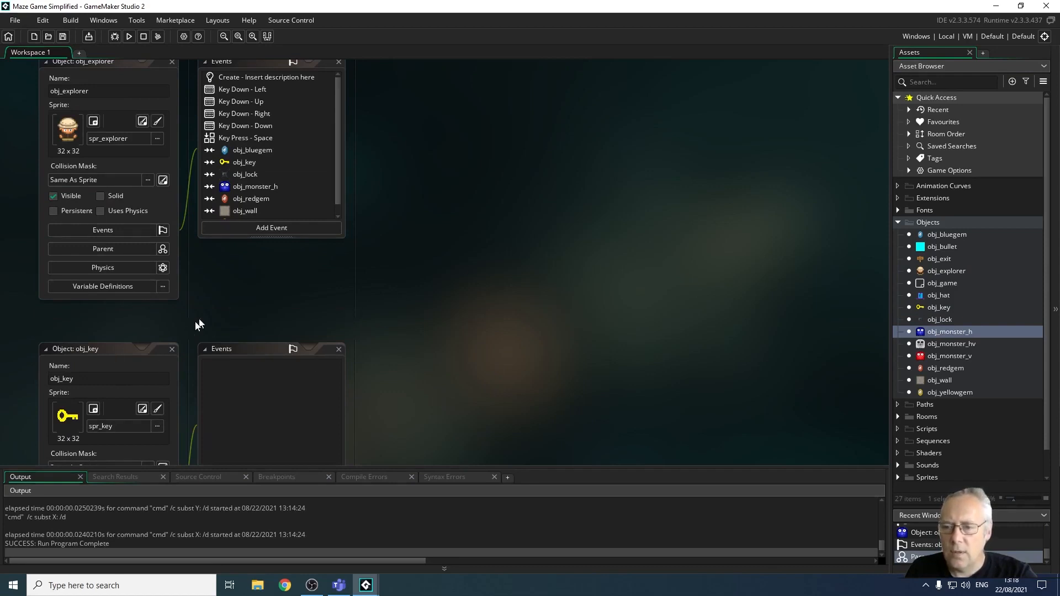
pyautogui.click(108, 348)
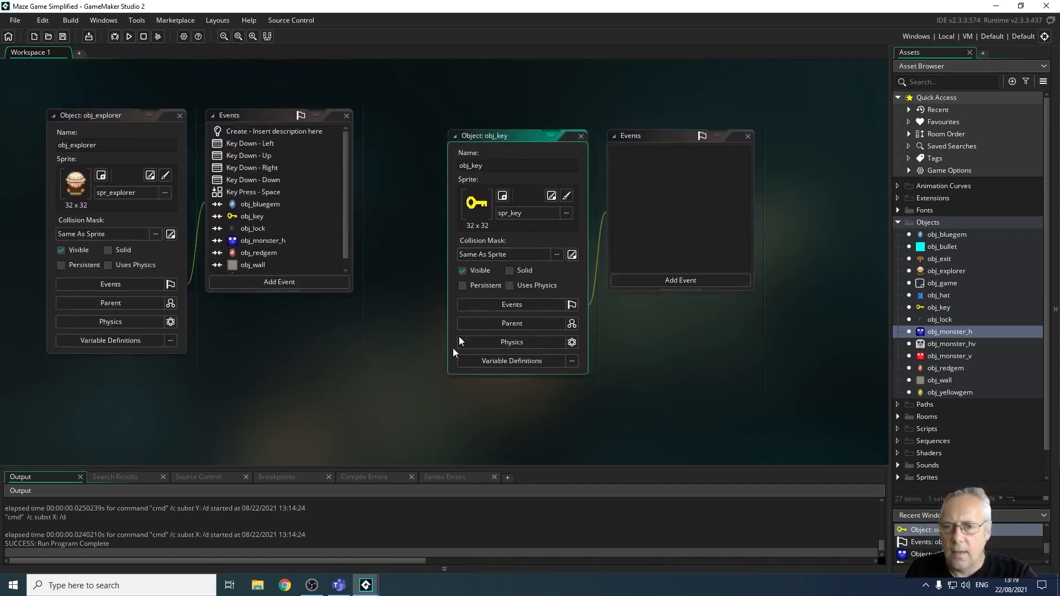
pyautogui.moveTo(504, 140)
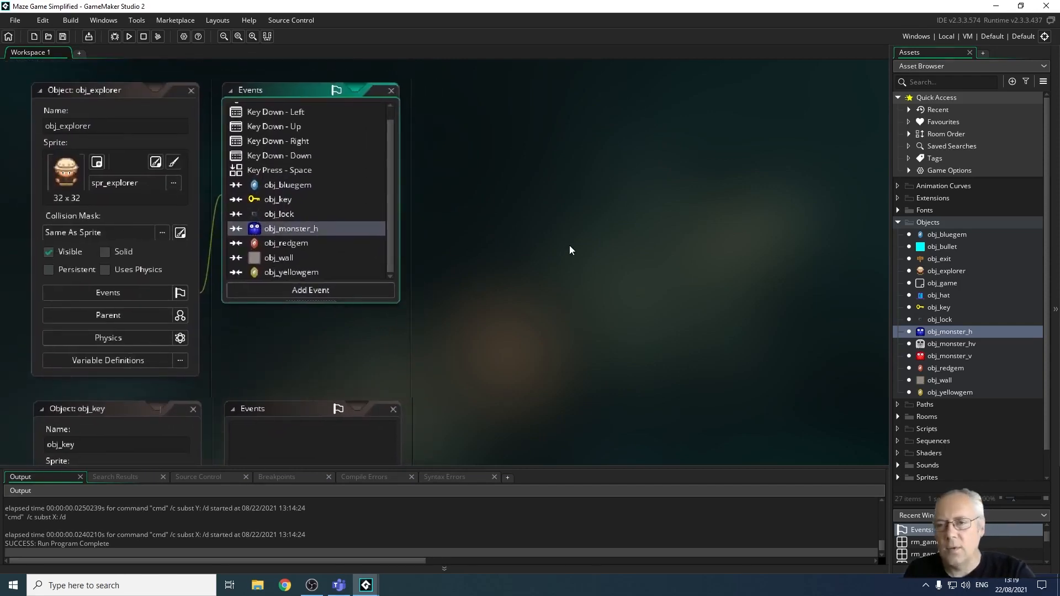
pyautogui.moveTo(532, 239)
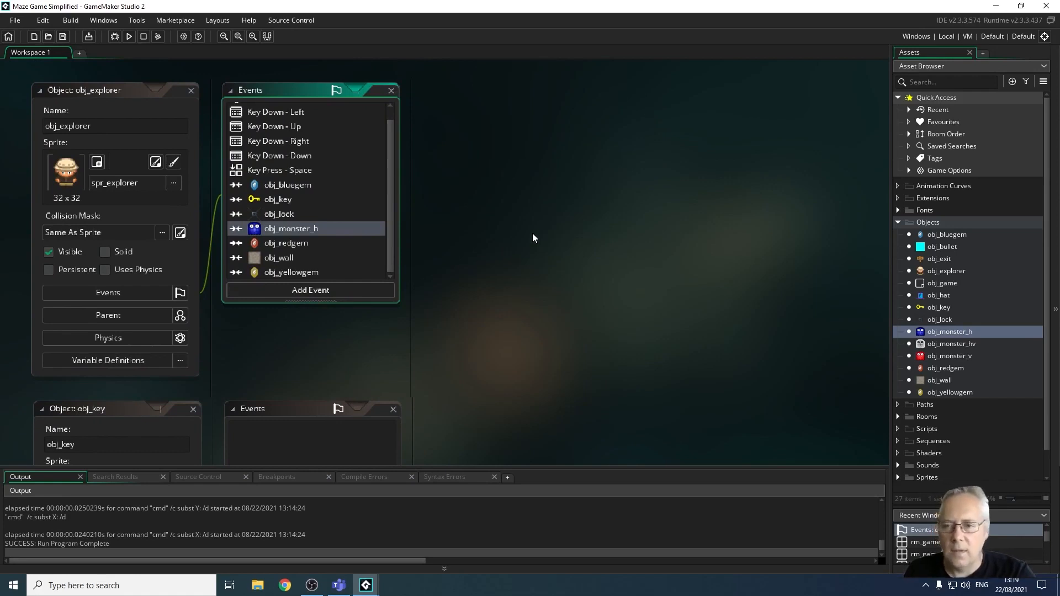
pyautogui.moveTo(571, 197)
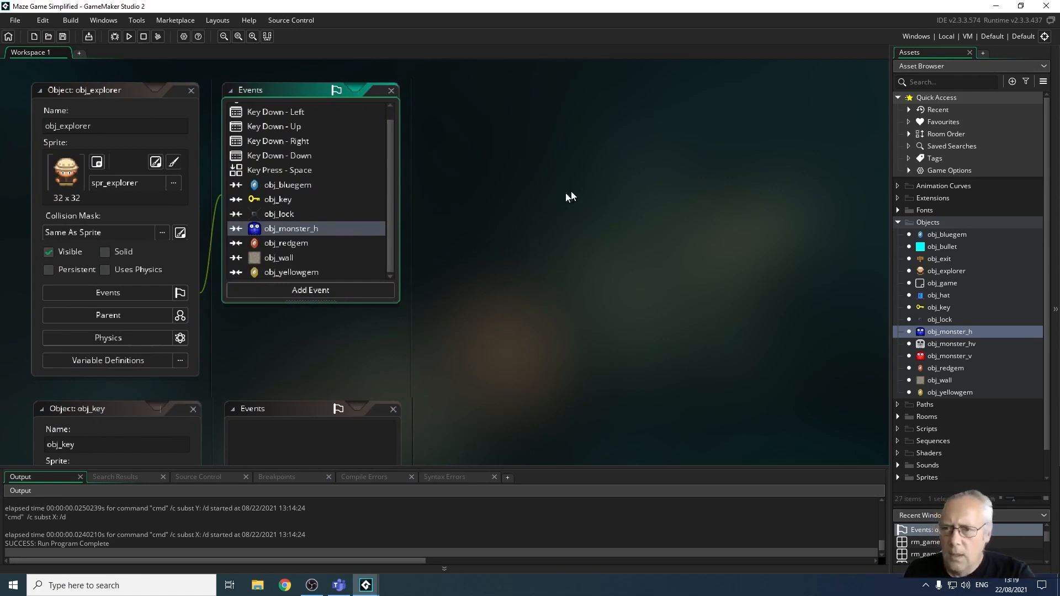
pyautogui.scroll(3)
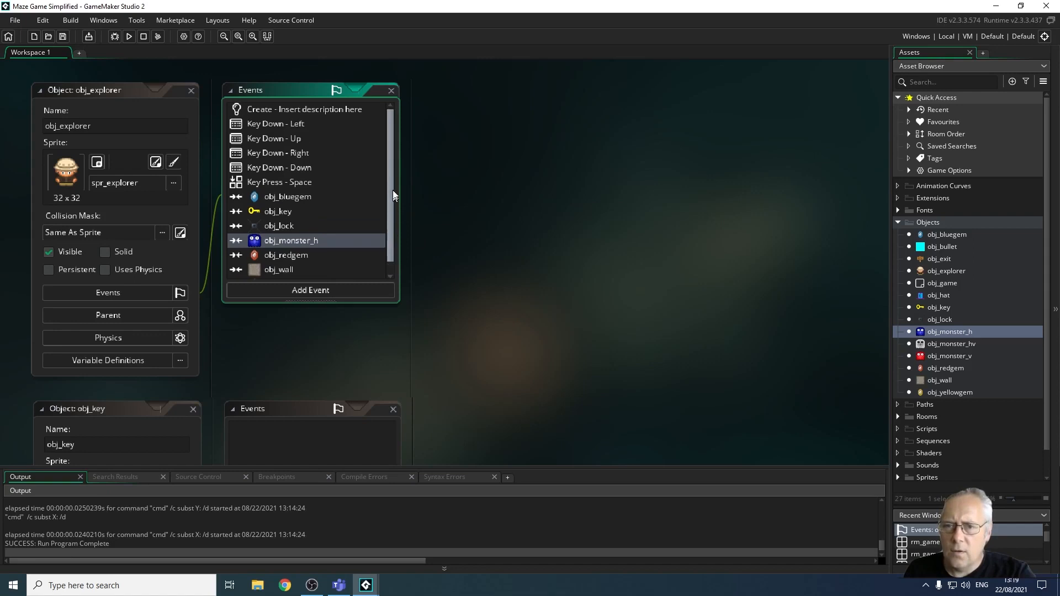
pyautogui.moveTo(409, 186)
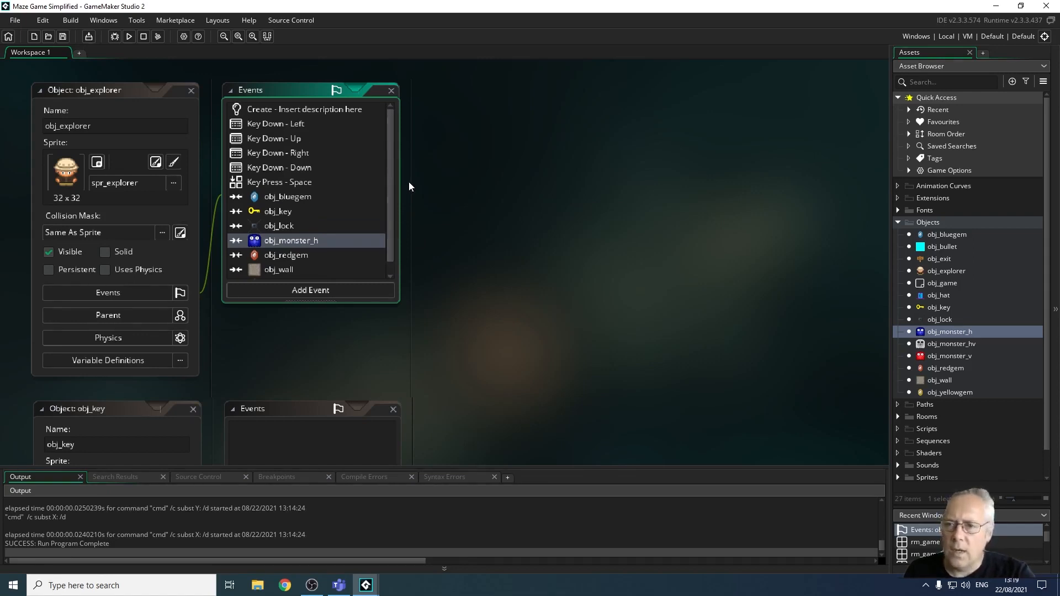
pyautogui.moveTo(483, 263)
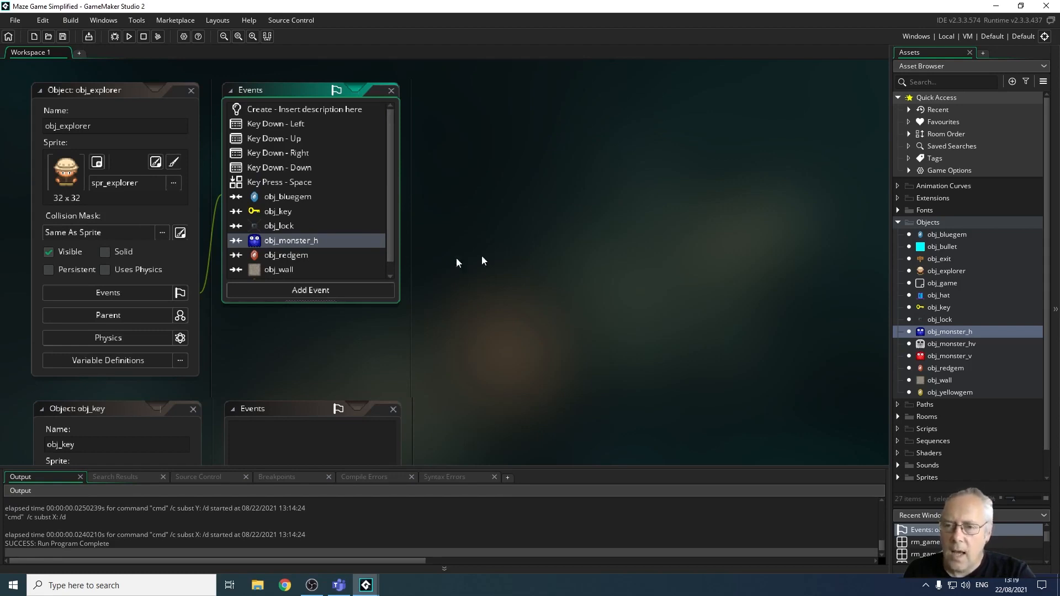
pyautogui.moveTo(639, 288)
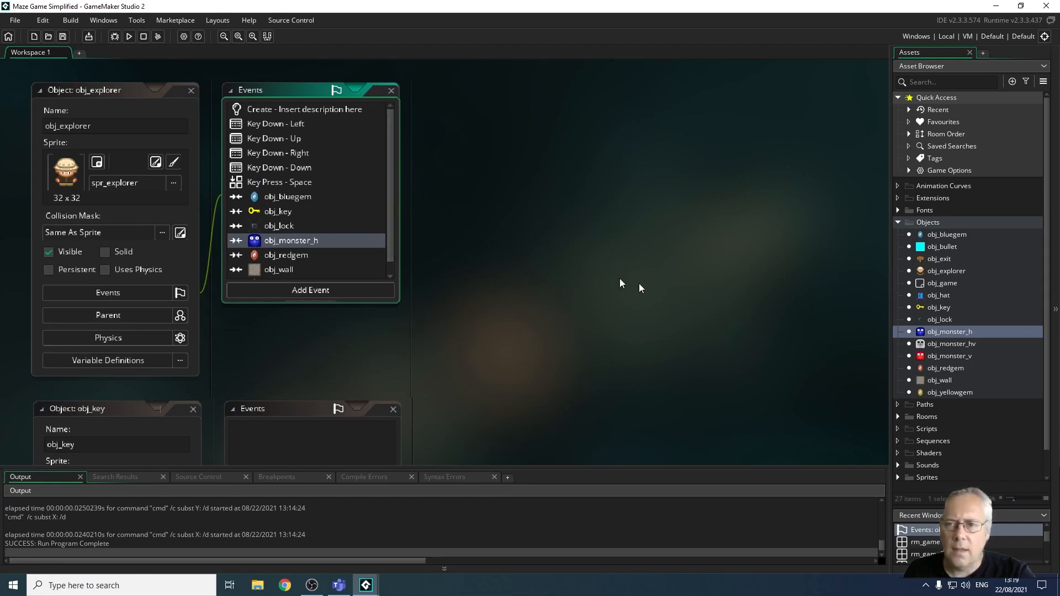
pyautogui.moveTo(561, 516)
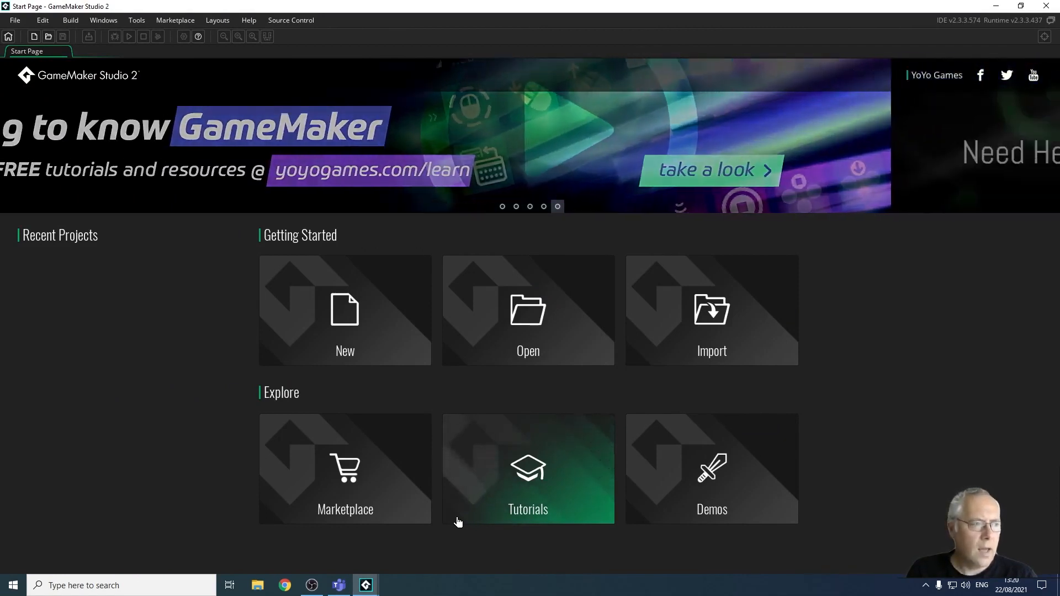
pyautogui.moveTo(320, 295)
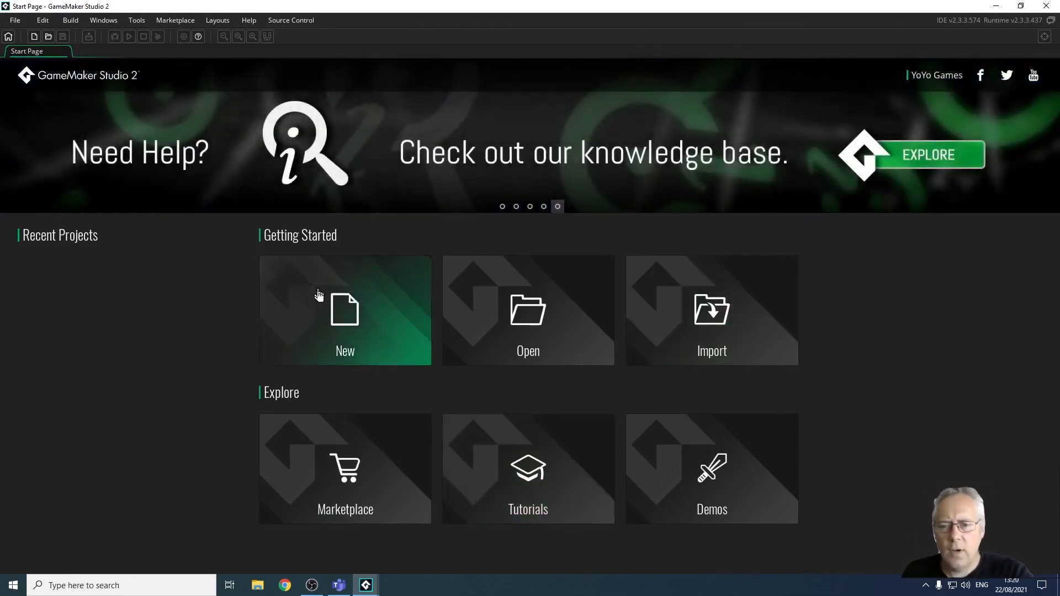
# Start a new project from the Start Page to reach the Drag and Drop / GML choice
pyautogui.click(344, 311)
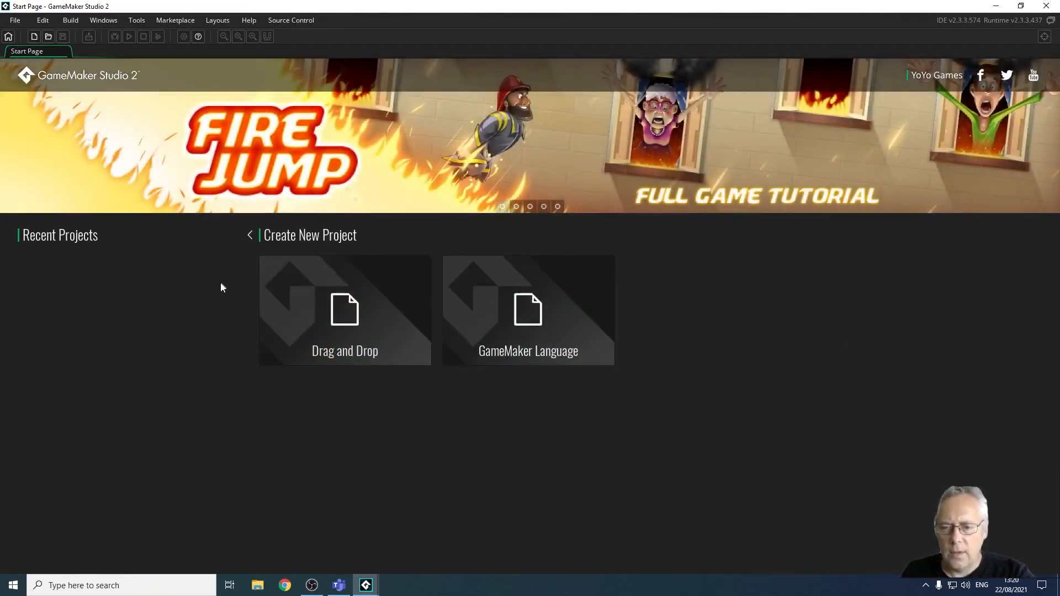
pyautogui.moveTo(267, 385)
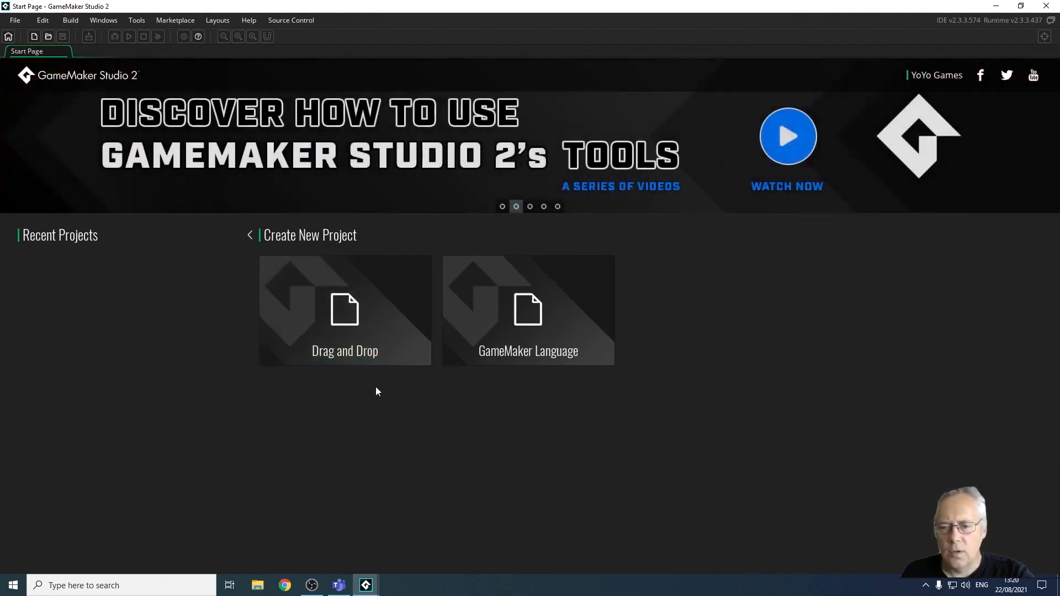
pyautogui.moveTo(431, 378)
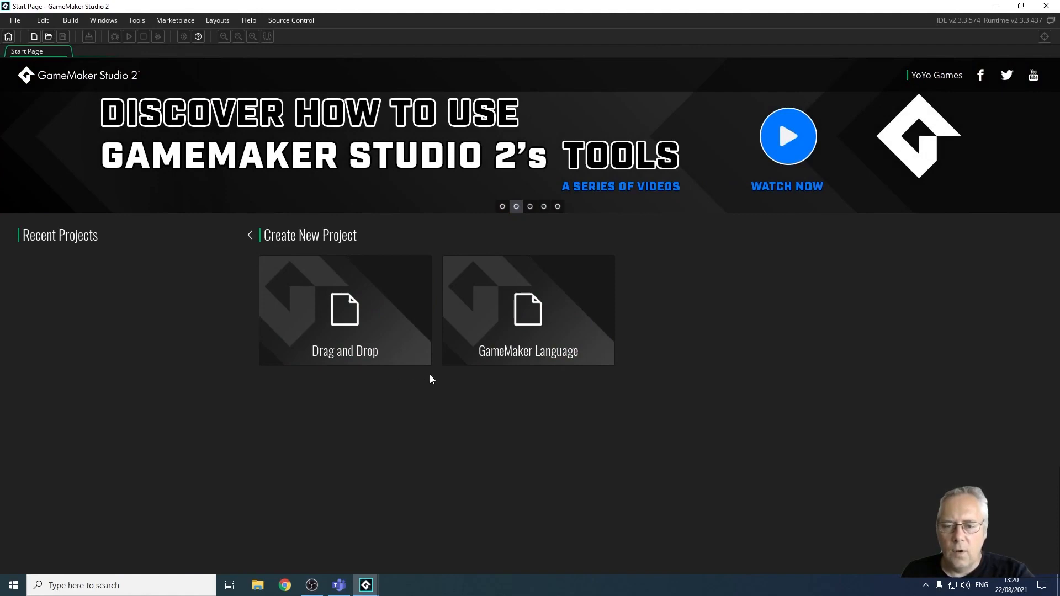
pyautogui.moveTo(423, 245)
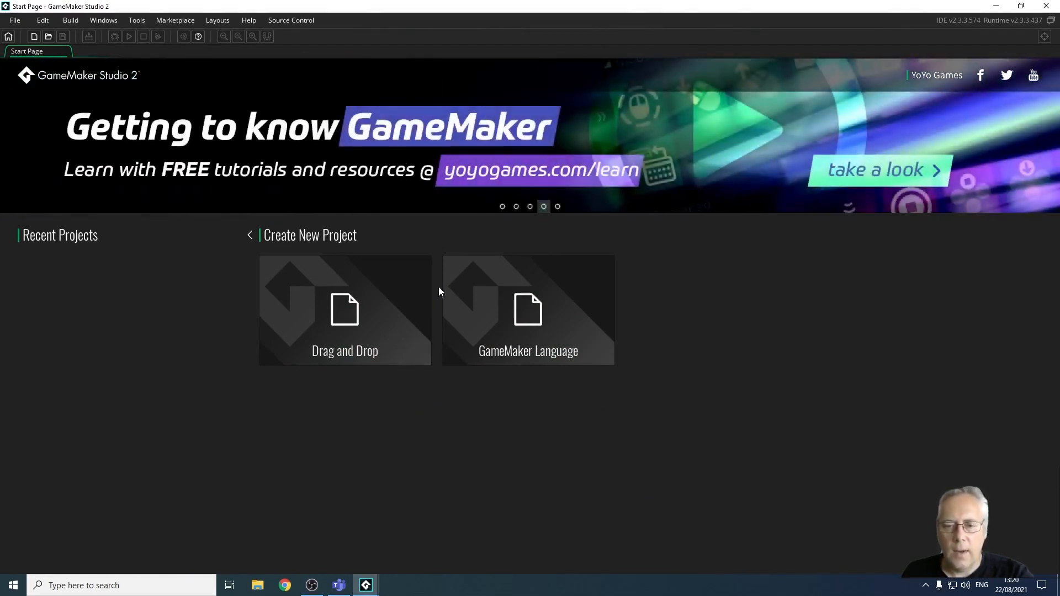
pyautogui.moveTo(621, 373)
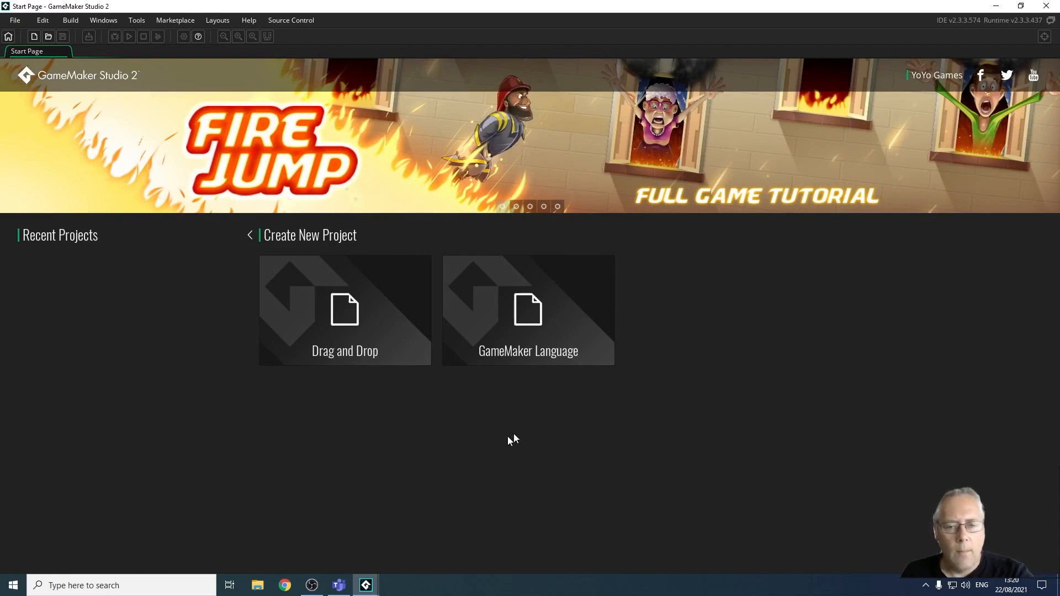
pyautogui.moveTo(345, 344)
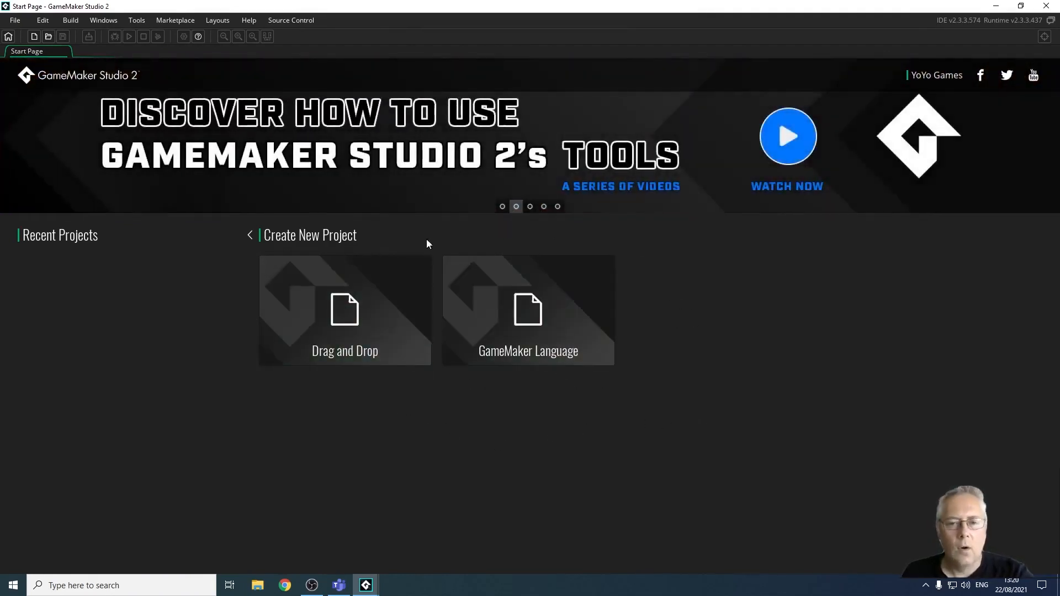
pyautogui.moveTo(490, 407)
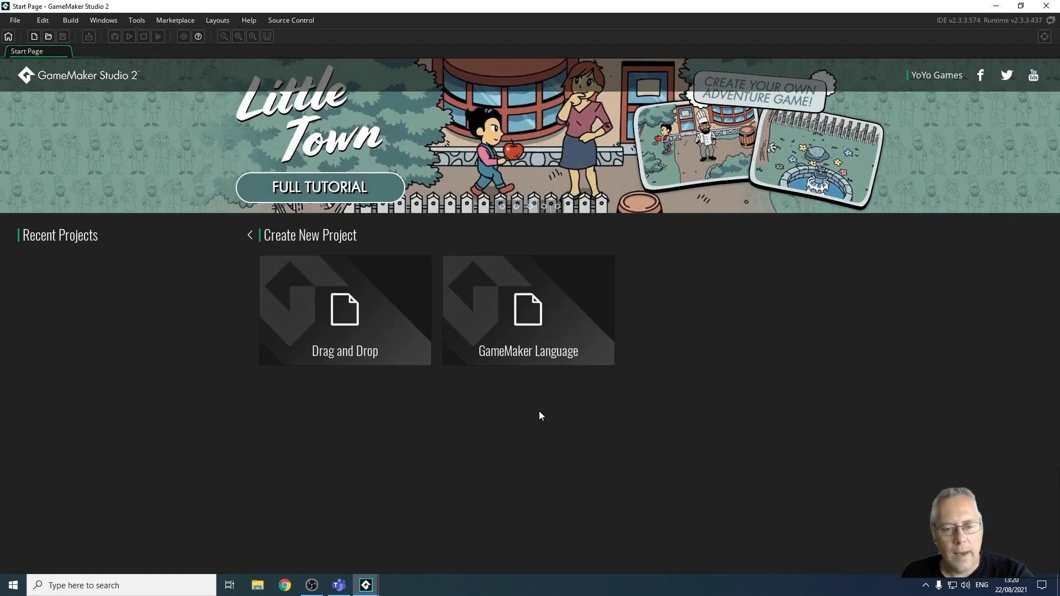
pyautogui.moveTo(528, 309)
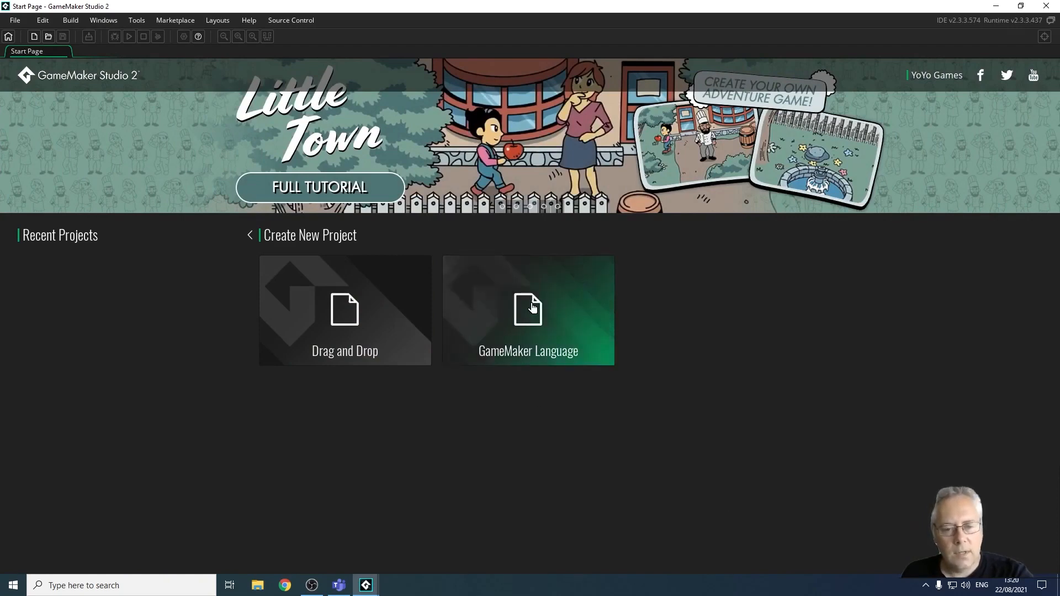
# Choose GameMaker Language, replace the old folder and save the project as 'Yo - Wheres My Hat'
pyautogui.click(528, 310)
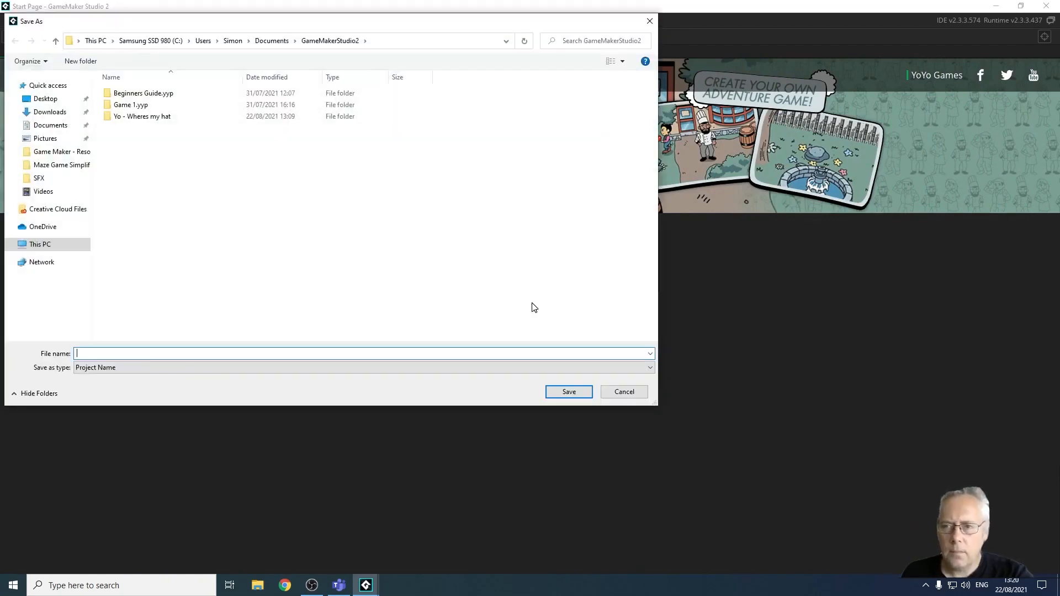
pyautogui.moveTo(286, 186)
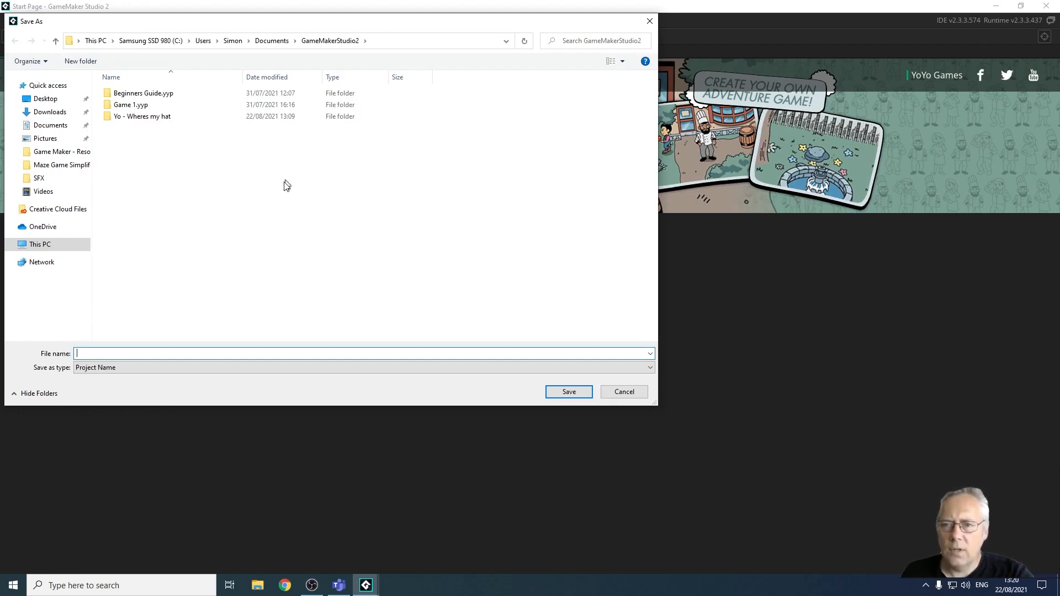
pyautogui.moveTo(101, 37)
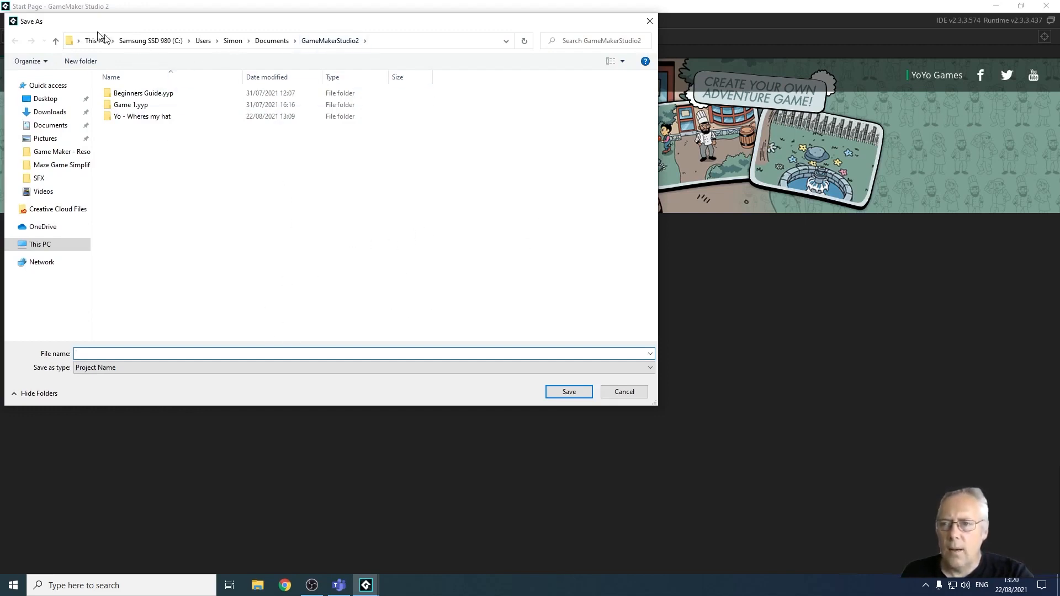
pyautogui.moveTo(142, 116)
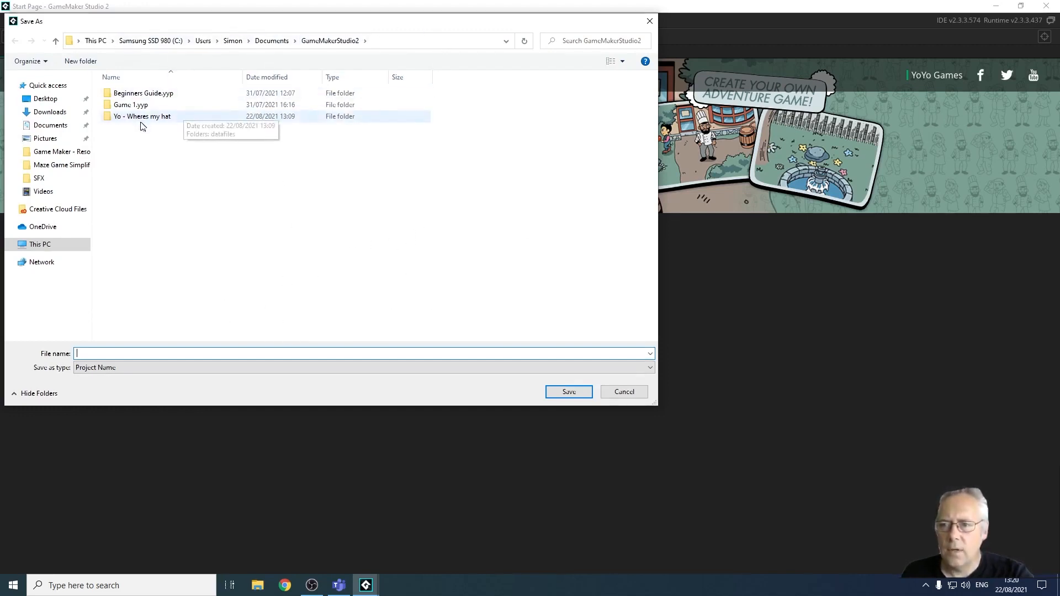
pyautogui.click(142, 116)
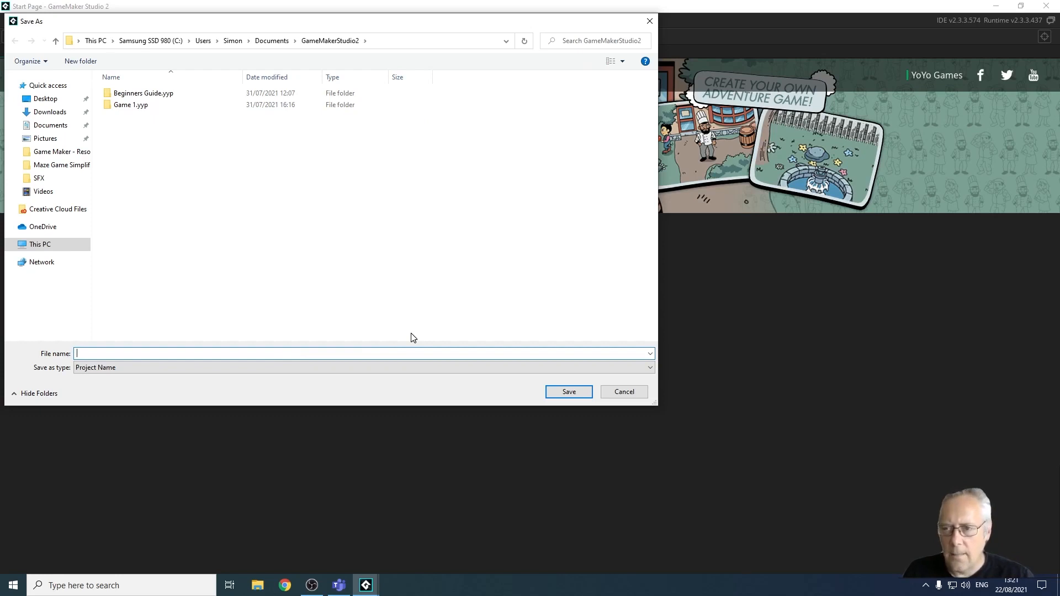
pyautogui.write('Y')
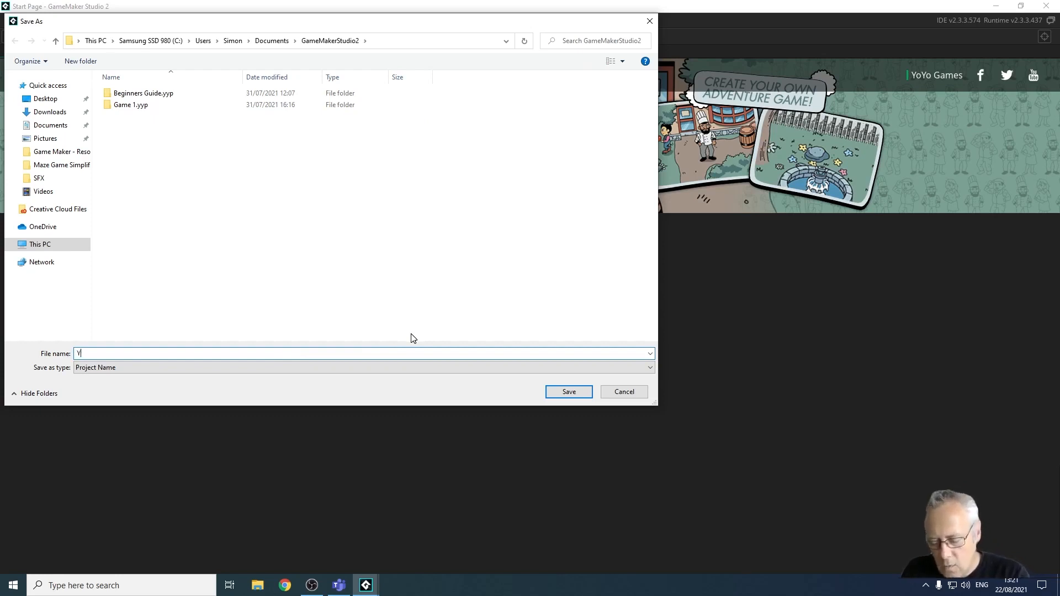
pyautogui.write('o - Wheres')
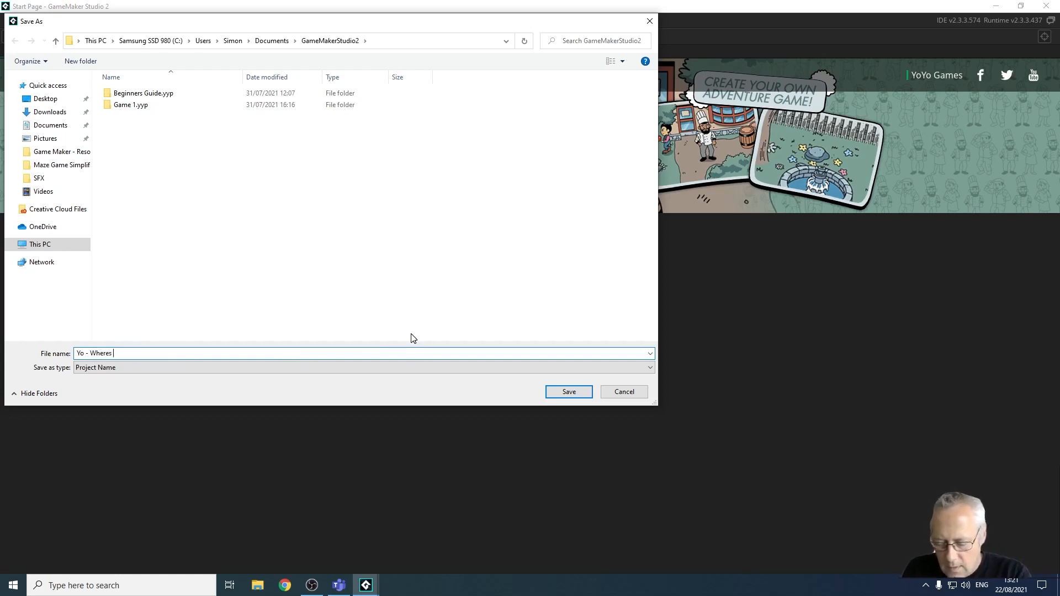
pyautogui.write('My Hat')
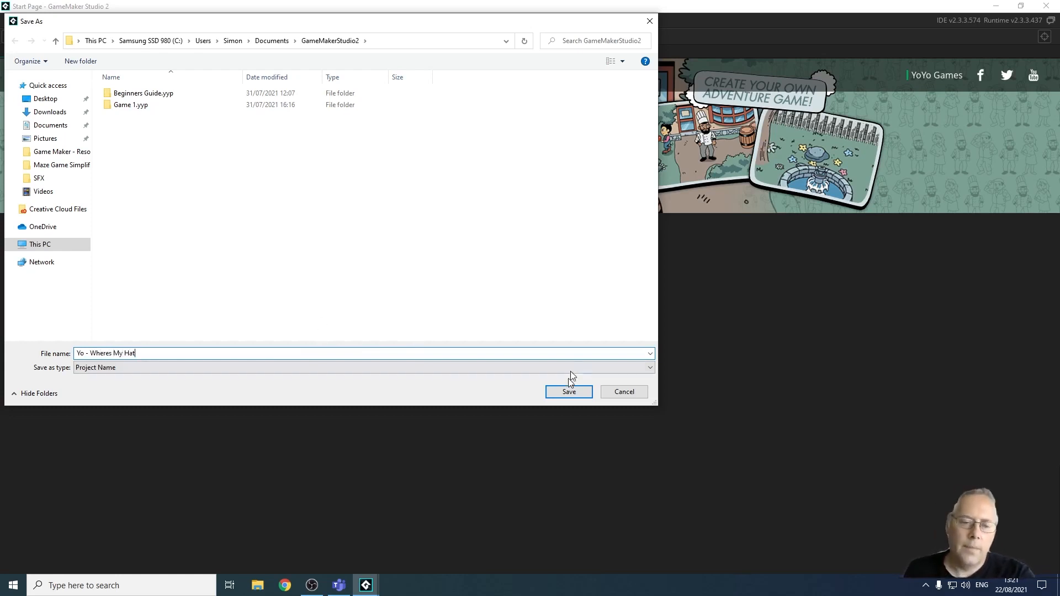
pyautogui.click(568, 391)
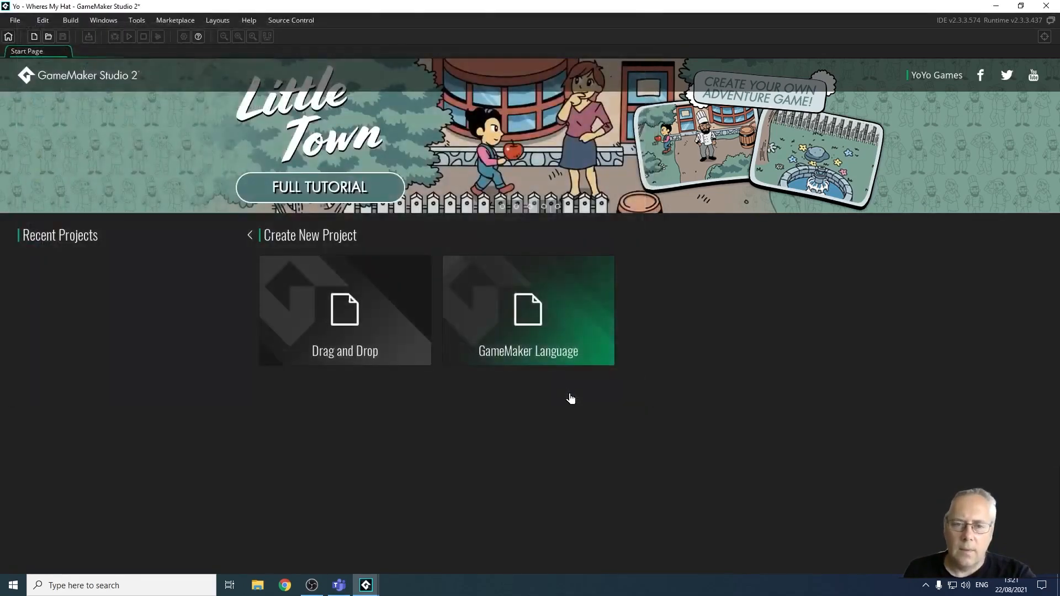
# Let the new 'Yo - Wheres My Hat' project load with its empty workspace and default folders
pyautogui.click(528, 310)
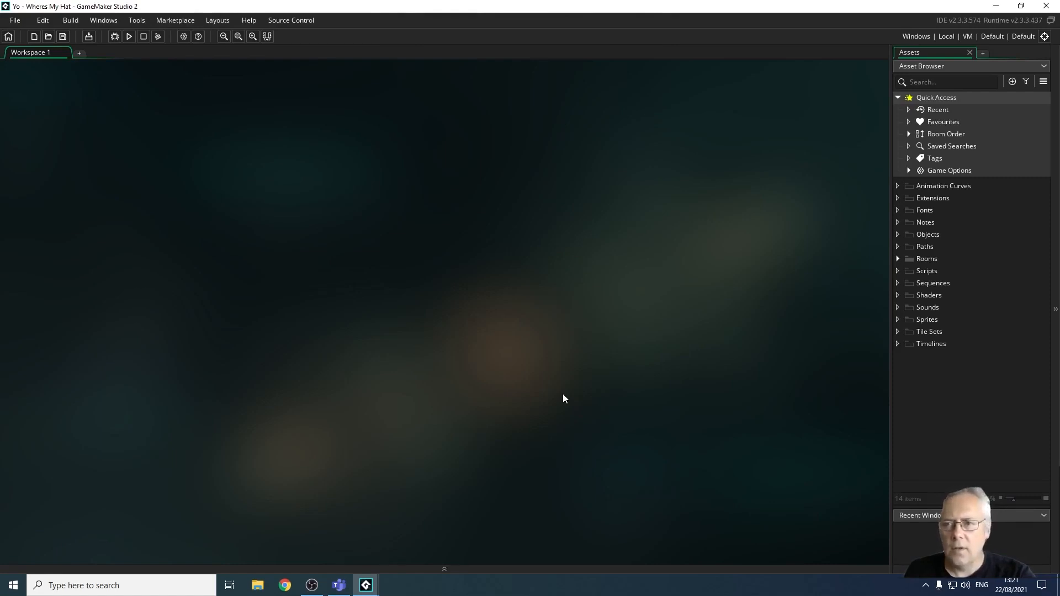
pyautogui.moveTo(634, 385)
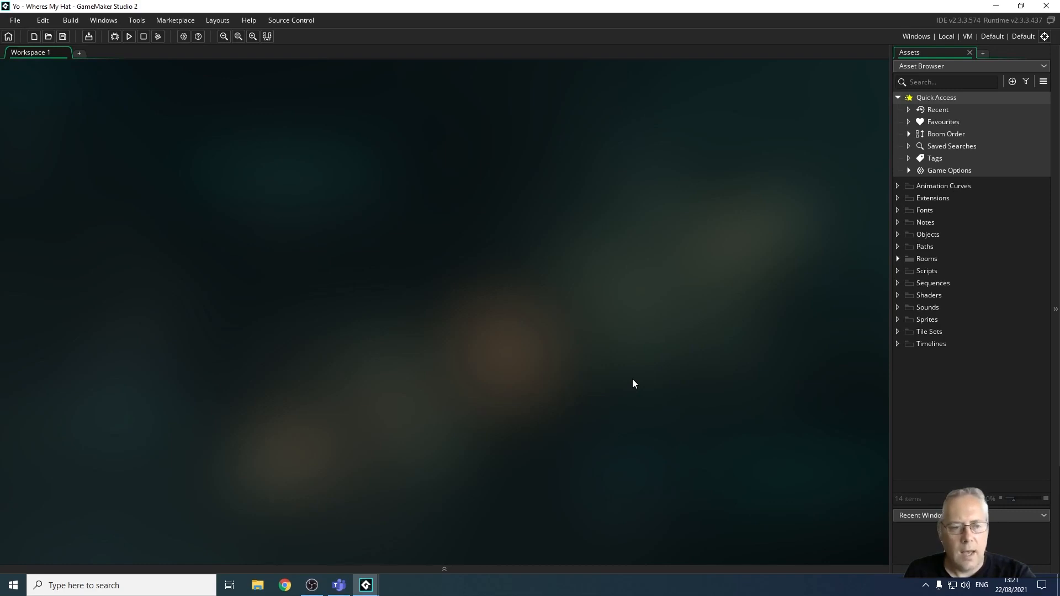
pyautogui.moveTo(612, 341)
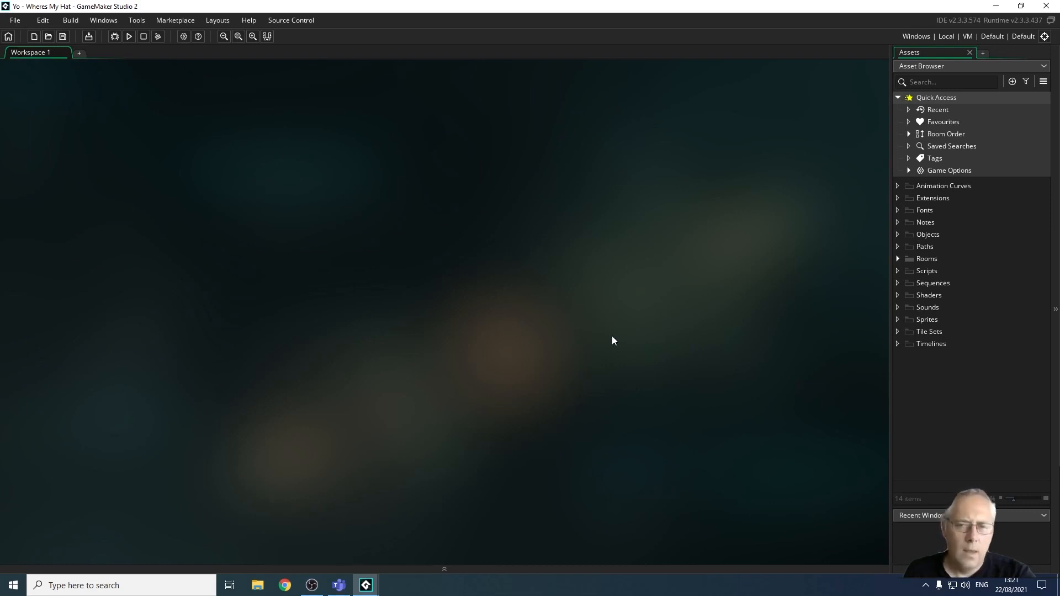
pyautogui.moveTo(484, 306)
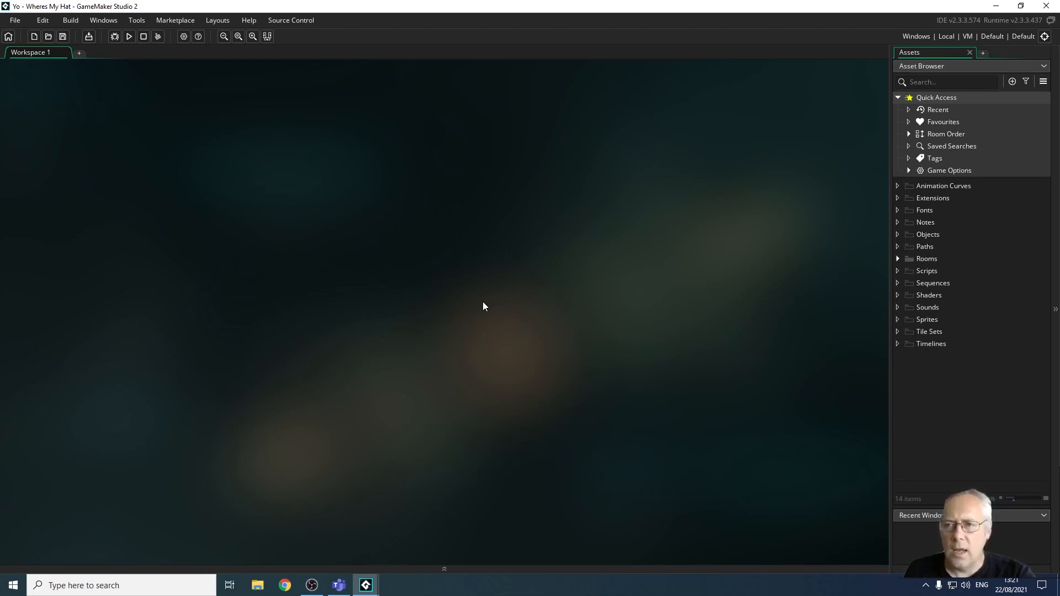
pyautogui.moveTo(528, 308)
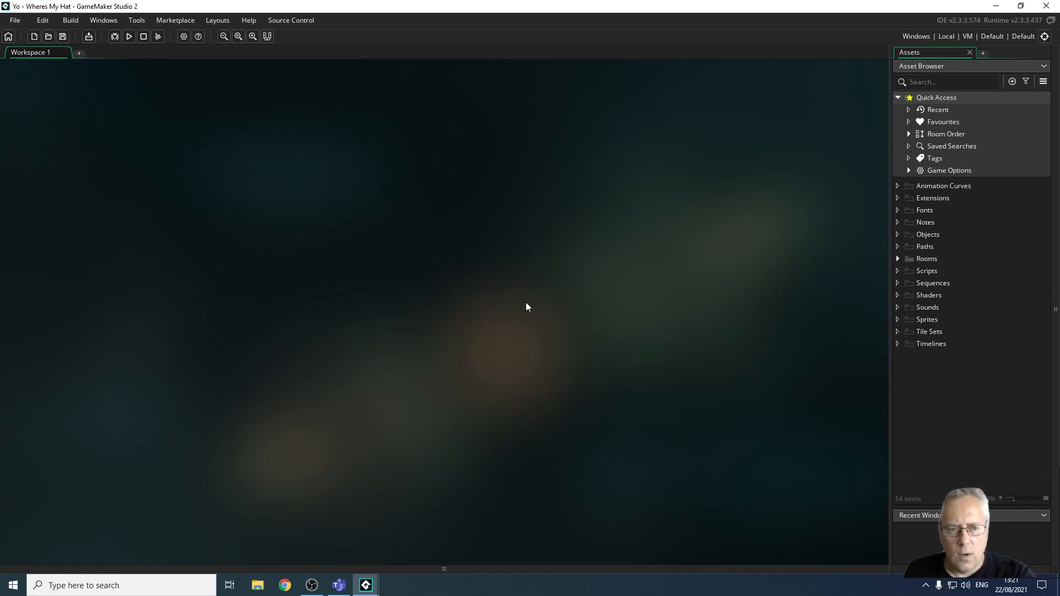
pyautogui.moveTo(477, 286)
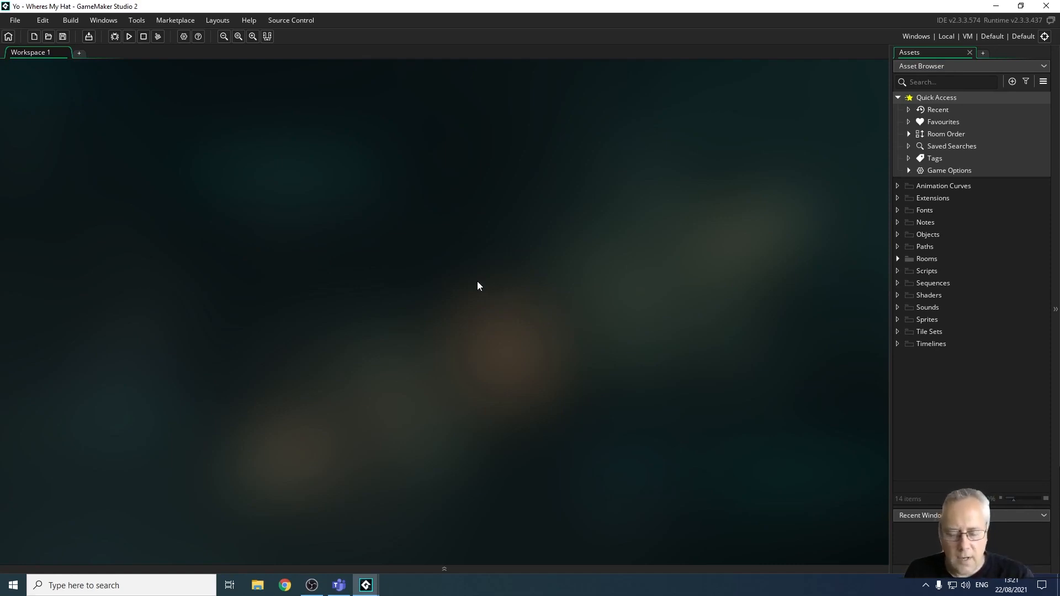